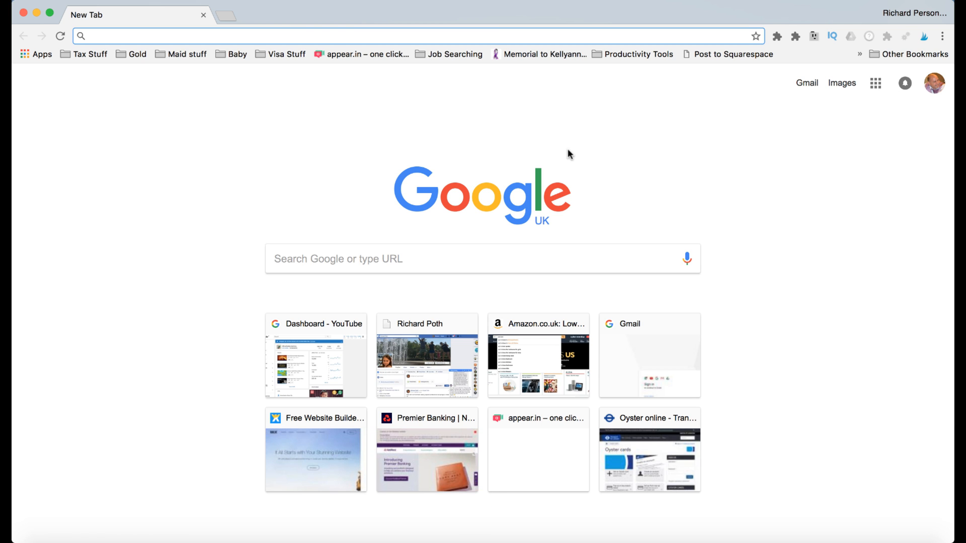
# Step: Navigate the browser to drive.google.com to reach the Training folder
pyautogui.click(387, 36)
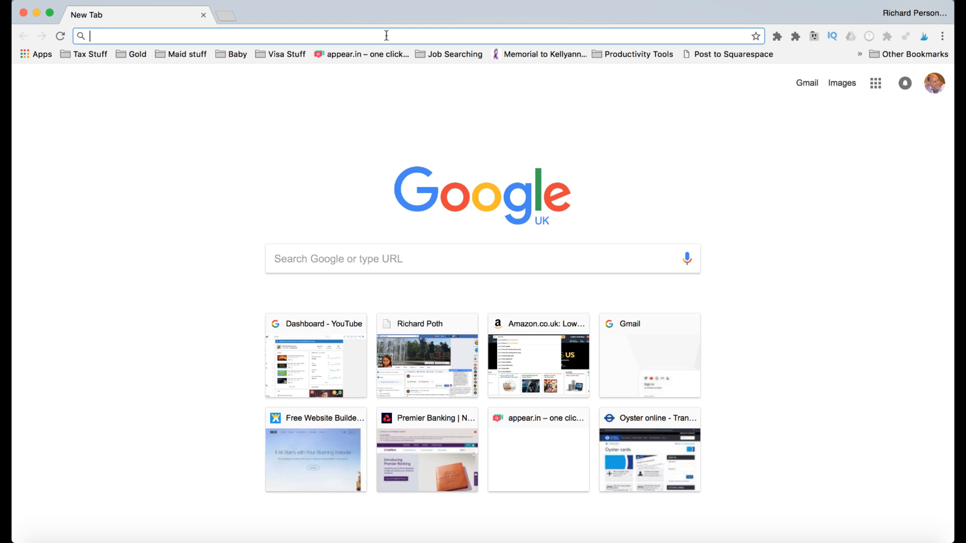
pyautogui.write('drive.google.com/drive/u/0/folders/1okdIzUykBldEU-ycongD8_tOxNACZAmq')
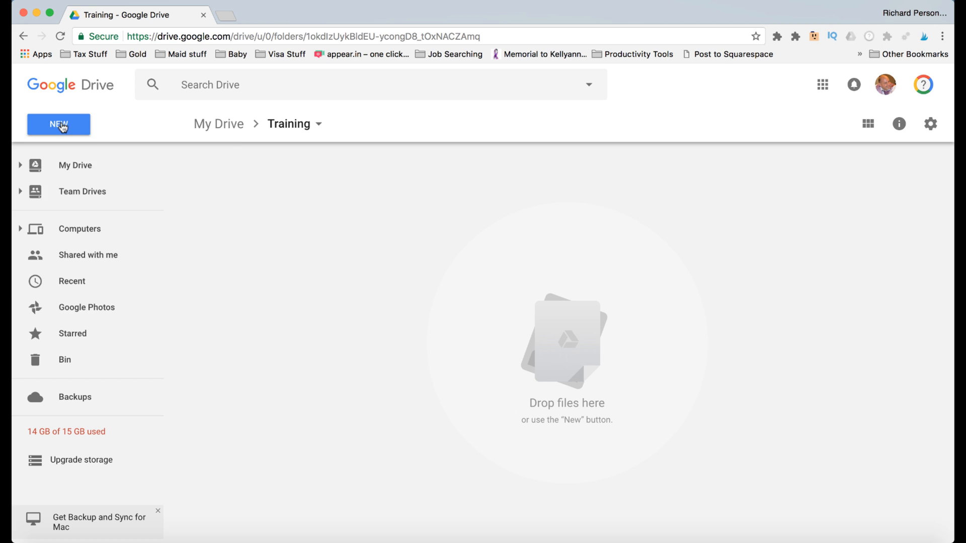
# Step: Create a new folder named 'Google Forms' inside Training
pyautogui.click(59, 123)
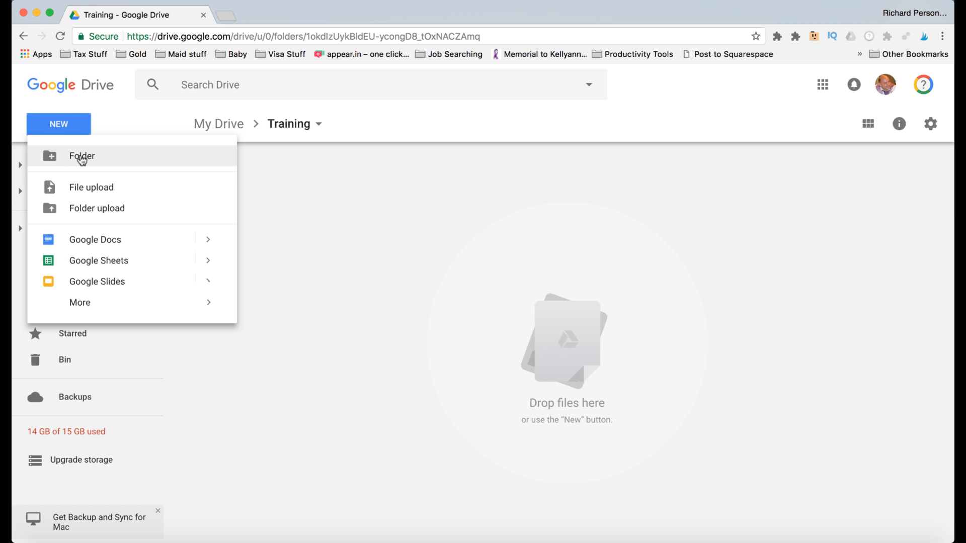
pyautogui.click(81, 156)
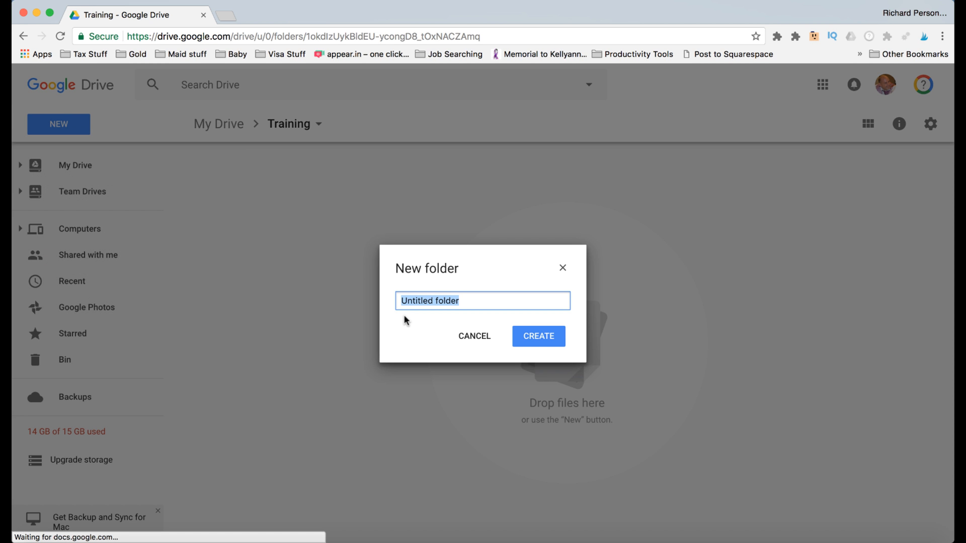
pyautogui.write('Google Fo')
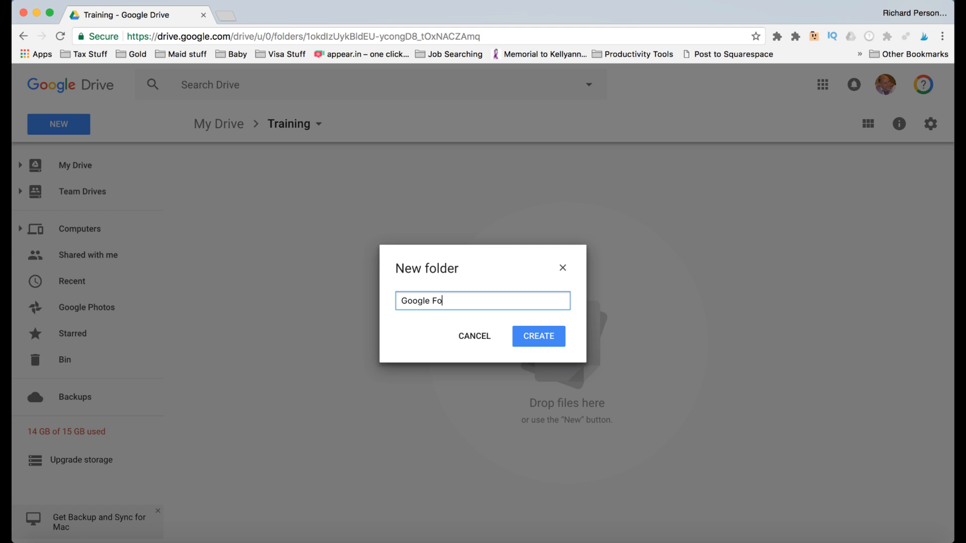
pyautogui.write('rms')
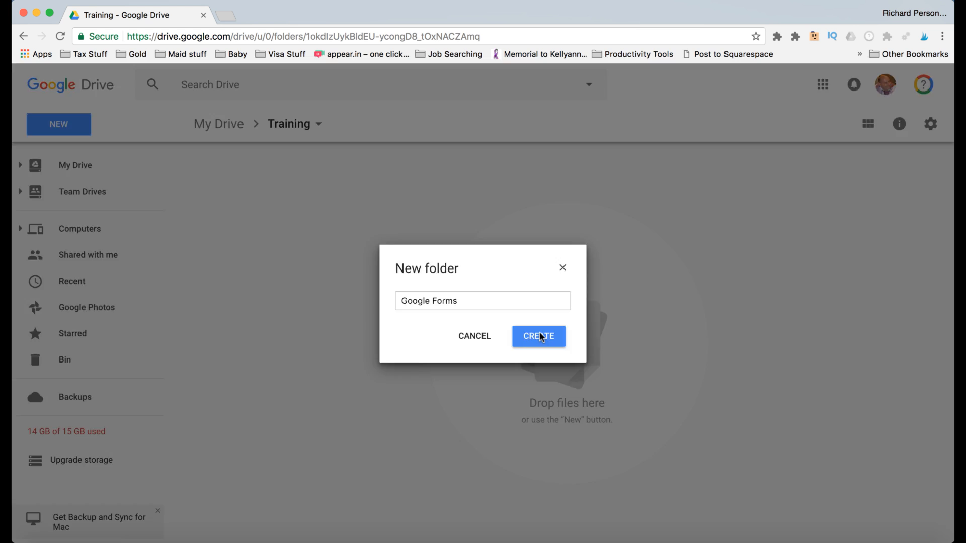
pyautogui.click(537, 336)
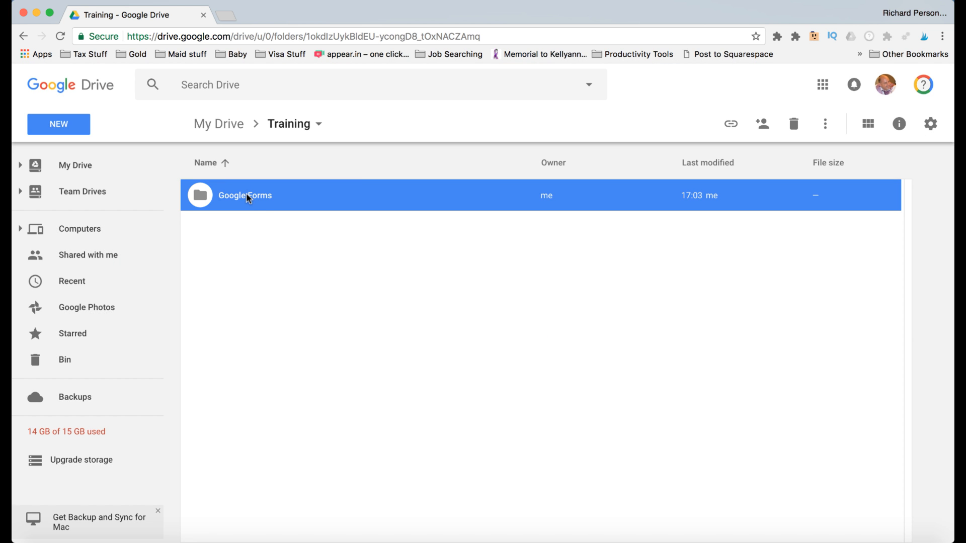
# Step: Inside the Google Forms folder, start a new blank Google Form
pyautogui.doubleClick(245, 195)
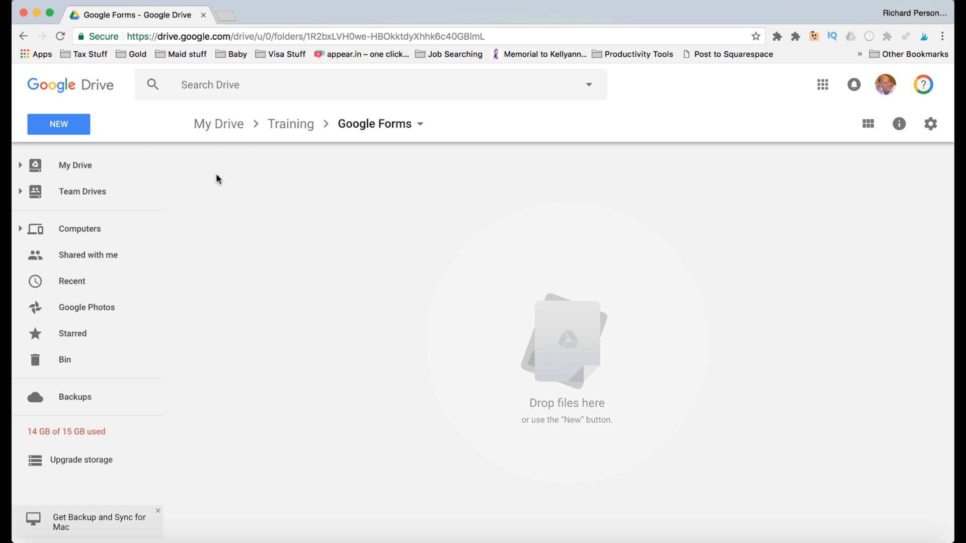
pyautogui.click(58, 124)
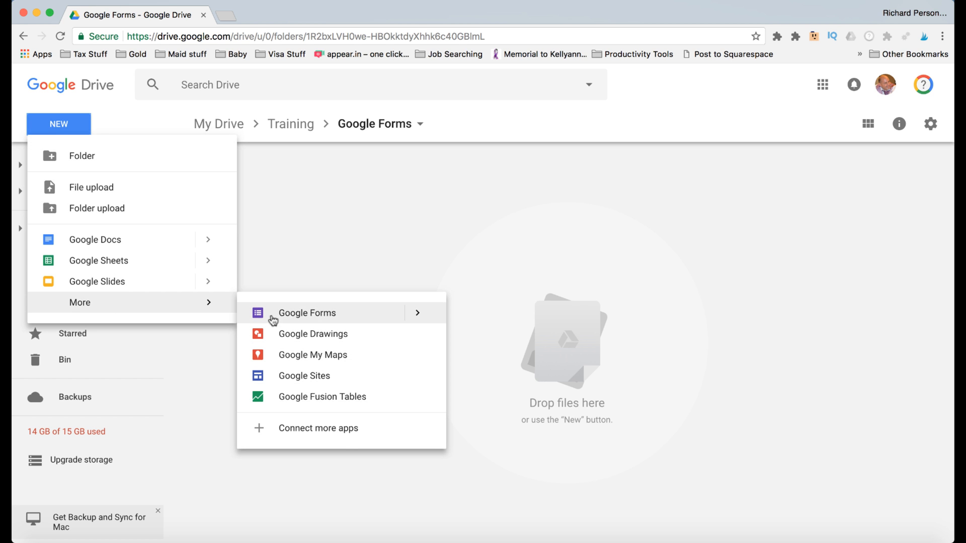
pyautogui.click(306, 313)
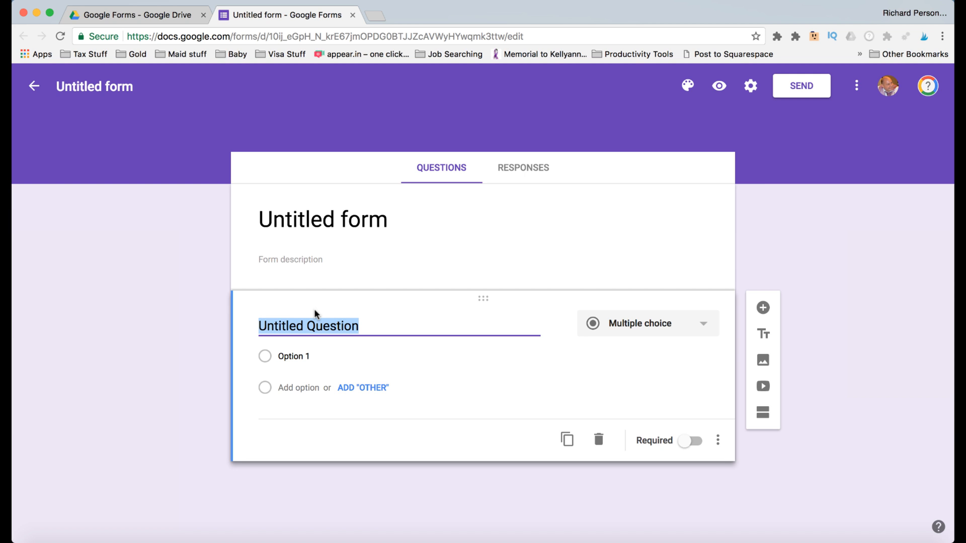
pyautogui.moveTo(107, 87)
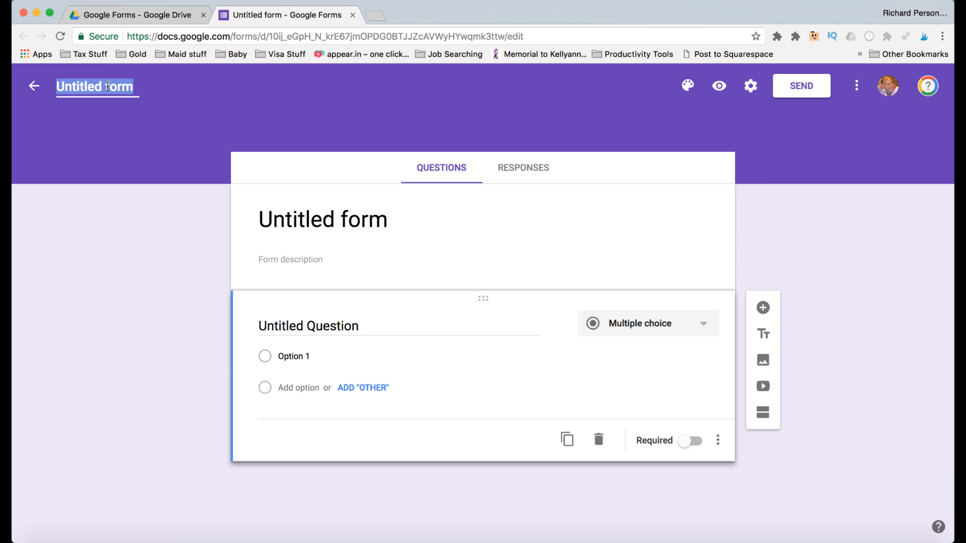
# Step: Rename the untitled form to 'Training Reflection'
pyautogui.write('Training')
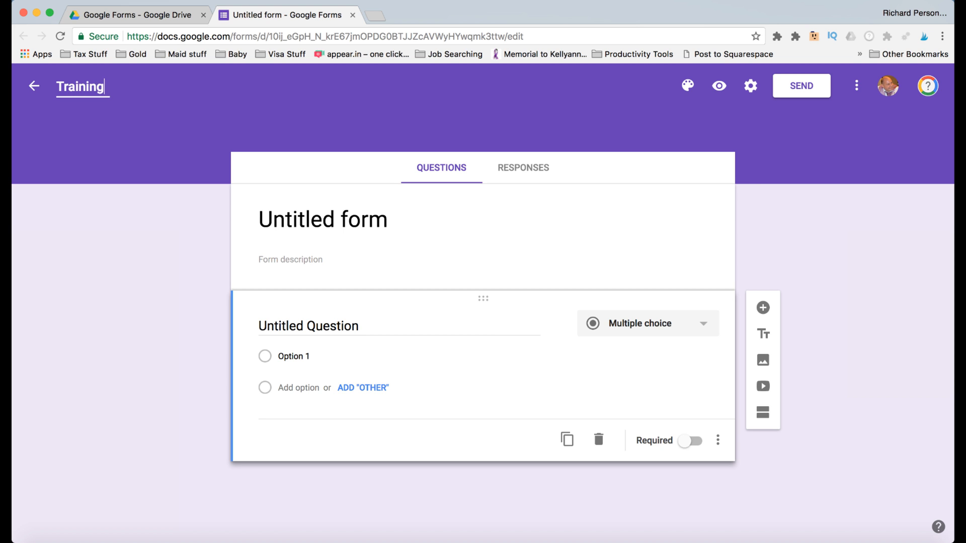
pyautogui.write('Reflec')
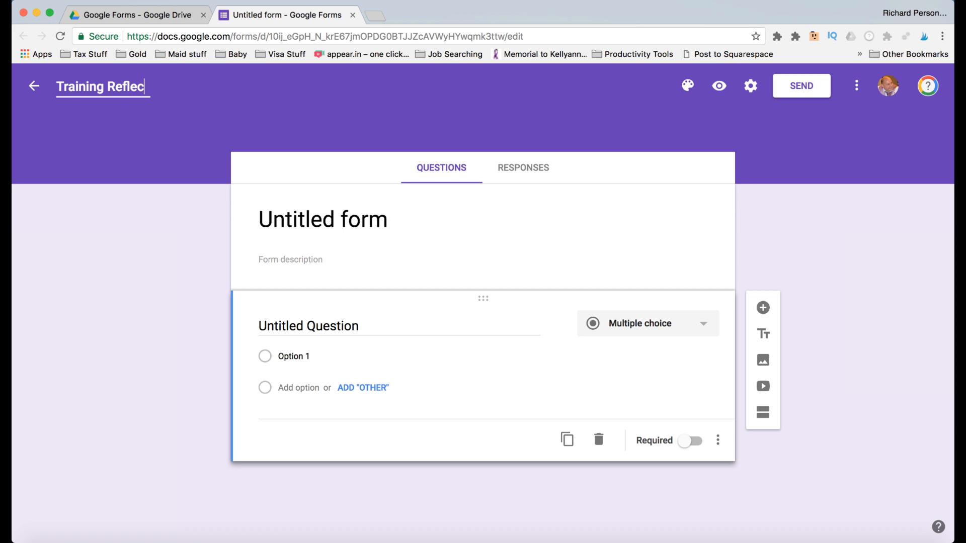
pyautogui.click(350, 219)
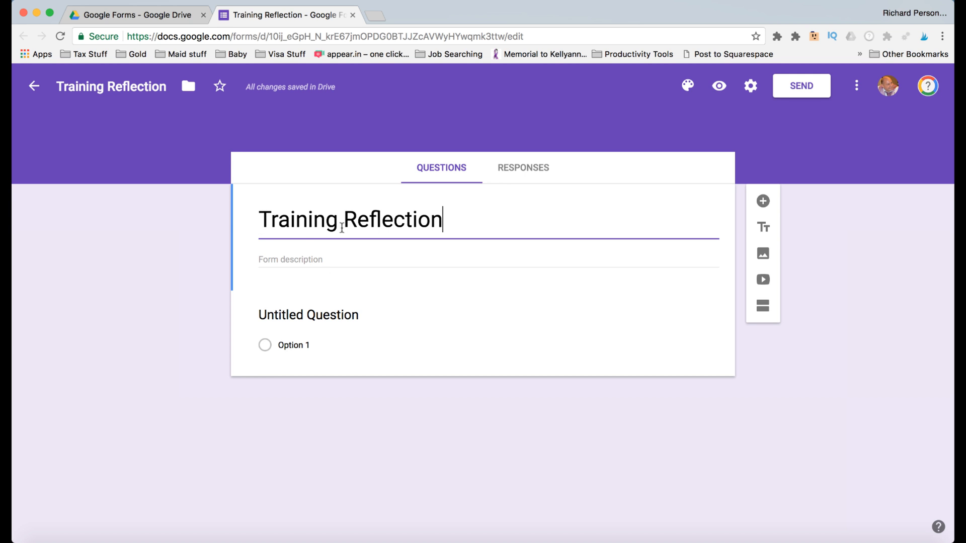
pyautogui.moveTo(327, 309)
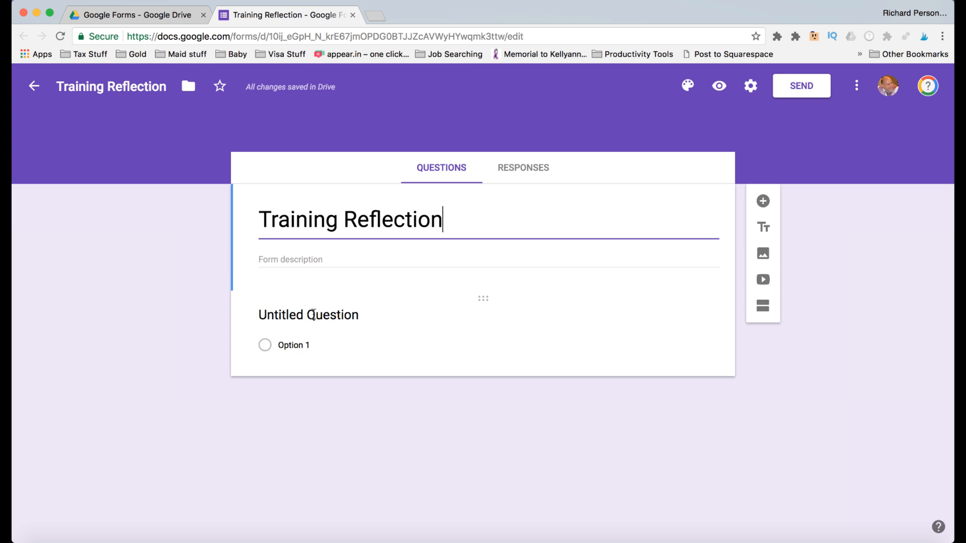
# Step: Title the first question 'Name', make it Short answer, and mark it required
pyautogui.click(308, 315)
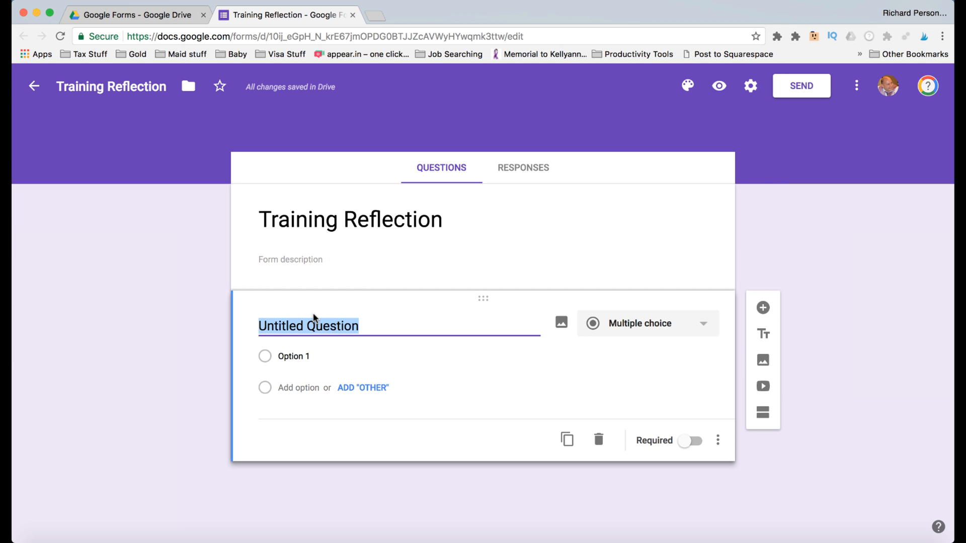
pyautogui.write('Name')
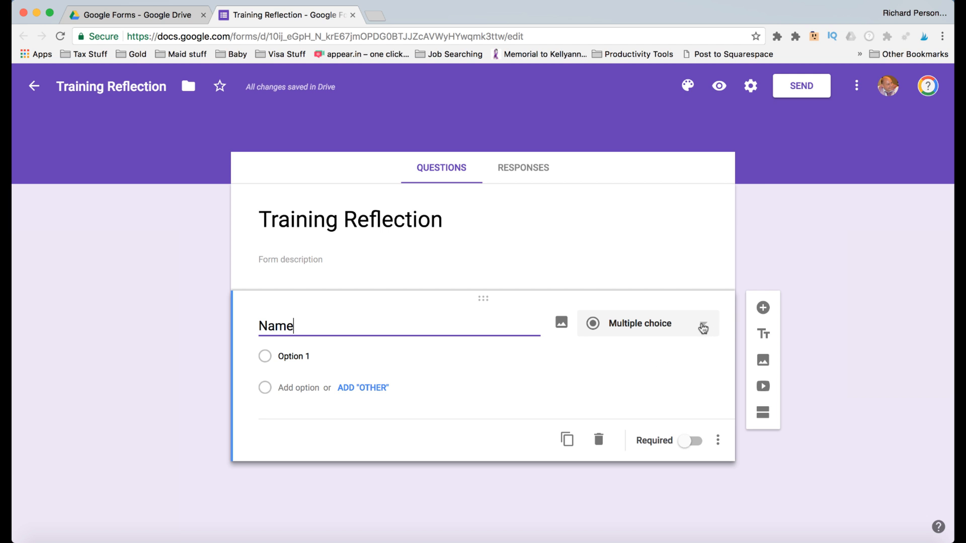
pyautogui.moveTo(699, 326)
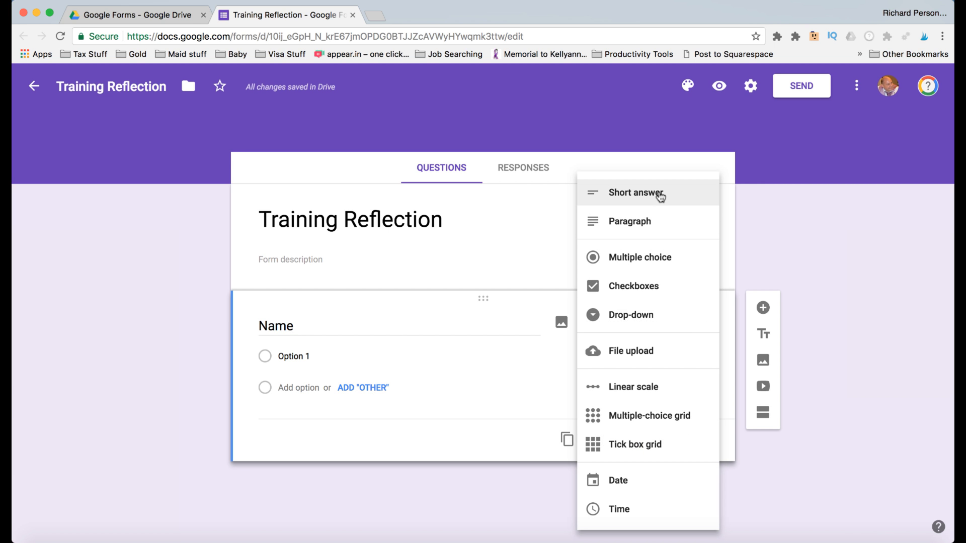
pyautogui.moveTo(640, 257)
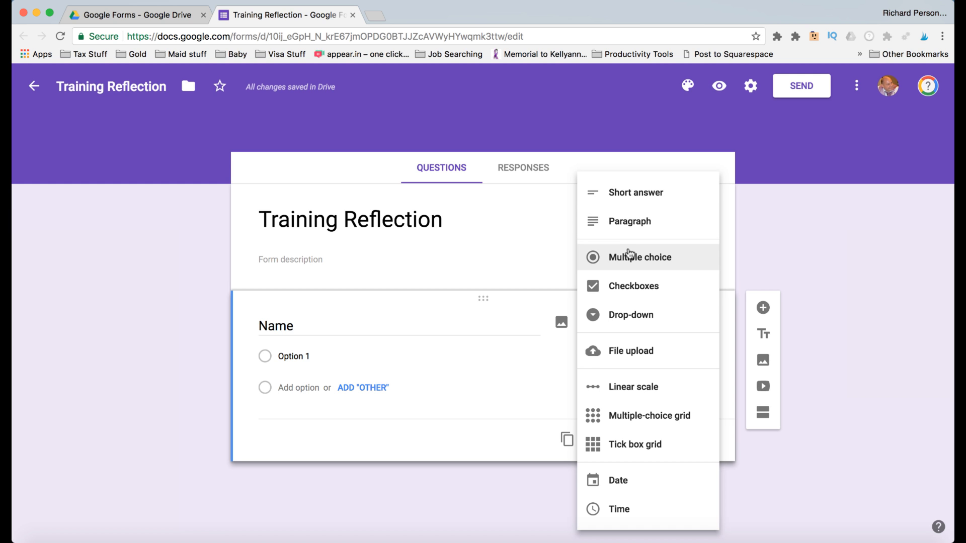
pyautogui.moveTo(643, 242)
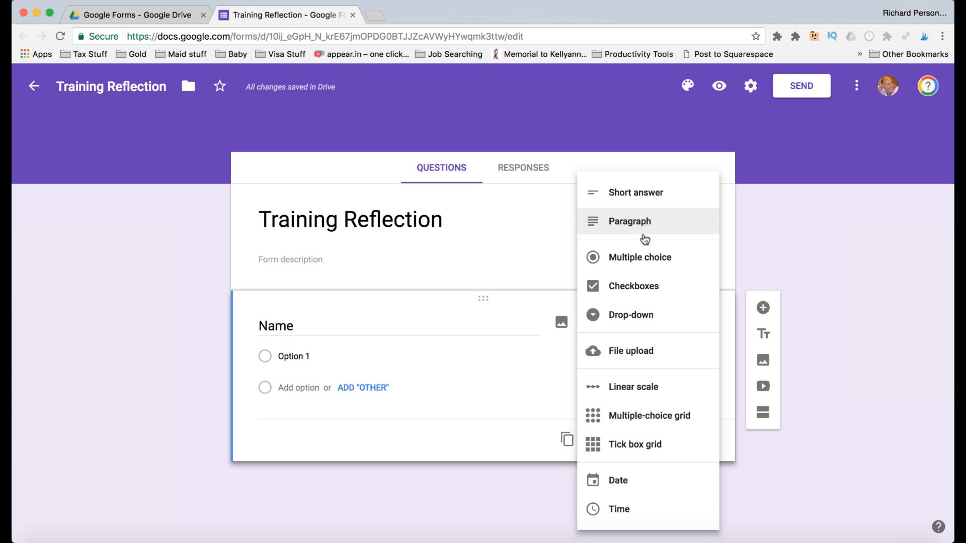
pyautogui.moveTo(646, 193)
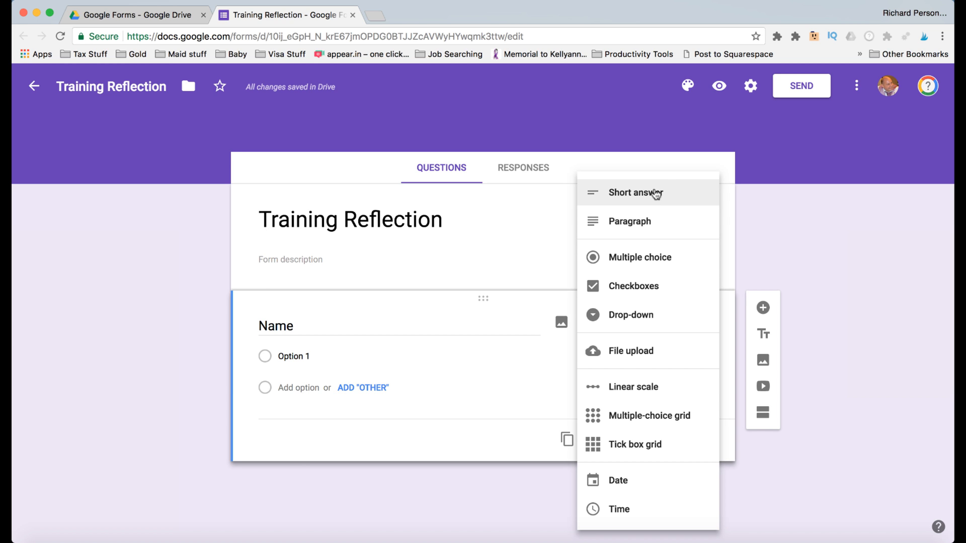
pyautogui.click(635, 192)
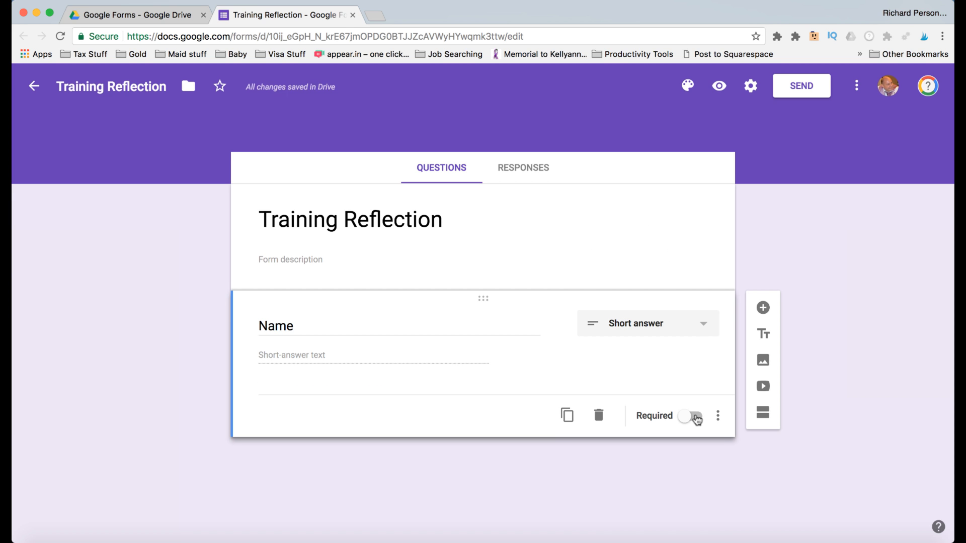
pyautogui.click(688, 416)
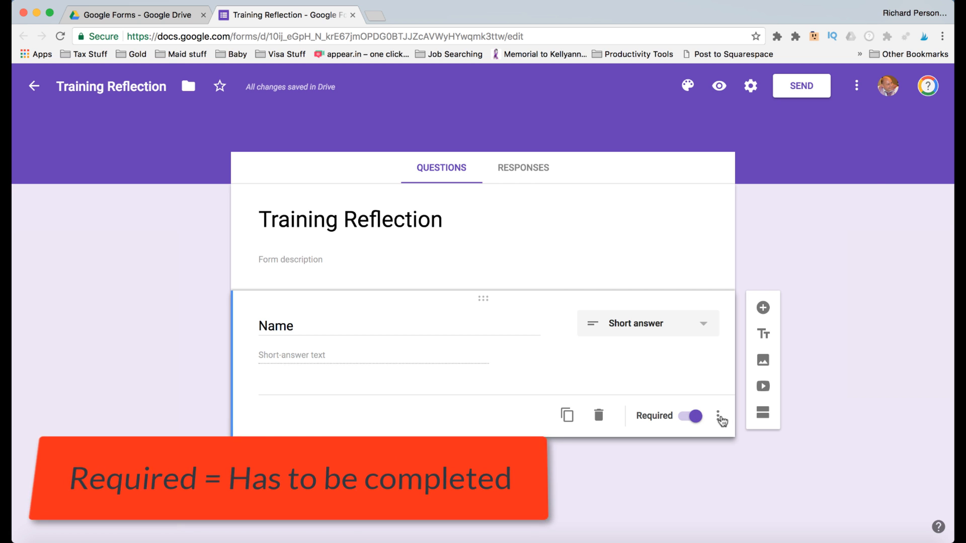
# Step: Add the description 'Please type your first name' and reopen the question's extra settings
pyautogui.click(717, 415)
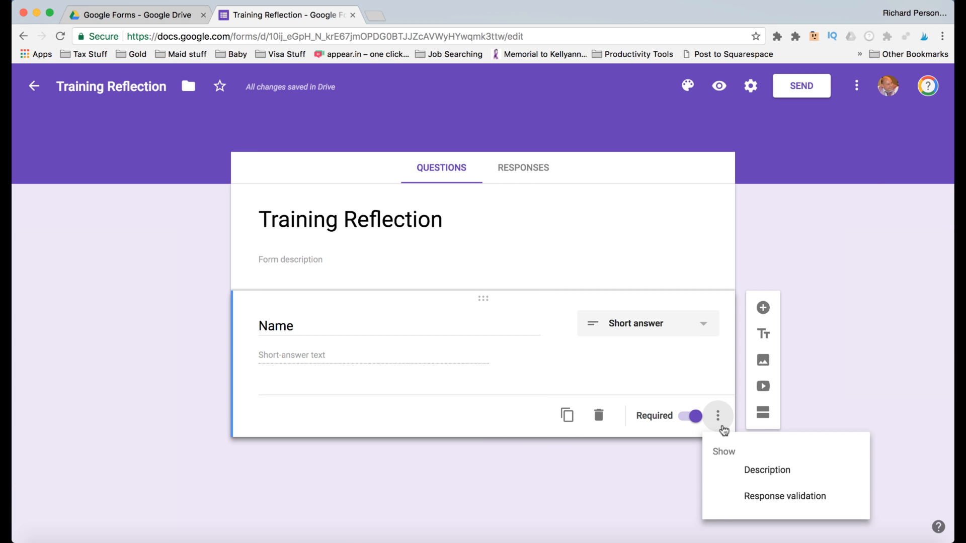
pyautogui.moveTo(767, 470)
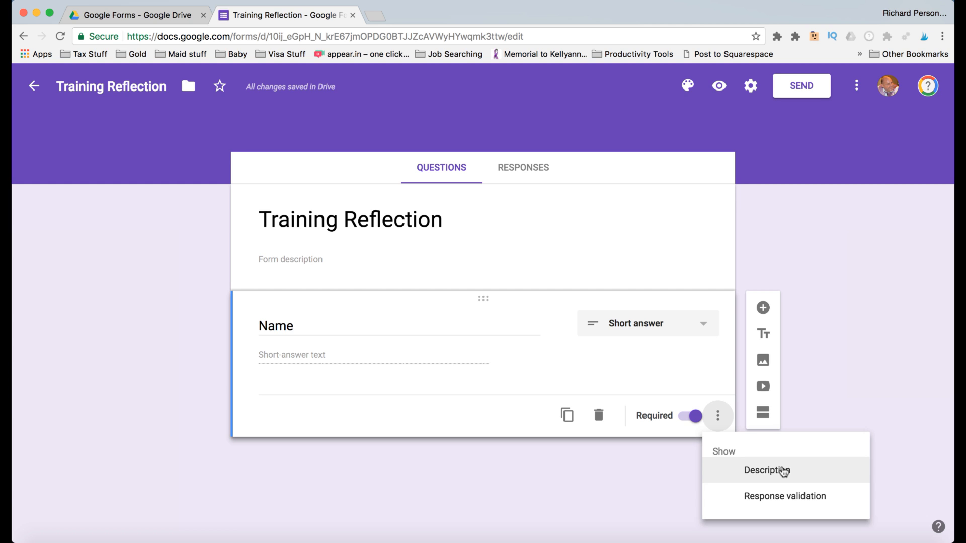
pyautogui.moveTo(786, 473)
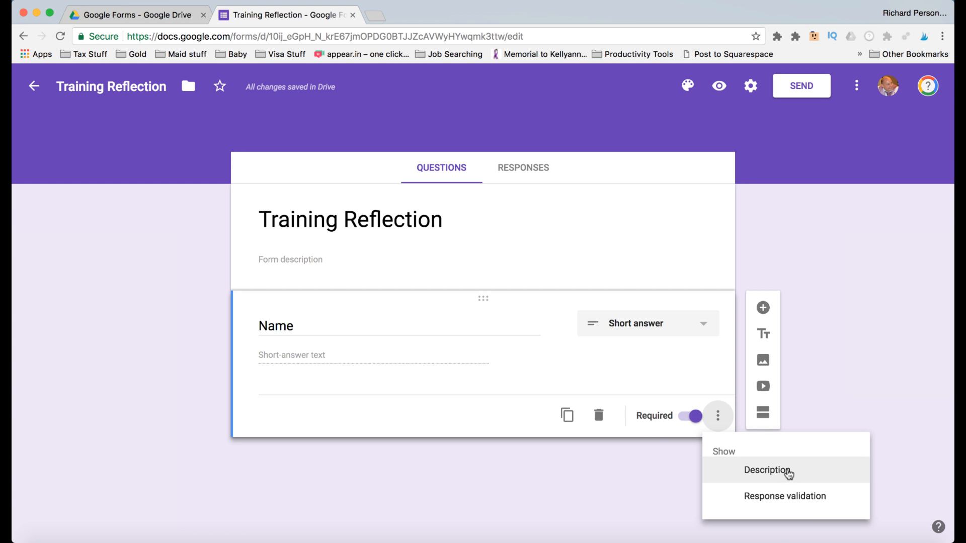
pyautogui.click(766, 470)
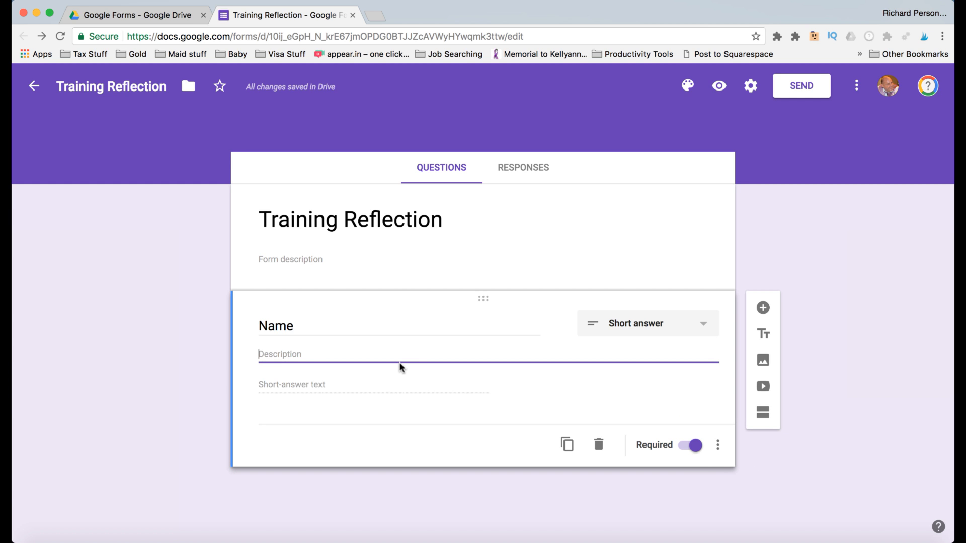
pyautogui.write('Please type y')
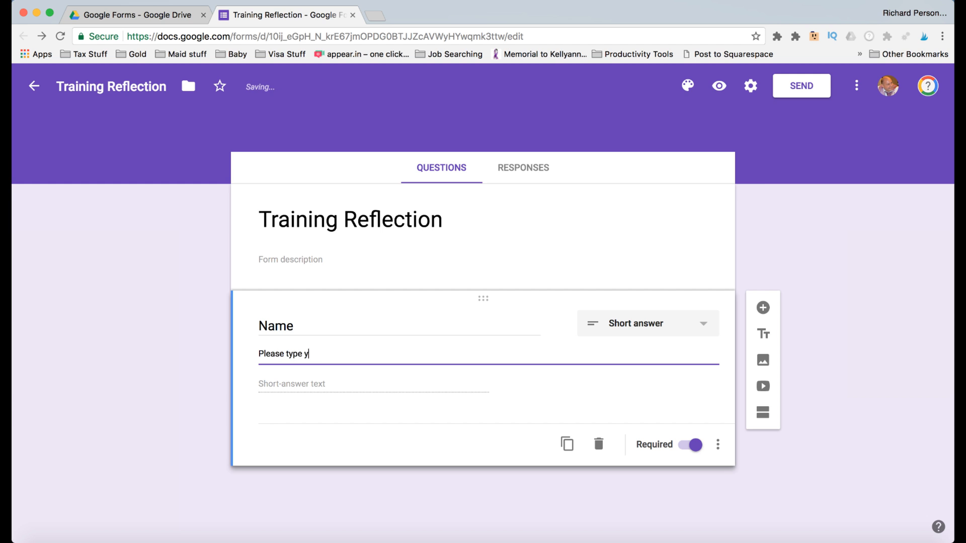
pyautogui.write('our first name')
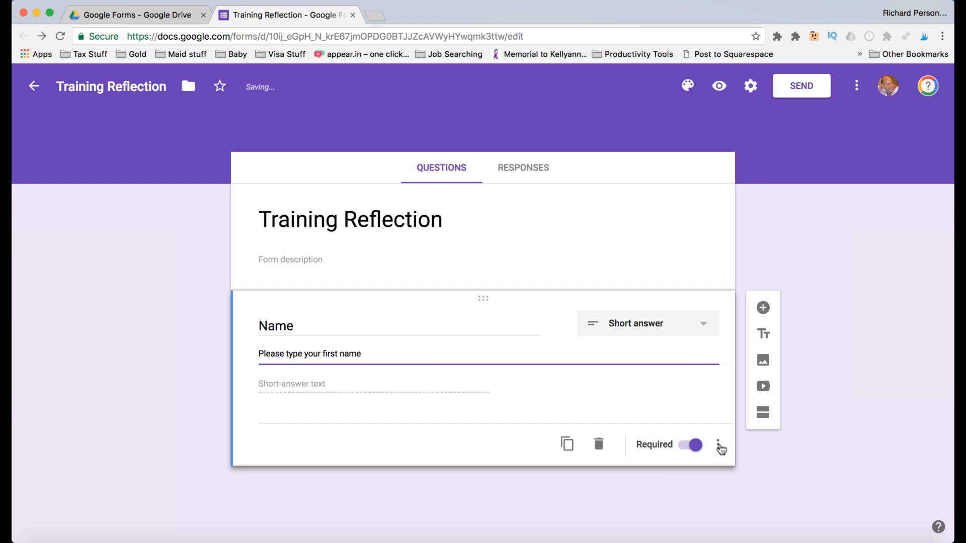
pyautogui.click(720, 445)
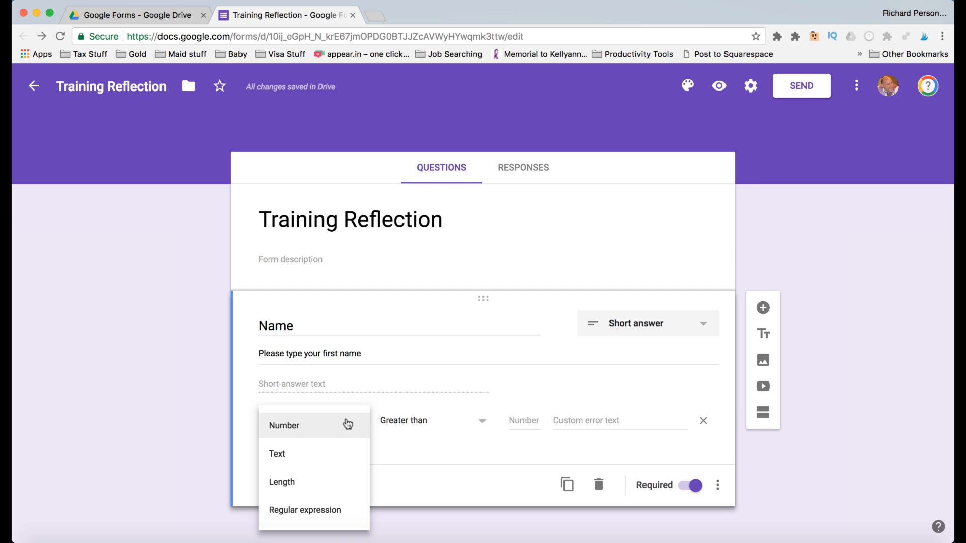
pyautogui.moveTo(314, 481)
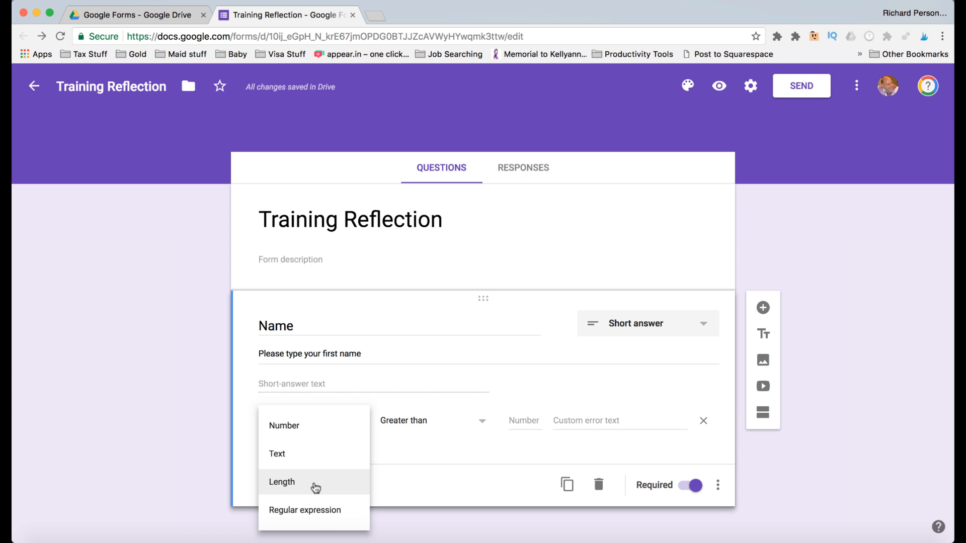
pyautogui.moveTo(320, 510)
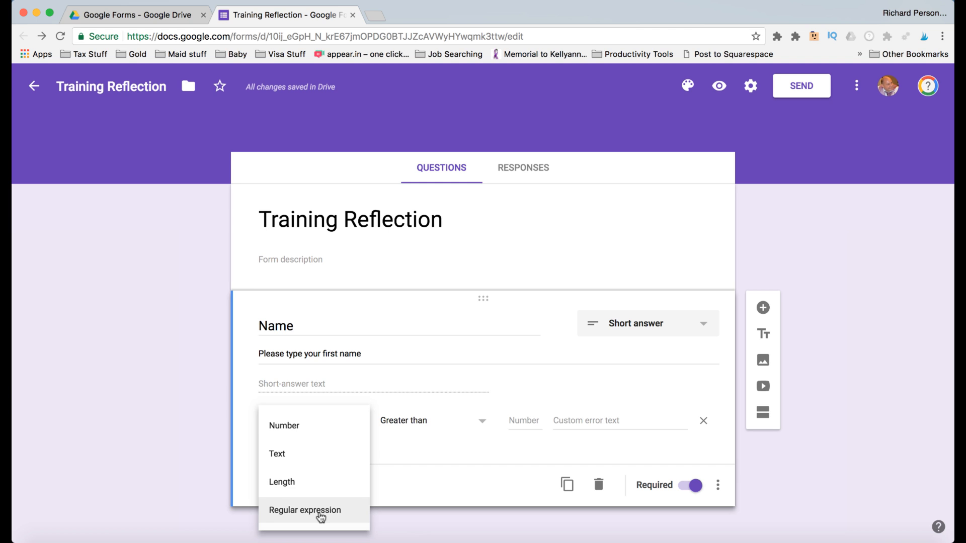
pyautogui.moveTo(396, 436)
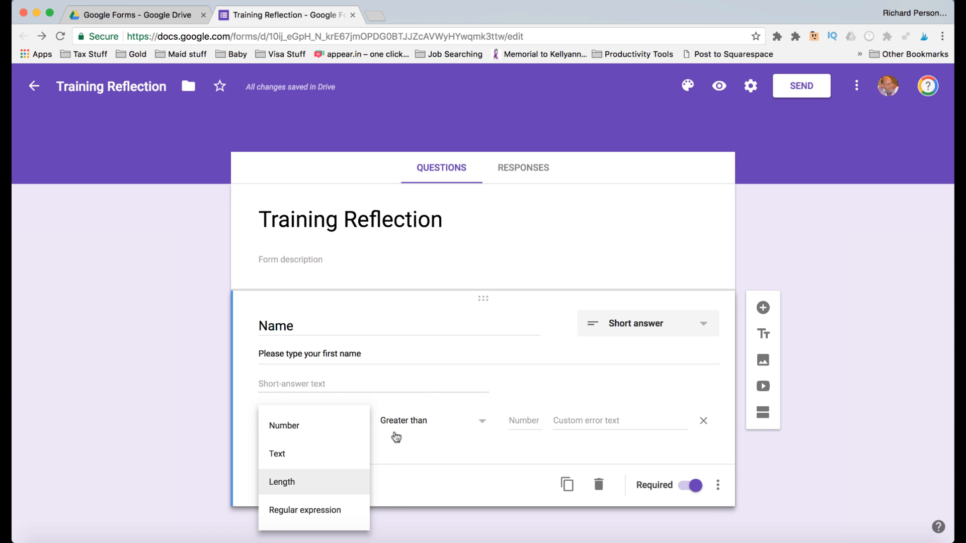
pyautogui.moveTo(432, 463)
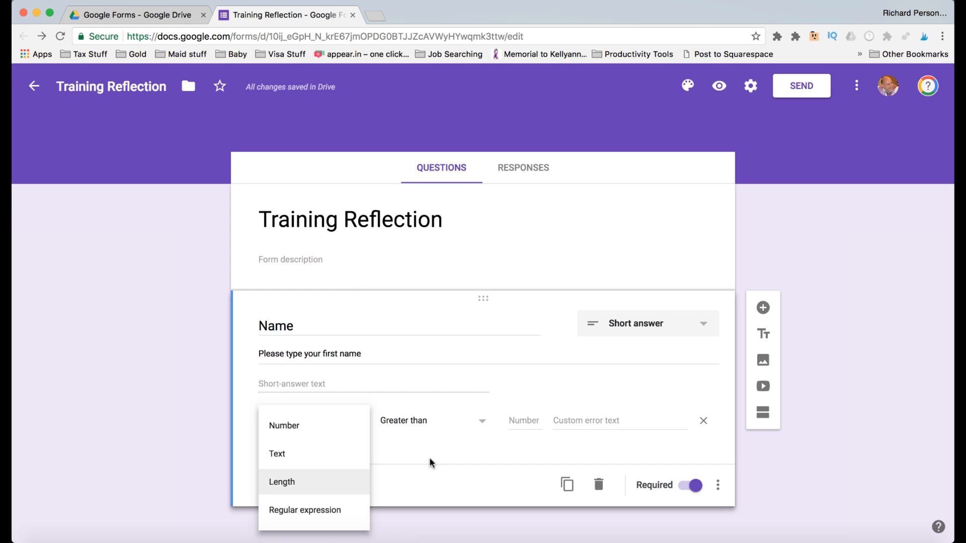
pyautogui.moveTo(466, 348)
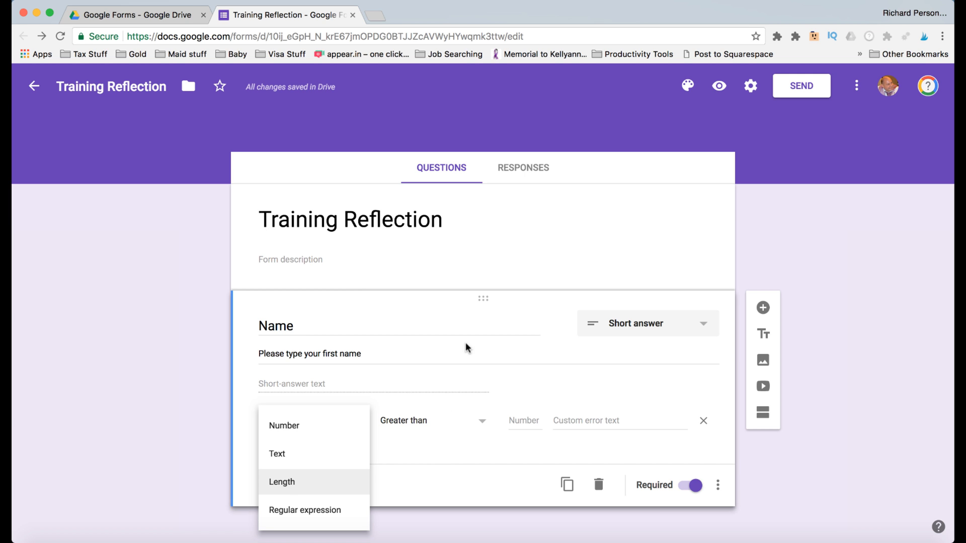
# Step: Add the required paragraph question 'What did you learn during the training today?'
pyautogui.click(284, 421)
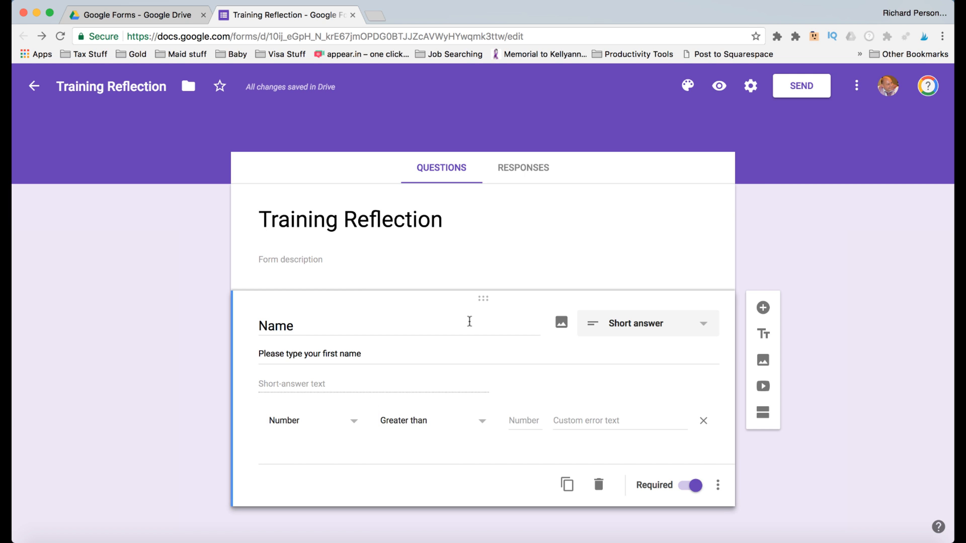
pyautogui.moveTo(435, 414)
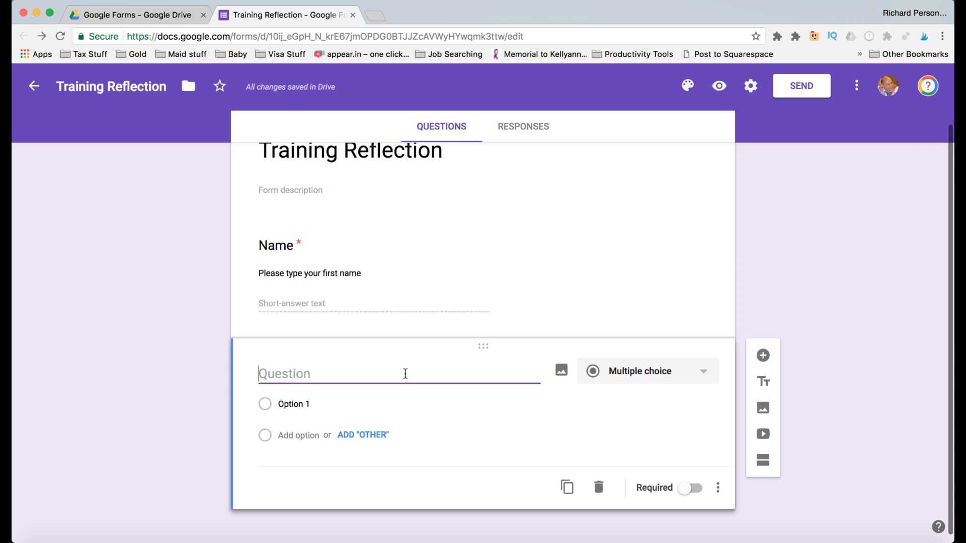
pyautogui.write('What did you learn during the training today?')
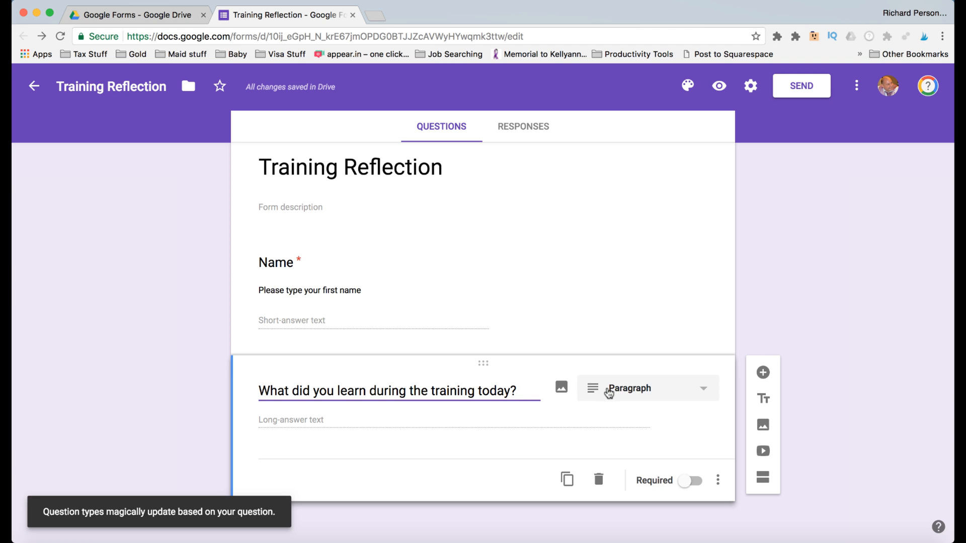
pyautogui.moveTo(623, 393)
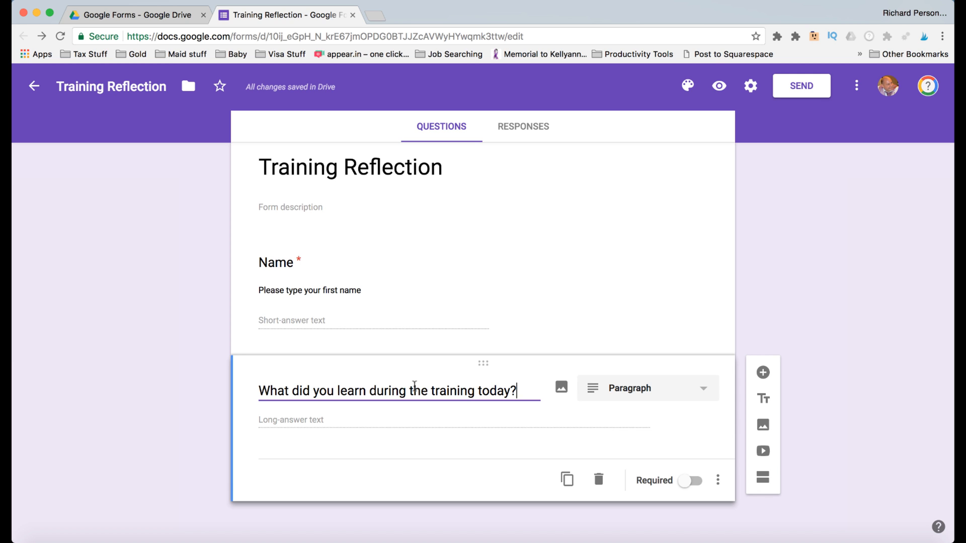
pyautogui.moveTo(652, 395)
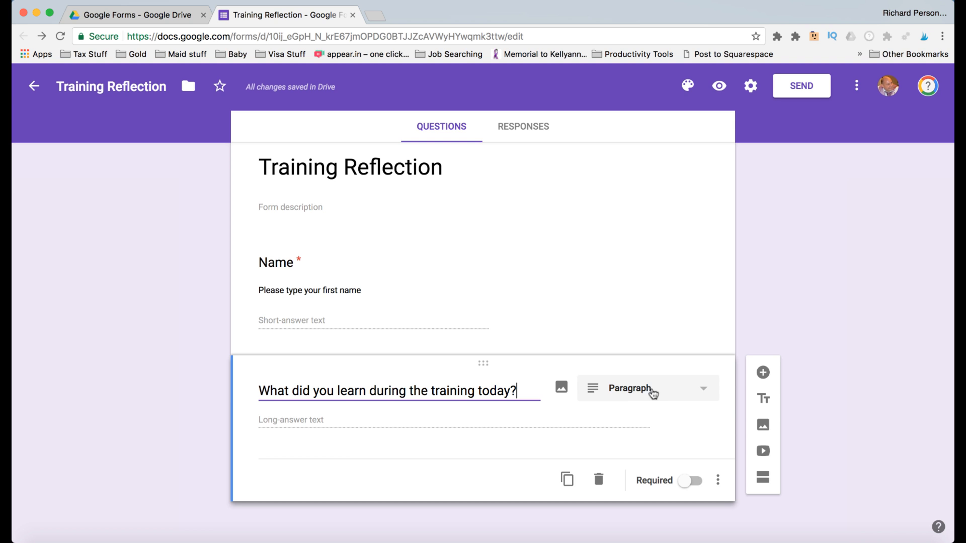
pyautogui.moveTo(704, 390)
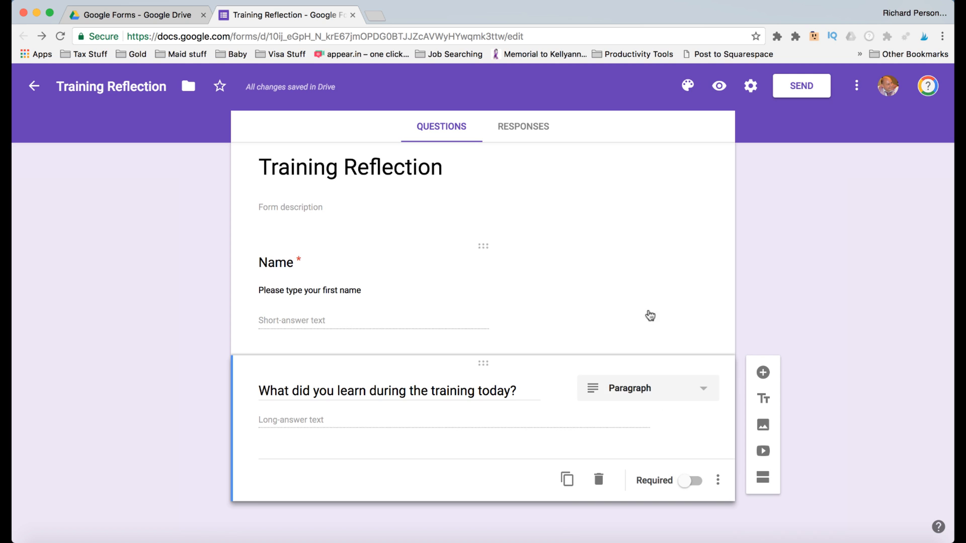
pyautogui.click(693, 481)
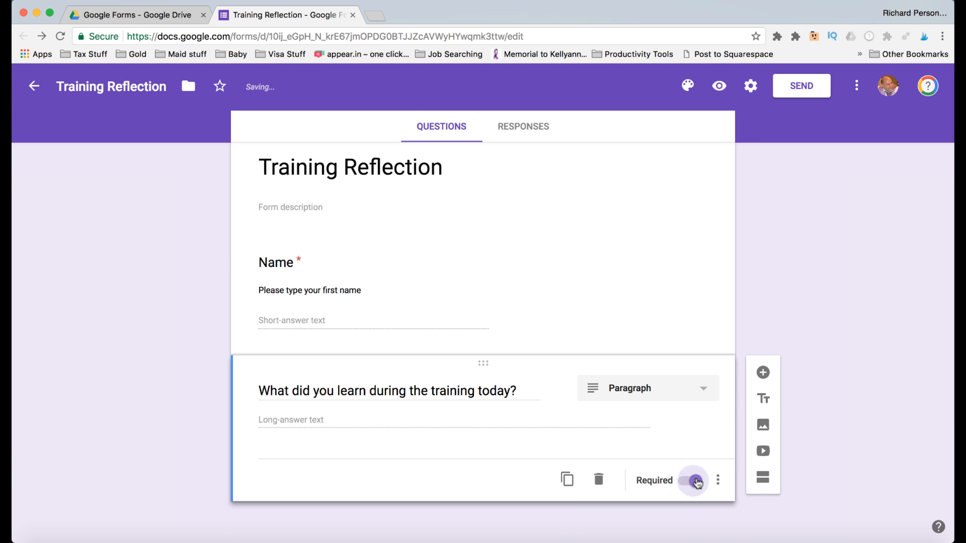
pyautogui.click(692, 481)
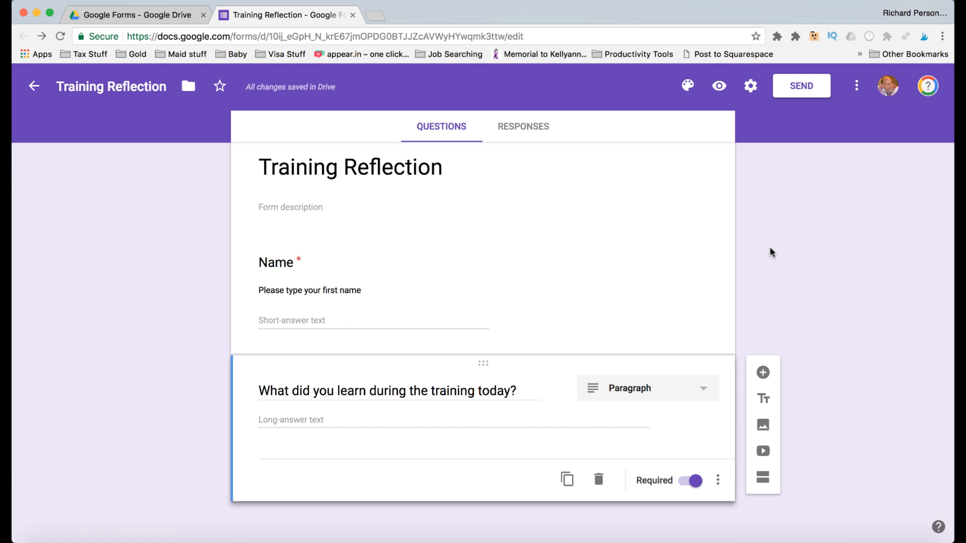
pyautogui.moveTo(750, 171)
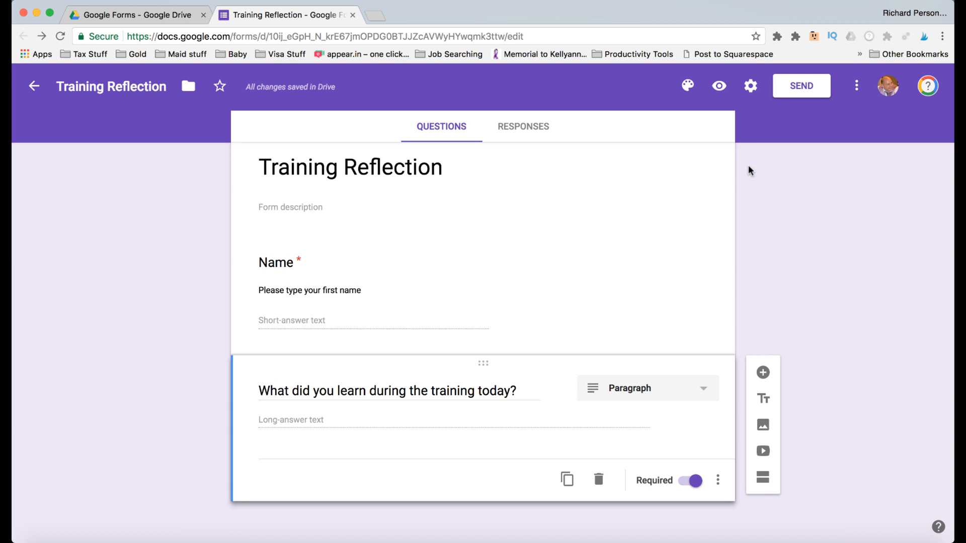
pyautogui.moveTo(687, 85)
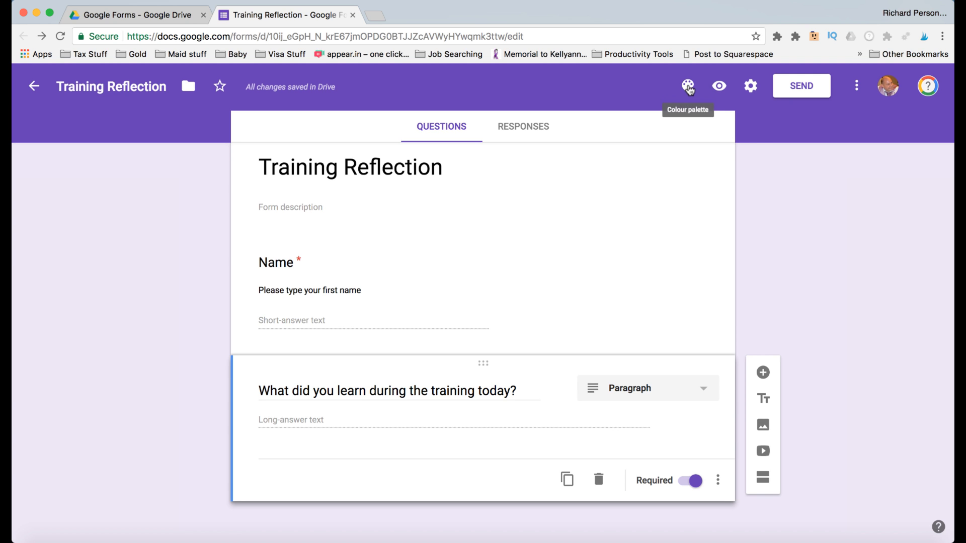
# Step: Apply the blue fibre-optic Work and School image as the form's header theme
pyautogui.click(687, 85)
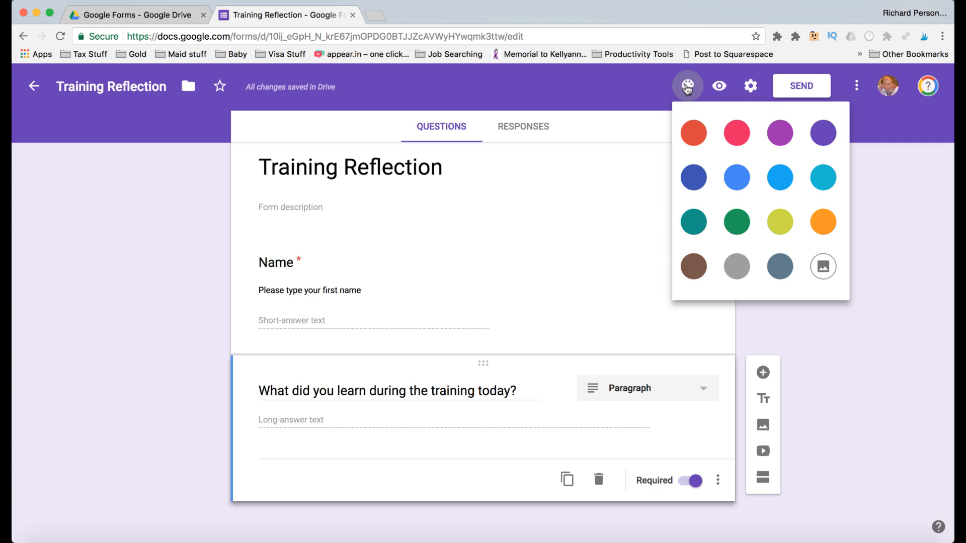
pyautogui.moveTo(591, 31)
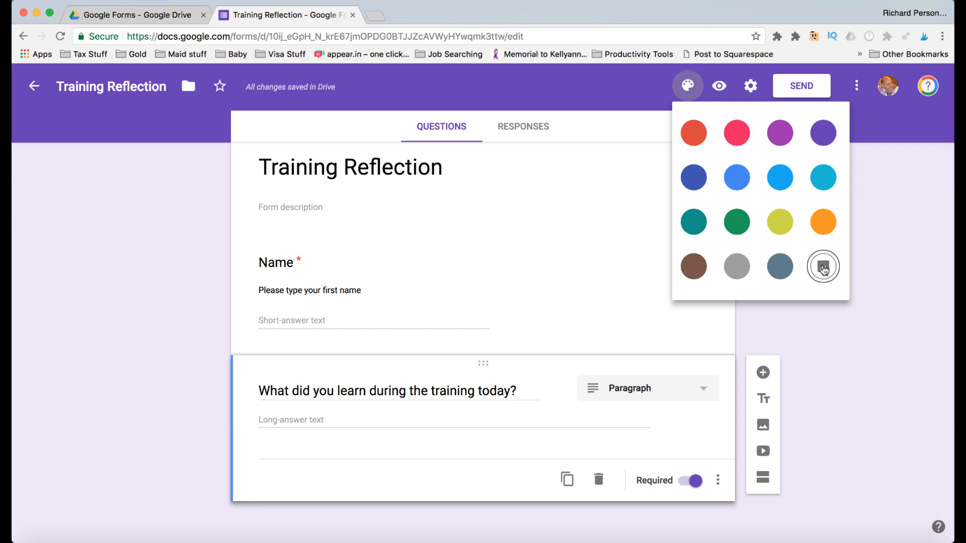
pyautogui.click(823, 268)
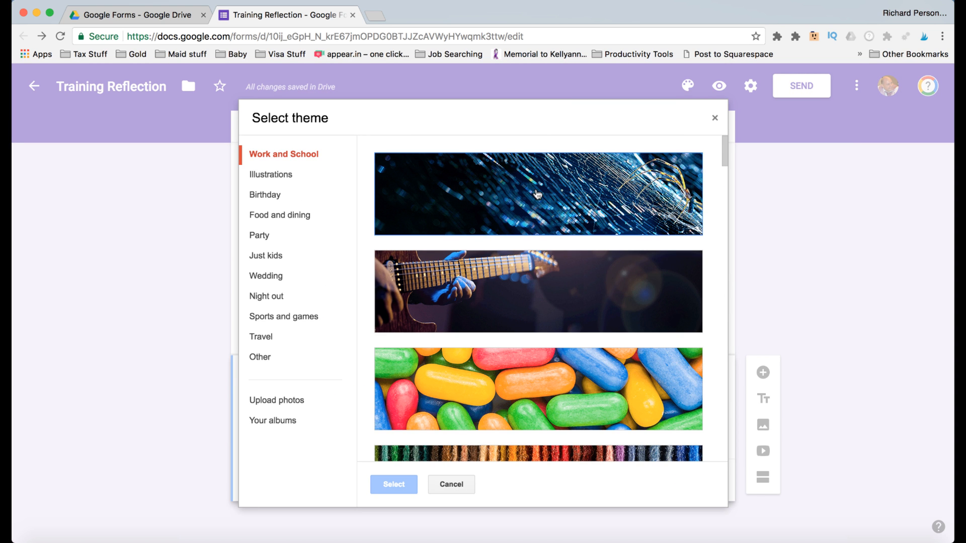
pyautogui.click(537, 193)
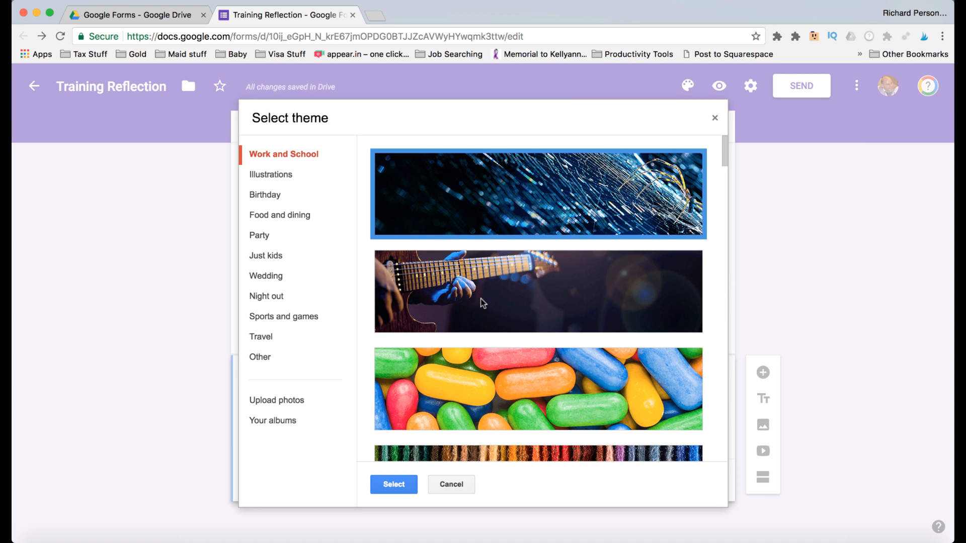
pyautogui.click(393, 484)
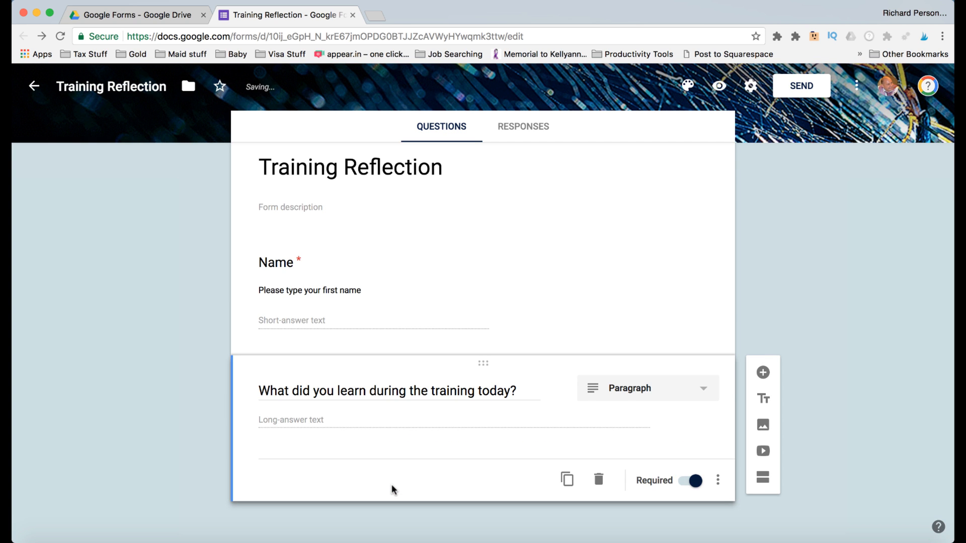
pyautogui.moveTo(491, 276)
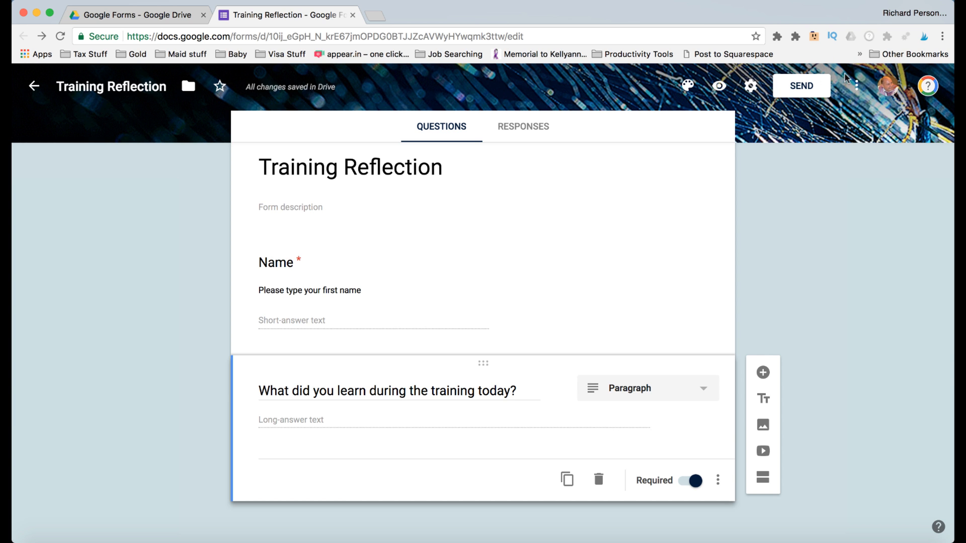
pyautogui.click(802, 85)
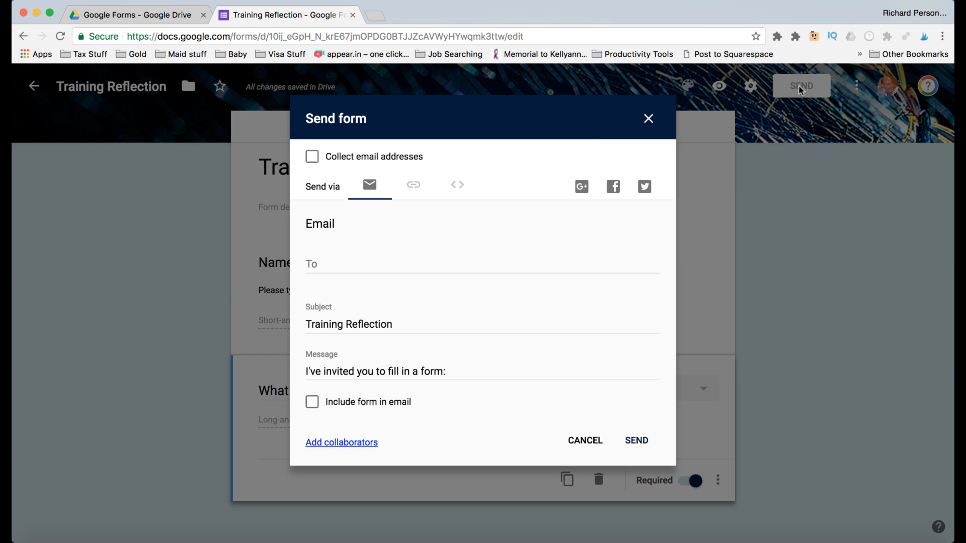
pyautogui.click(312, 263)
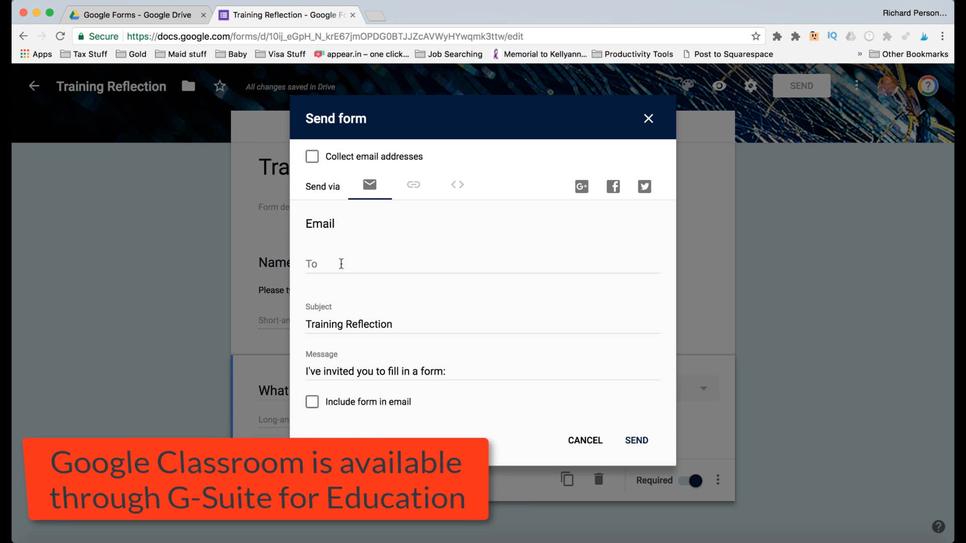
pyautogui.click(647, 119)
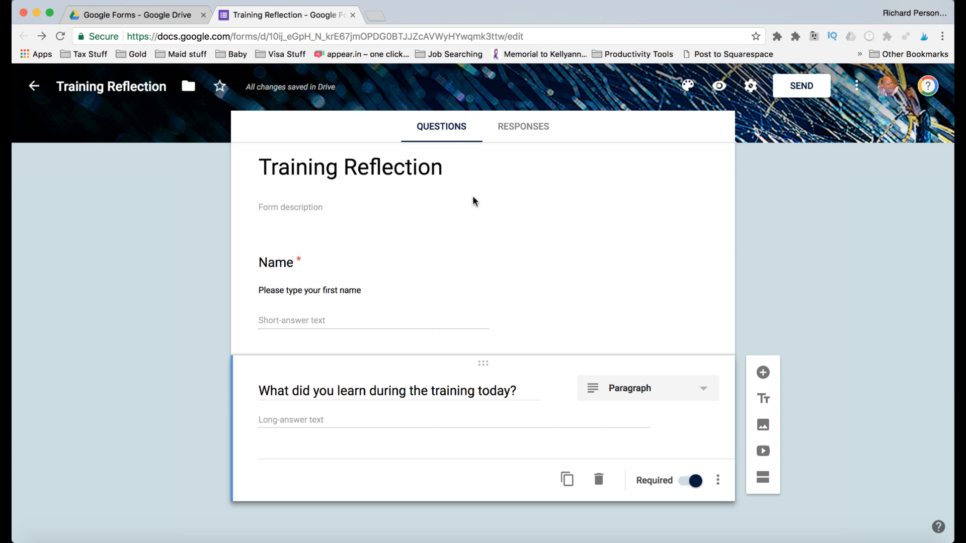
pyautogui.moveTo(376, 19)
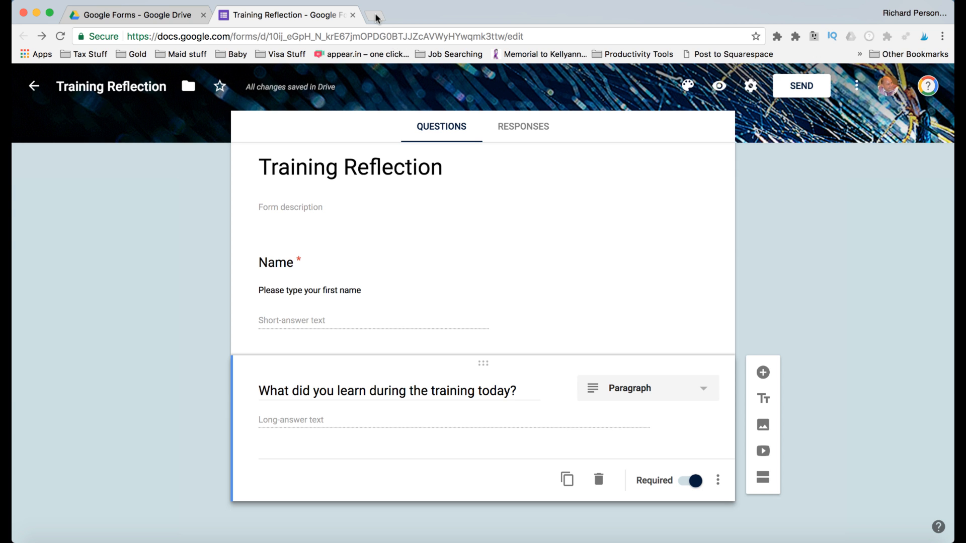
# Step: In a new tab, go to bitly.com and start a new Bitlink awaiting the long URL
pyautogui.click(523, 15)
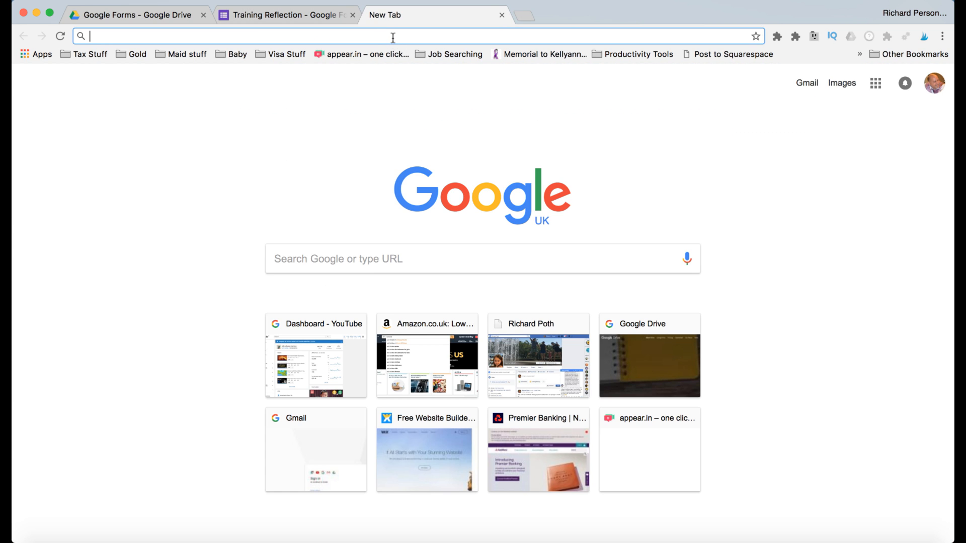
pyautogui.write('bitly.com/Bc2p2yIX6le/bitlinks/2gA5S5h')
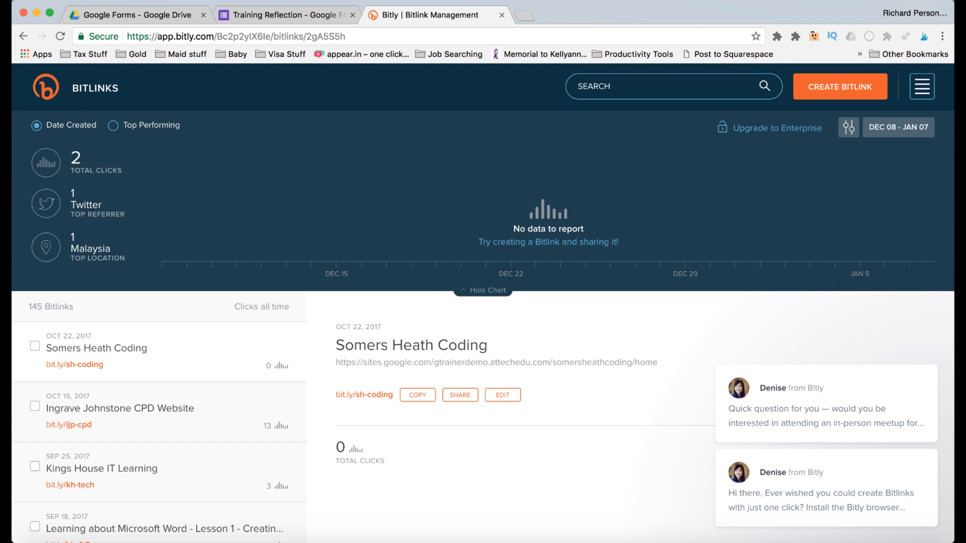
pyautogui.click(839, 87)
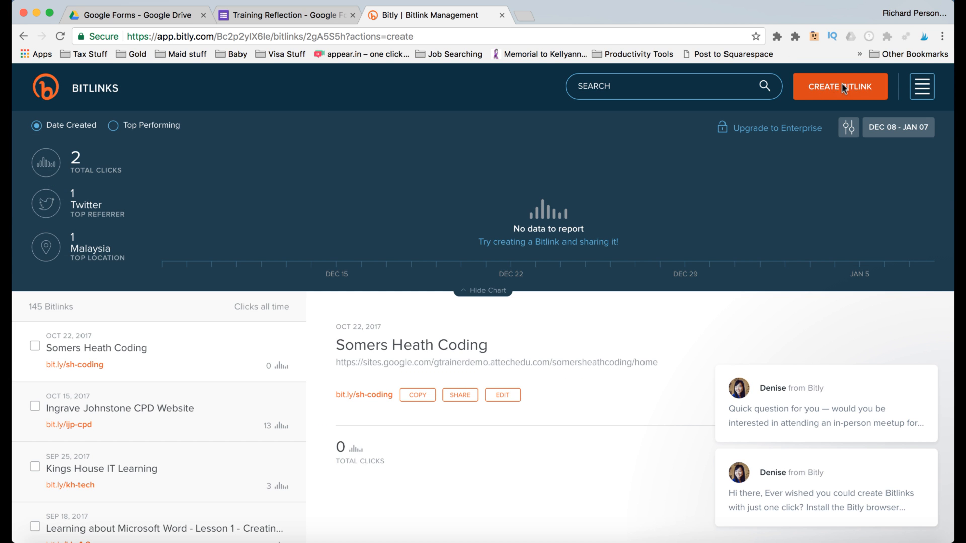
pyautogui.click(839, 87)
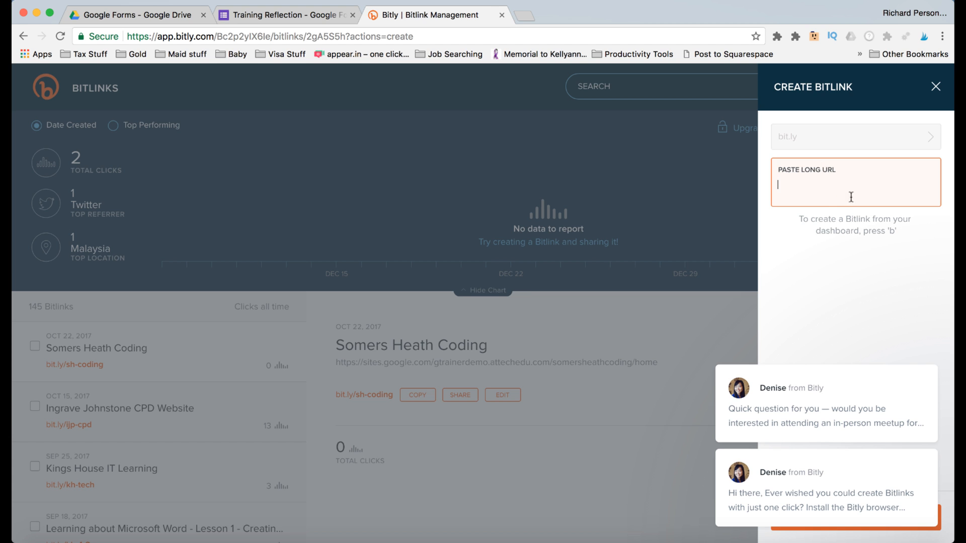
pyautogui.moveTo(476, 51)
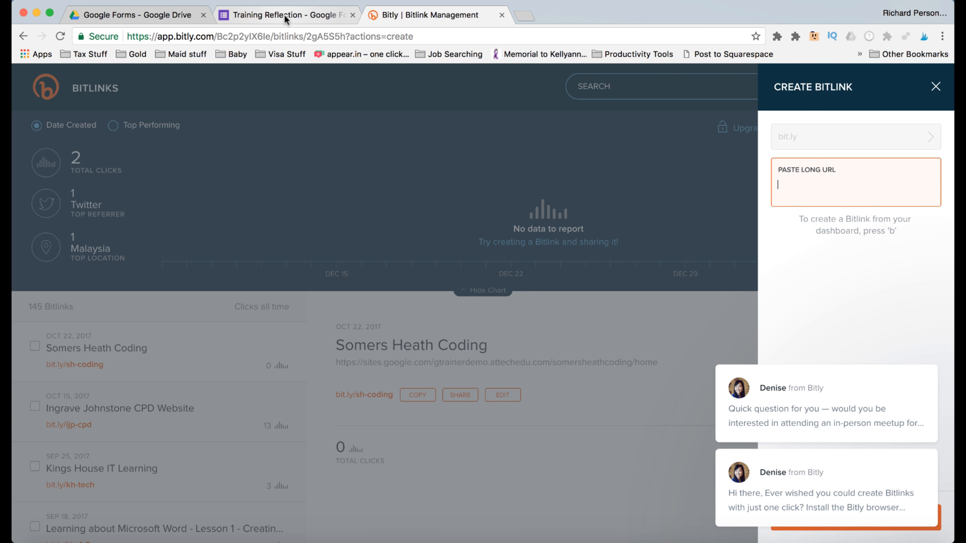
# Step: Copy the form's full share link from Send and return to Bitly with it
pyautogui.click(287, 15)
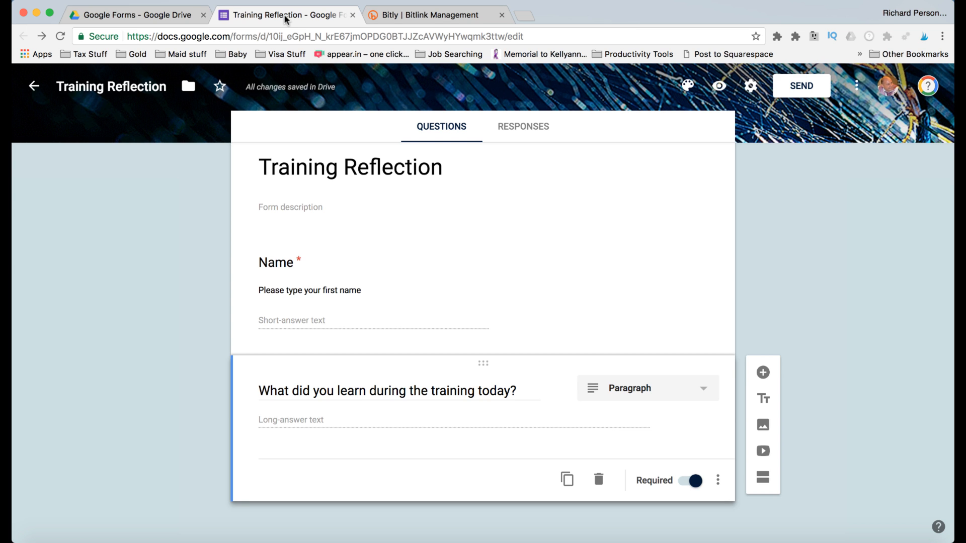
pyautogui.moveTo(719, 86)
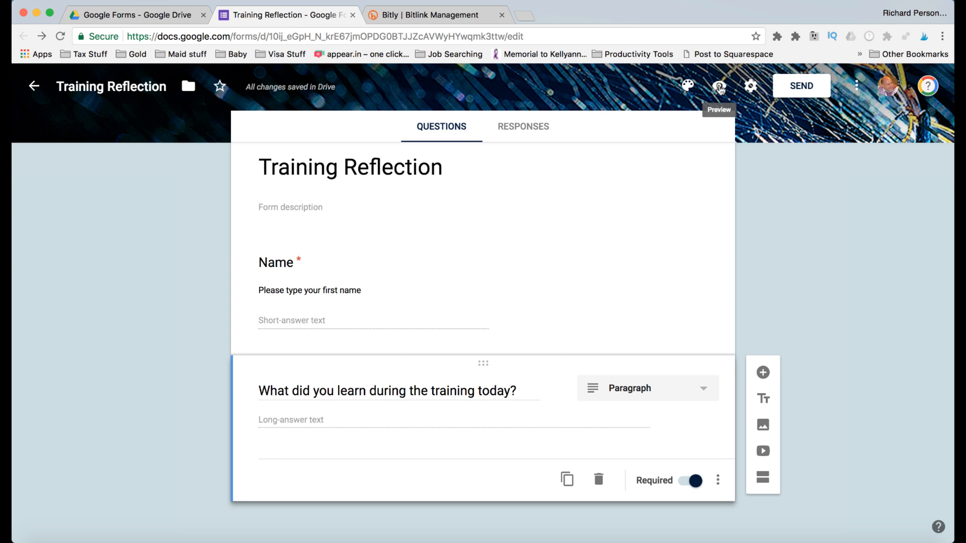
pyautogui.moveTo(802, 86)
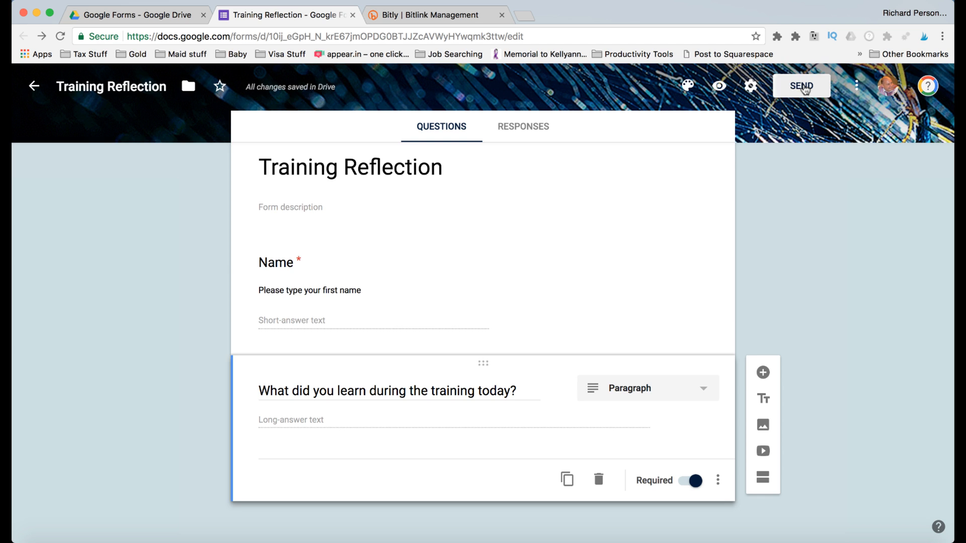
pyautogui.click(802, 85)
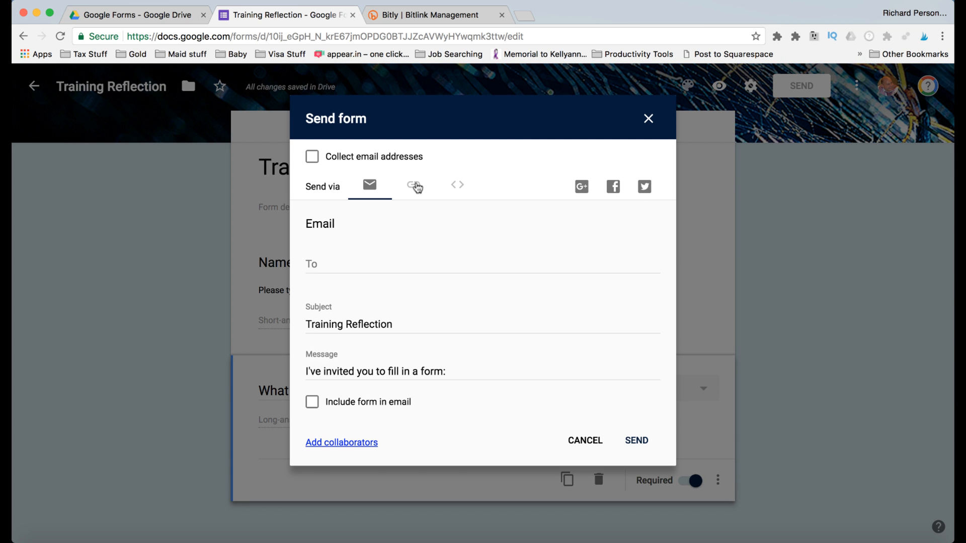
pyautogui.click(413, 185)
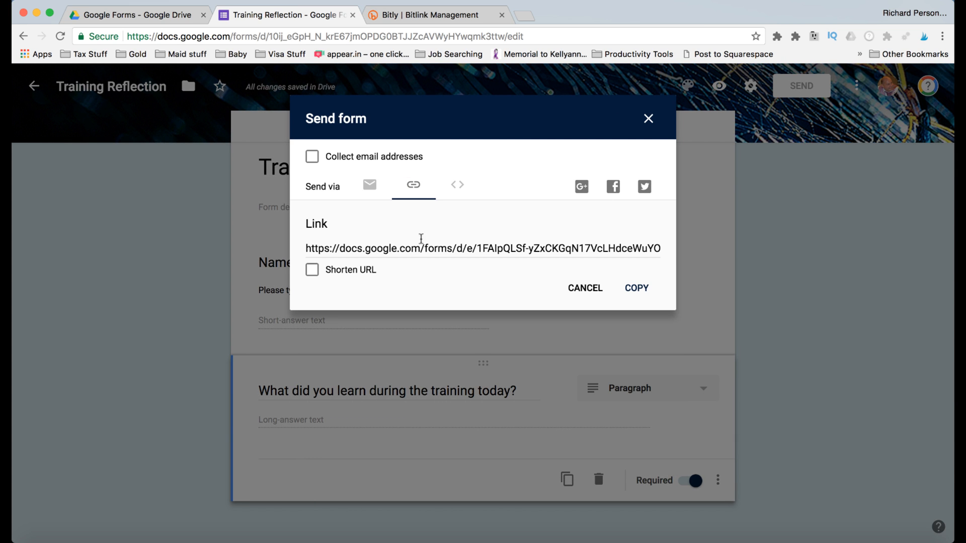
pyautogui.tripleClick(482, 248)
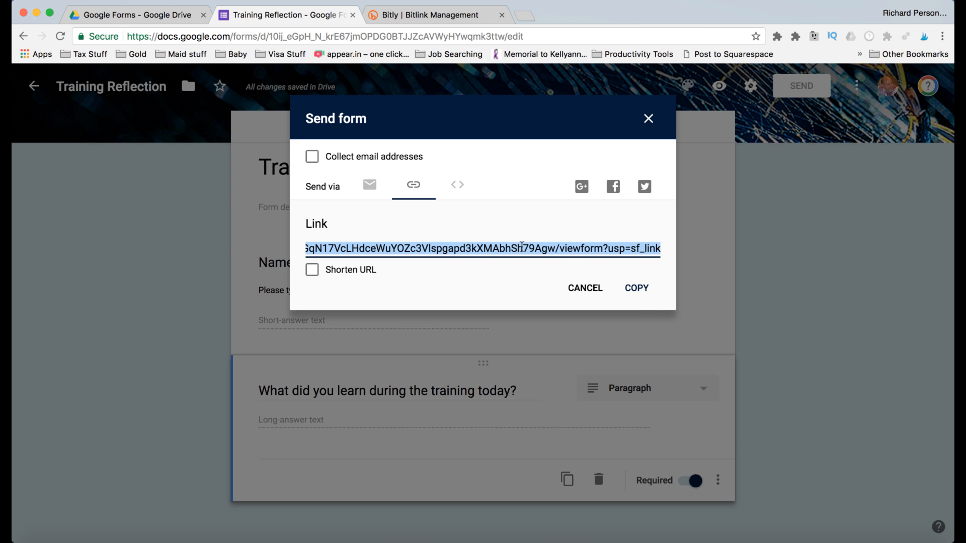
pyautogui.click(636, 288)
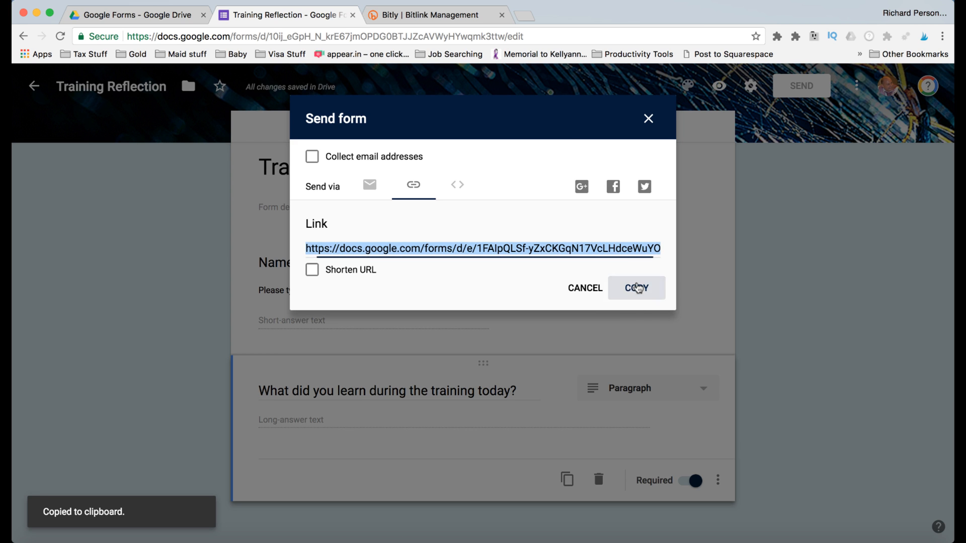
pyautogui.click(438, 14)
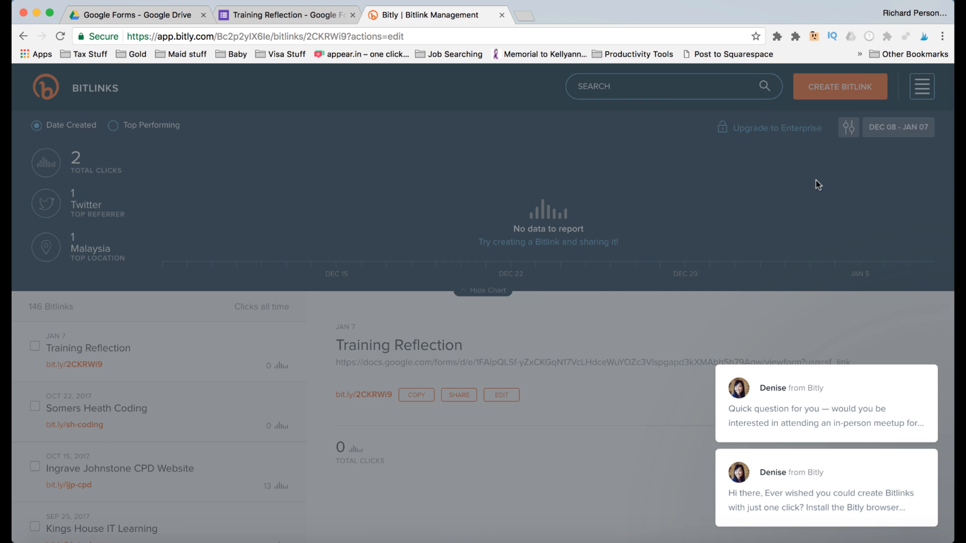
# Step: Edit the Training Reflection Bitlink and copy the bit.ly/2CKRWi9 short link
pyautogui.click(501, 395)
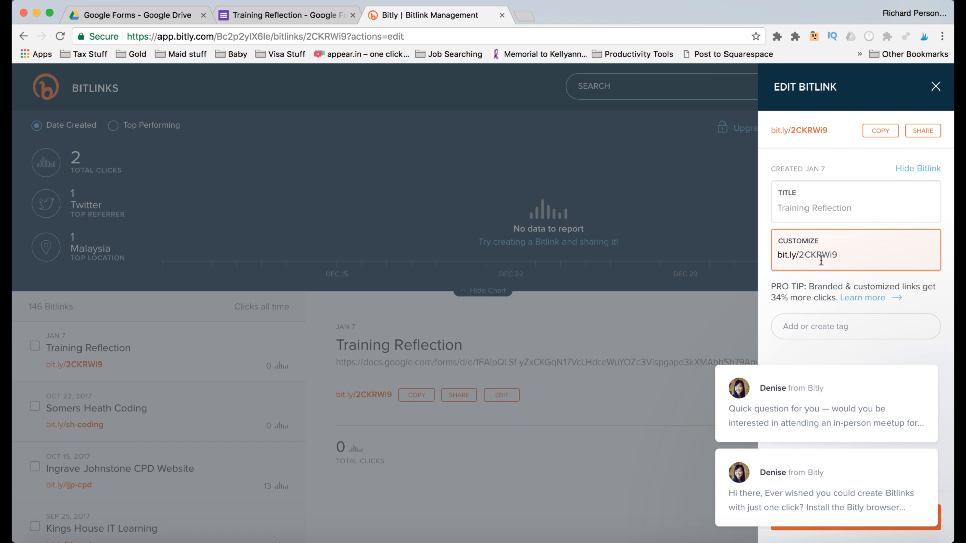
pyautogui.moveTo(868, 173)
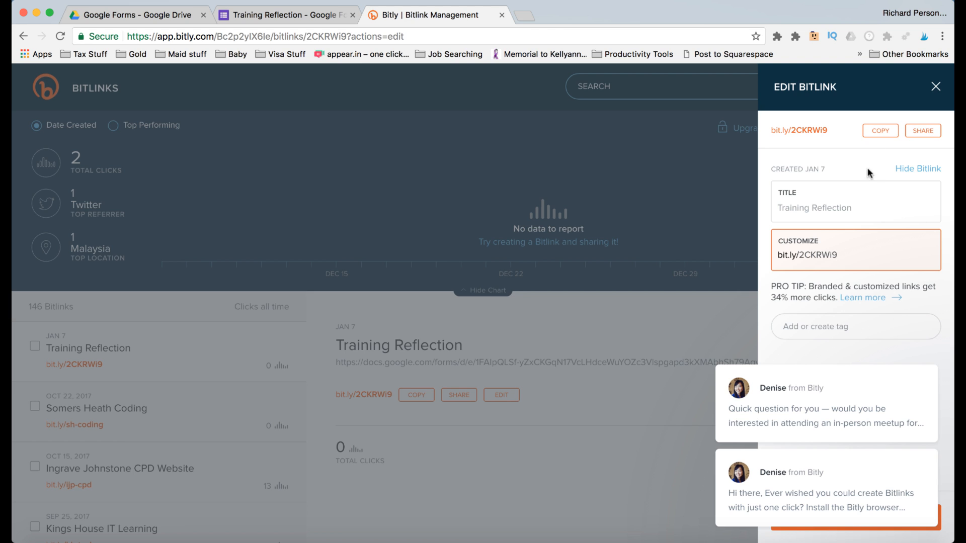
pyautogui.click(879, 131)
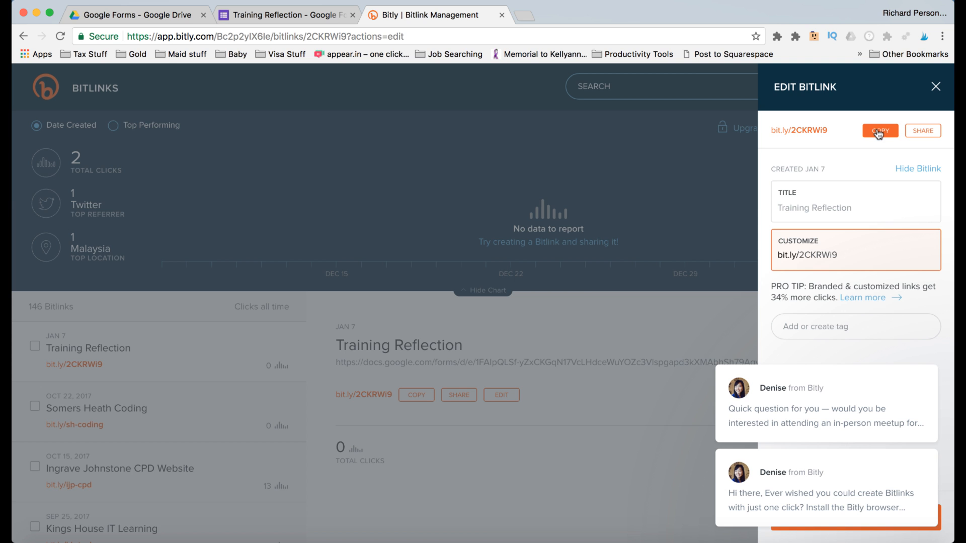
pyautogui.moveTo(285, 15)
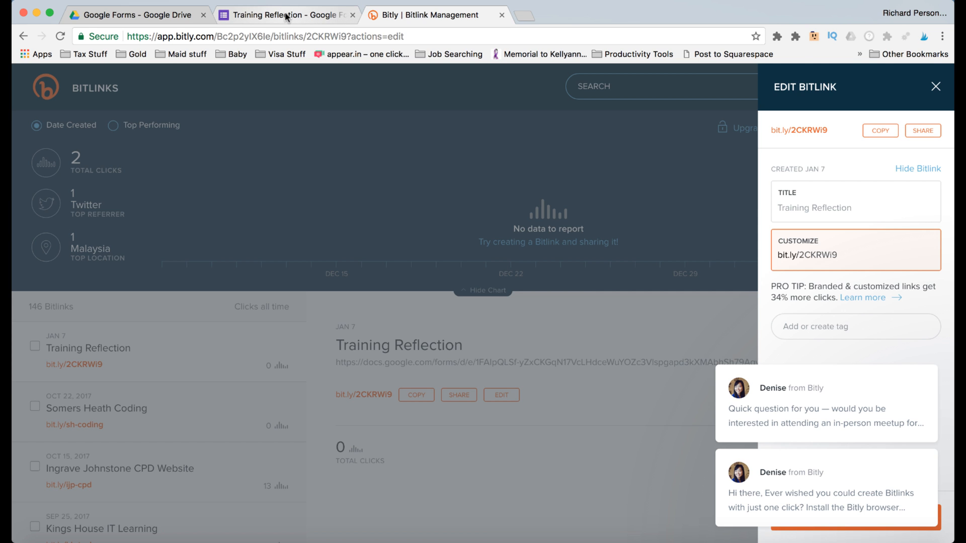
# Step: Shorten the Training Reflection share link to a goo.gl URL and dismiss the Send dialog
pyautogui.click(287, 15)
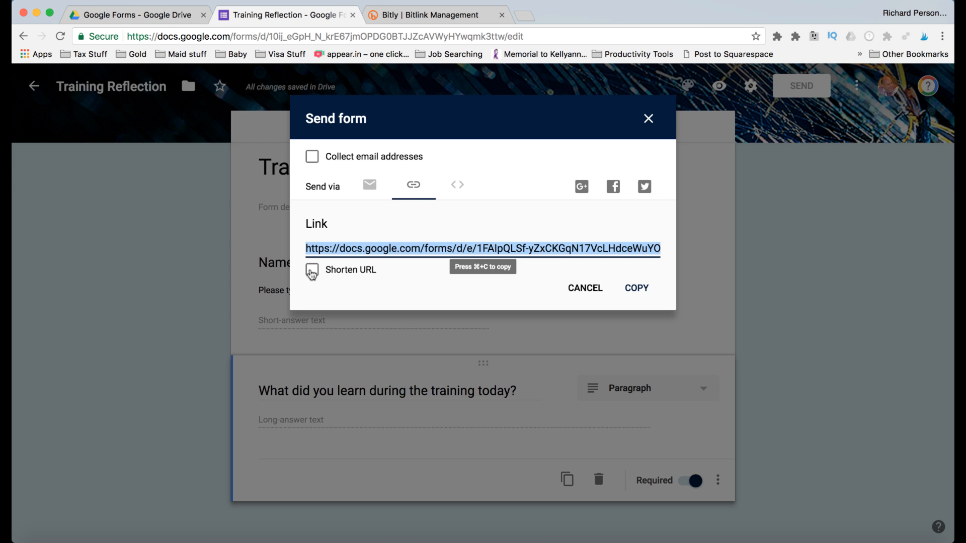
pyautogui.click(312, 270)
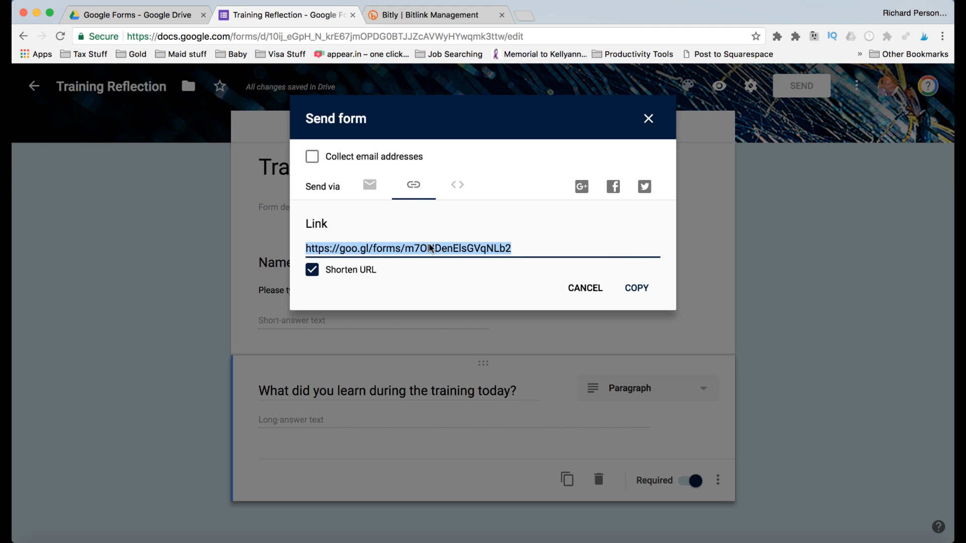
pyautogui.moveTo(522, 247)
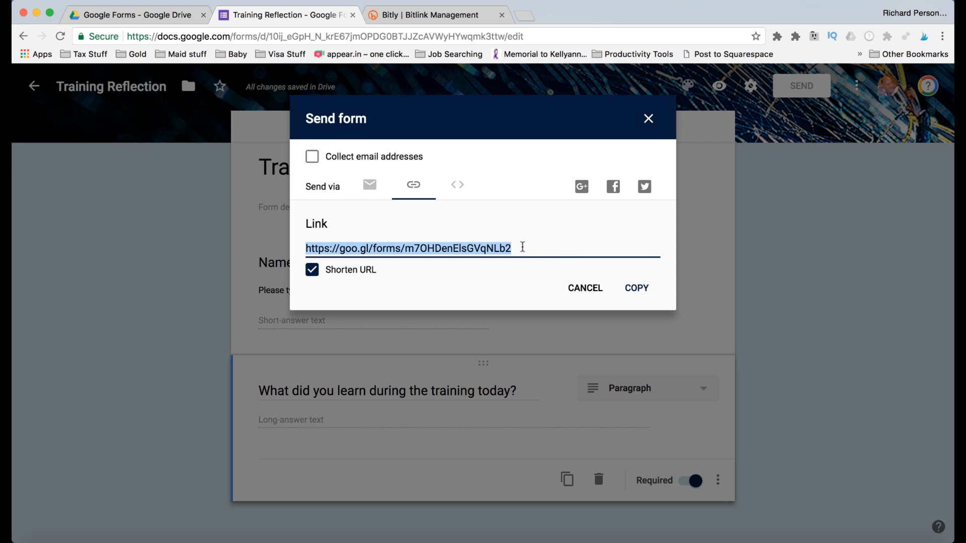
pyautogui.click(647, 119)
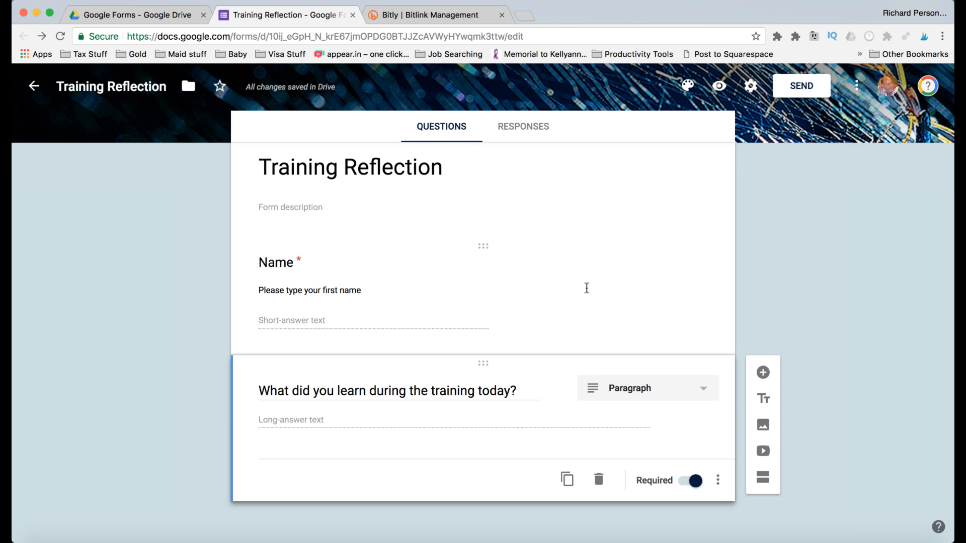
pyautogui.moveTo(524, 14)
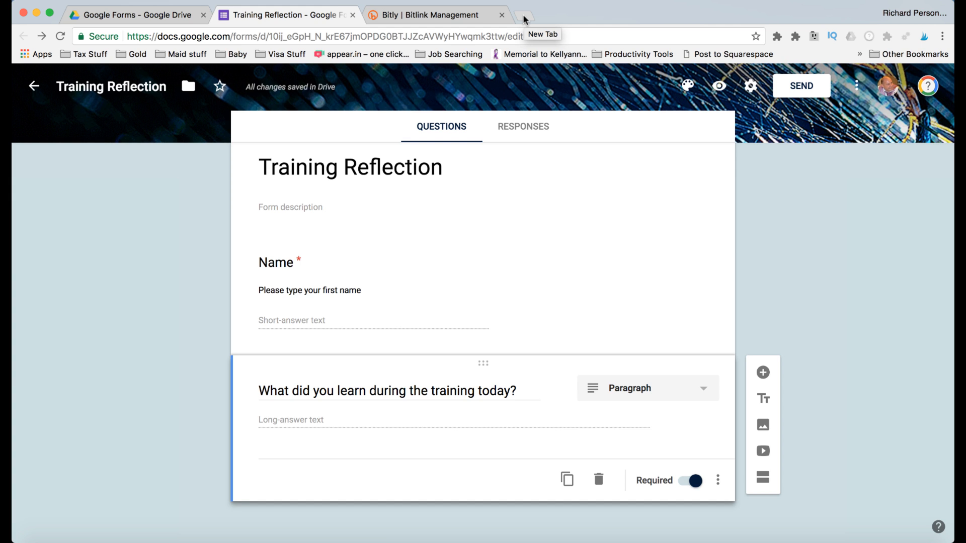
# Step: Search 'qr code' in a new tab, open qr-code-generator.com, and return to the form
pyautogui.click(524, 14)
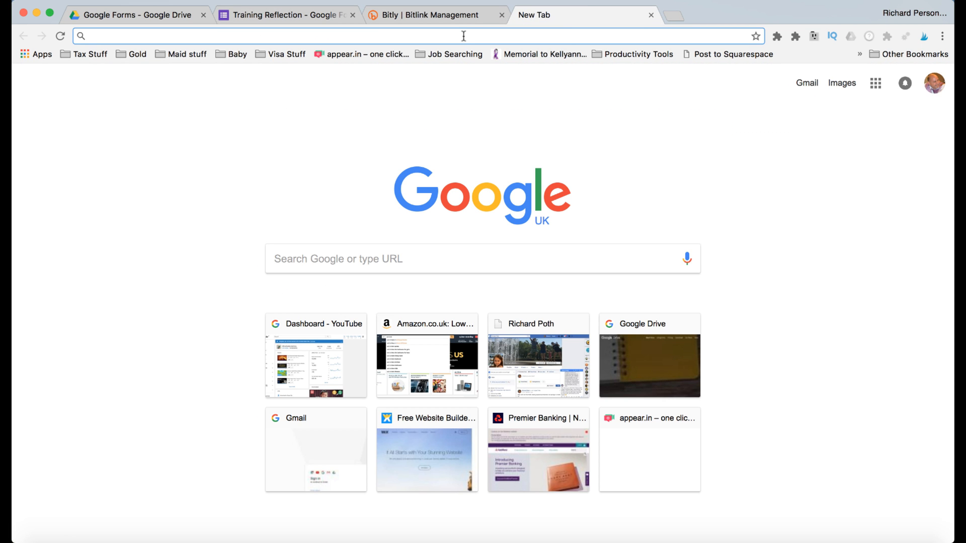
pyautogui.write('qr code')
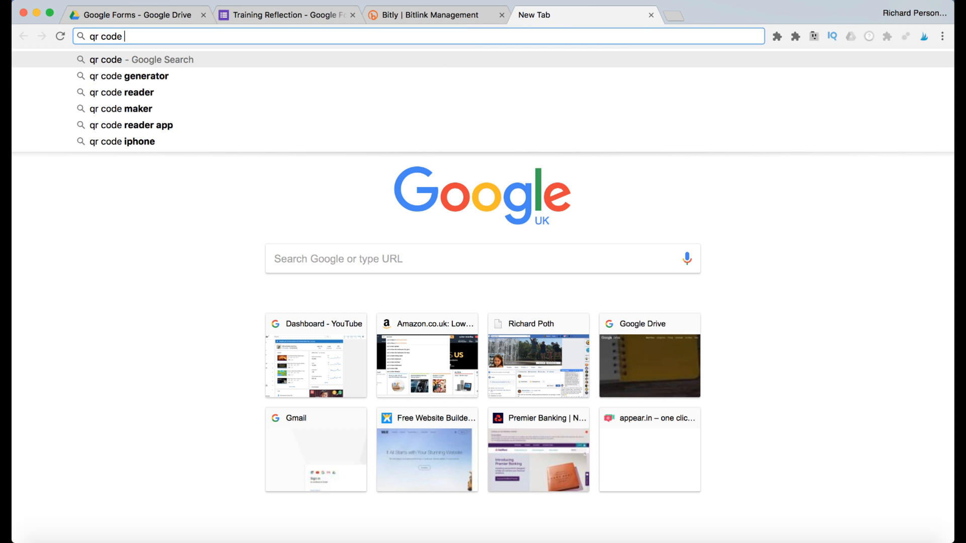
pyautogui.click(132, 75)
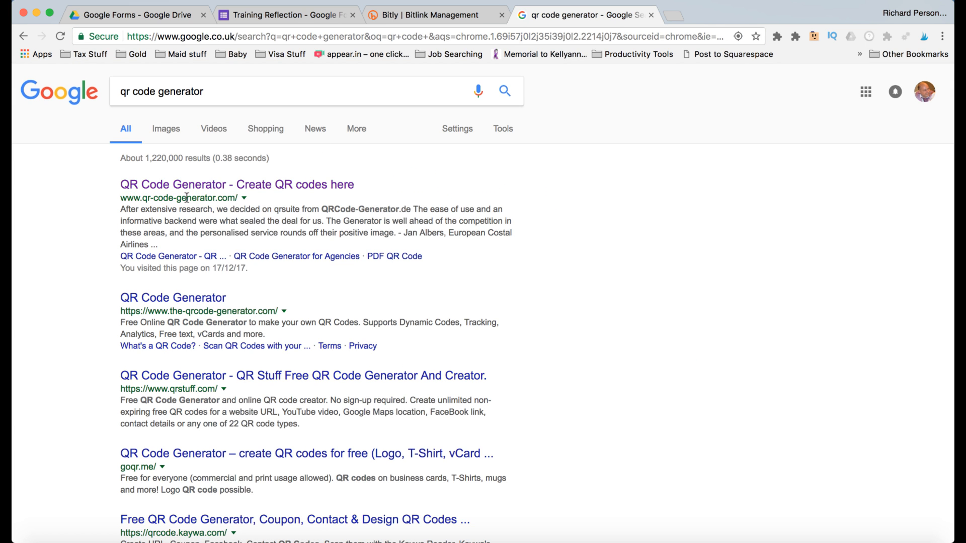
pyautogui.click(236, 184)
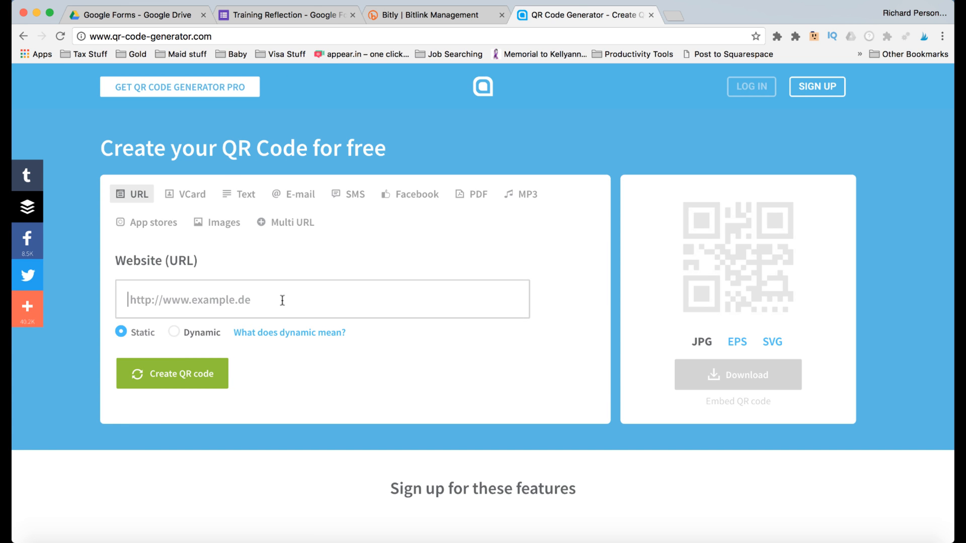
pyautogui.click(287, 16)
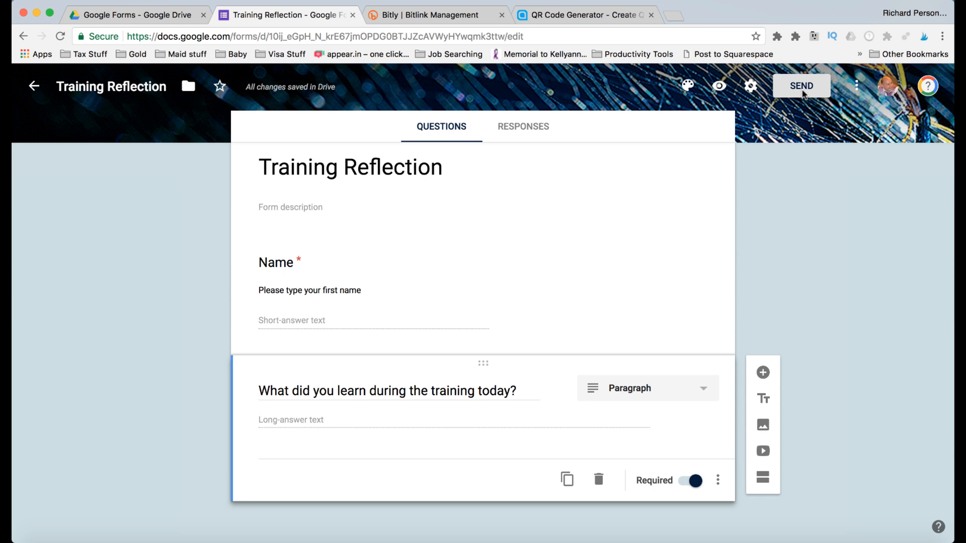
# Step: Copy the form's full (unshortened) share link and switch to the QR Code Generator site
pyautogui.click(802, 85)
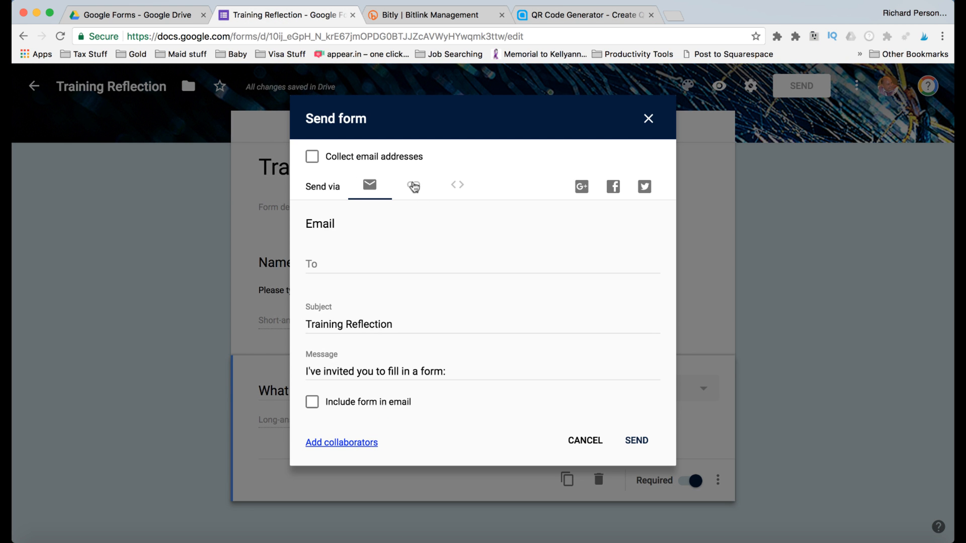
pyautogui.click(413, 185)
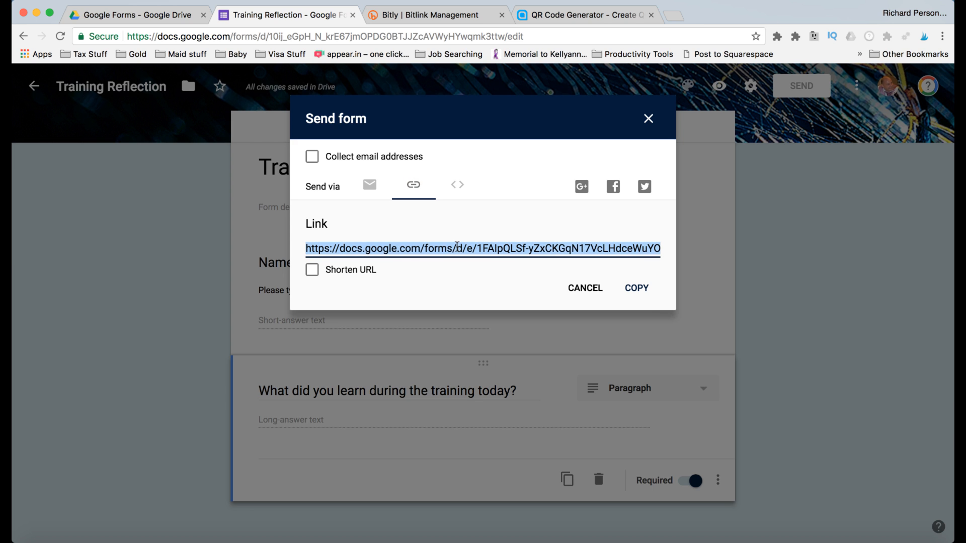
pyautogui.click(637, 289)
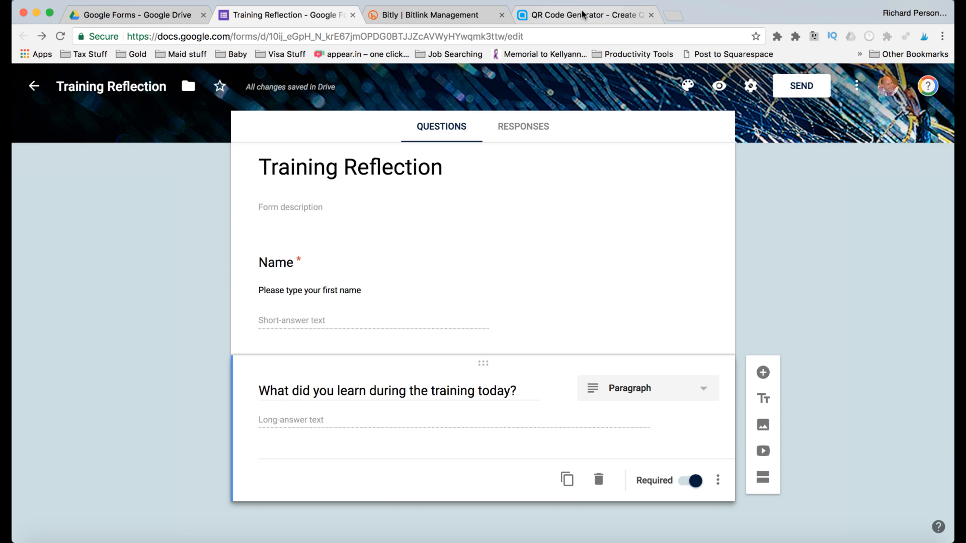
pyautogui.click(580, 15)
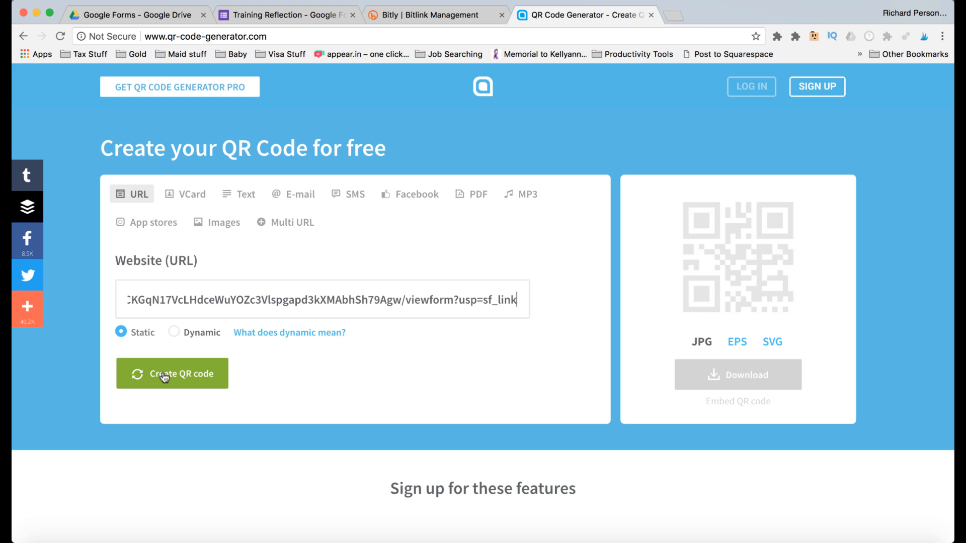
# Step: Generate a QR code for the pasted form URL, then return to the Training Reflection form
pyautogui.click(172, 374)
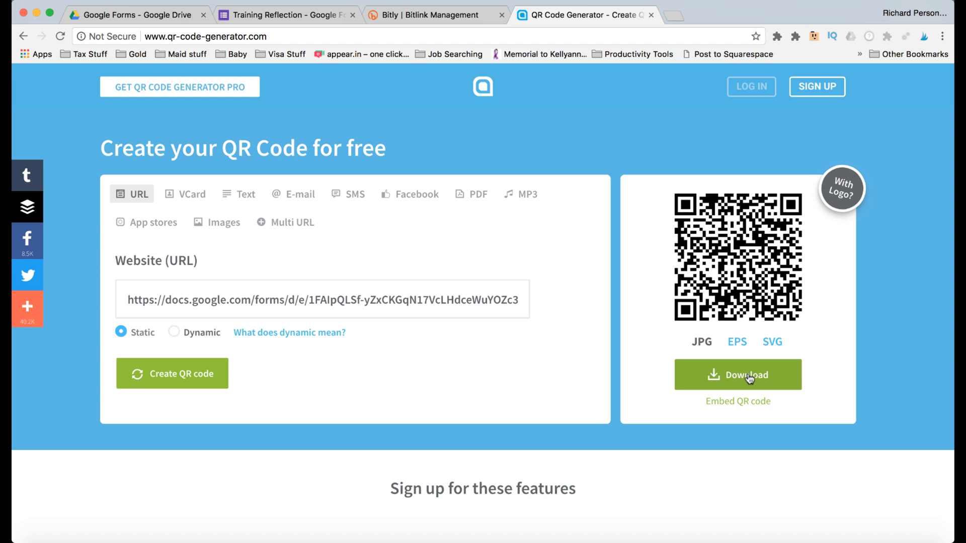
pyautogui.moveTo(659, 163)
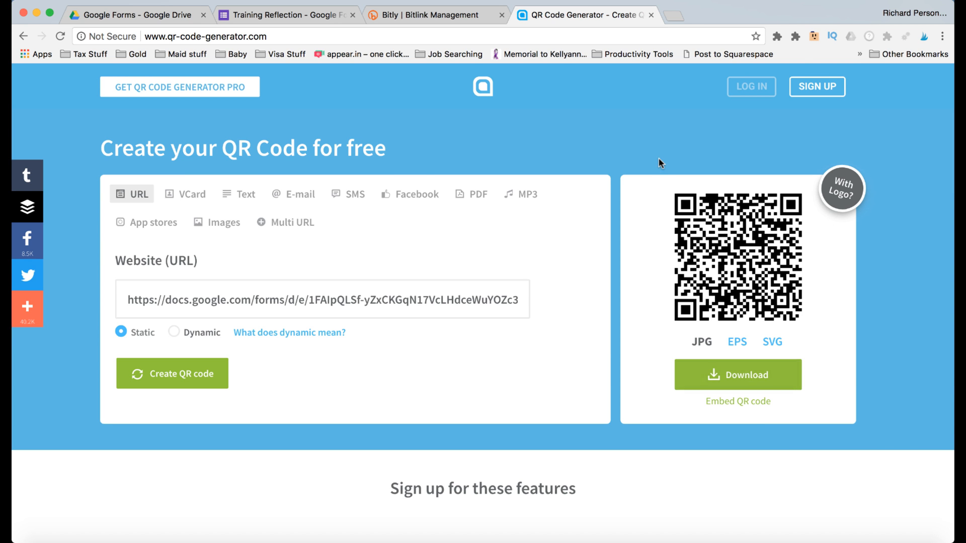
pyautogui.click(287, 15)
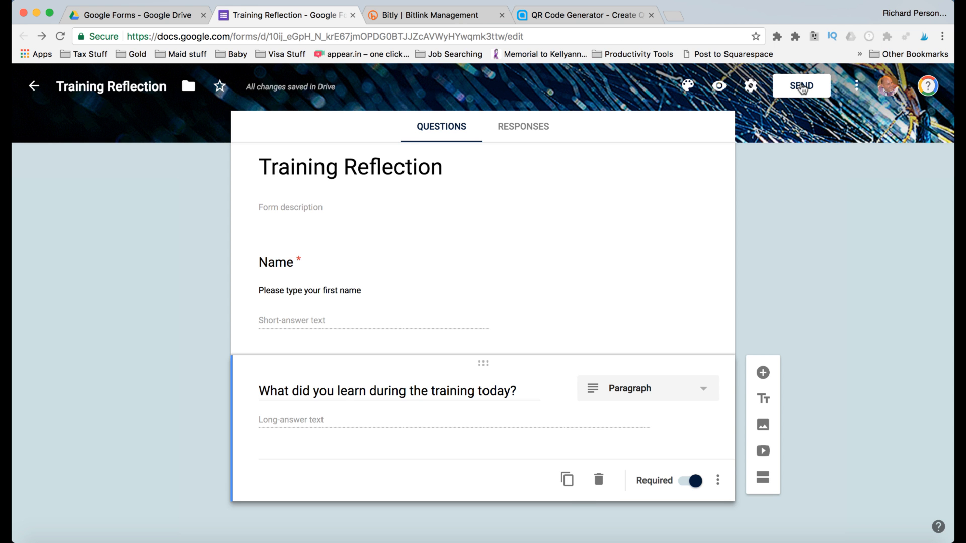
# Step: Copy the form's HTML embed code at the default 760 by 500 pixel size
pyautogui.click(801, 86)
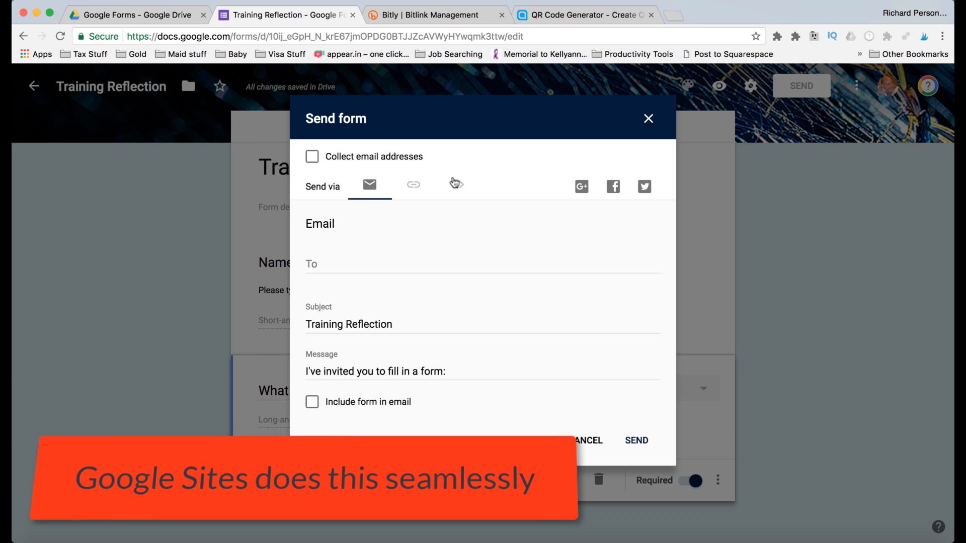
pyautogui.click(457, 185)
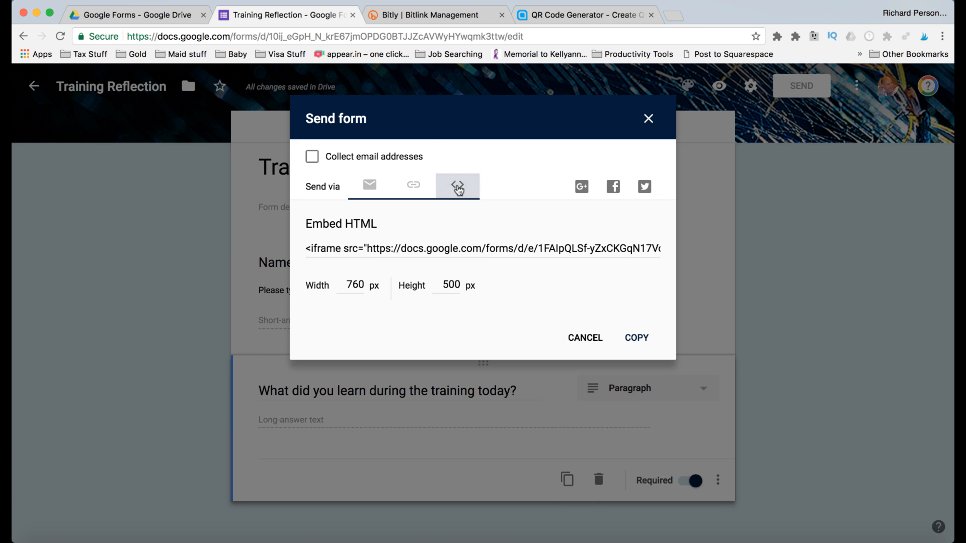
pyautogui.moveTo(482, 248)
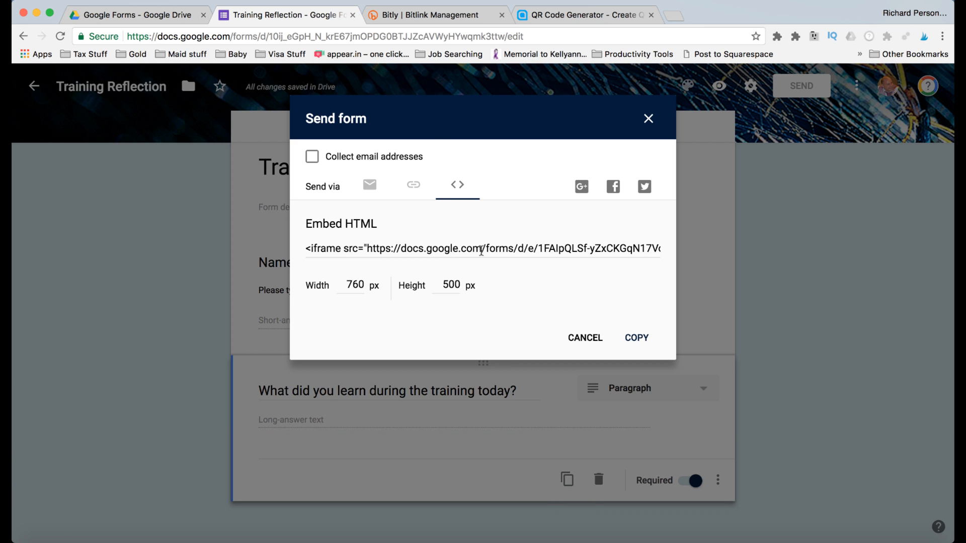
pyautogui.moveTo(371, 279)
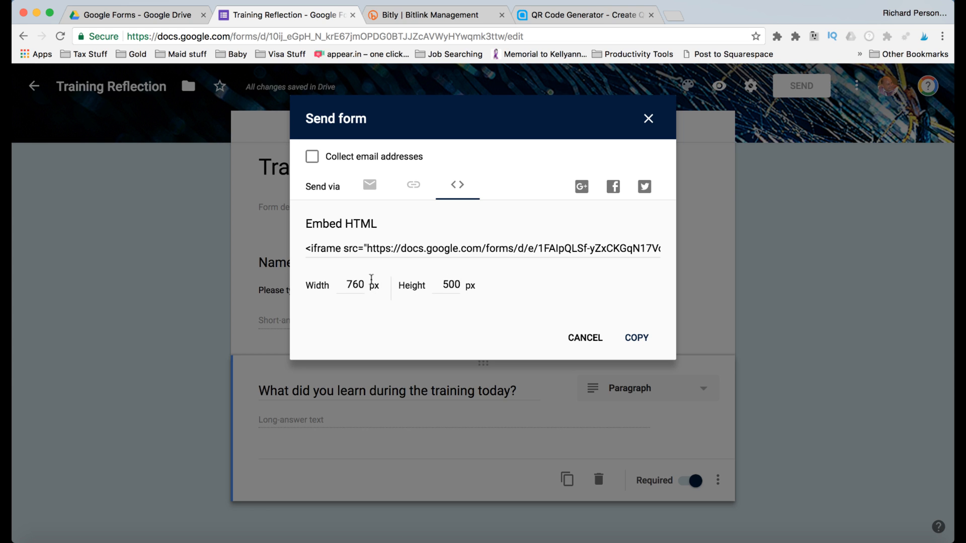
pyautogui.moveTo(476, 247)
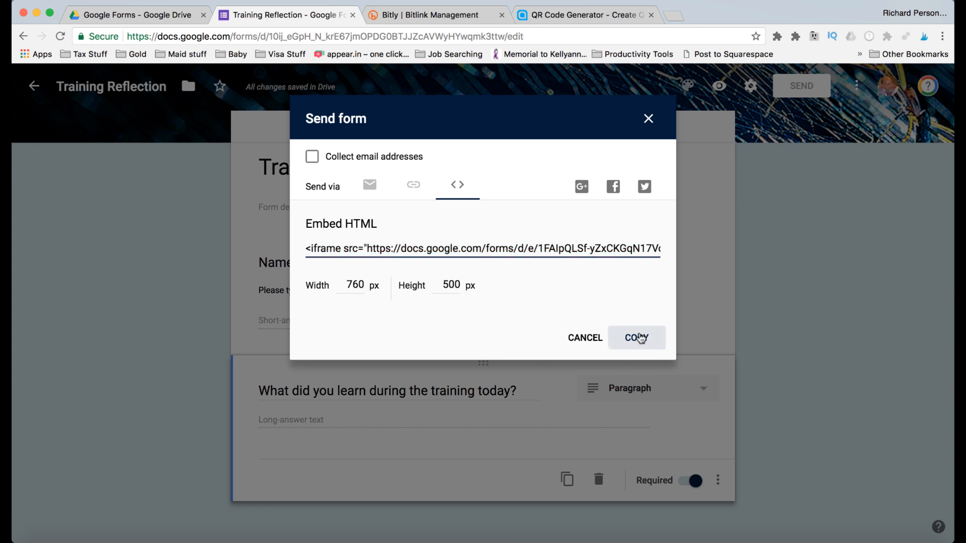
pyautogui.click(636, 338)
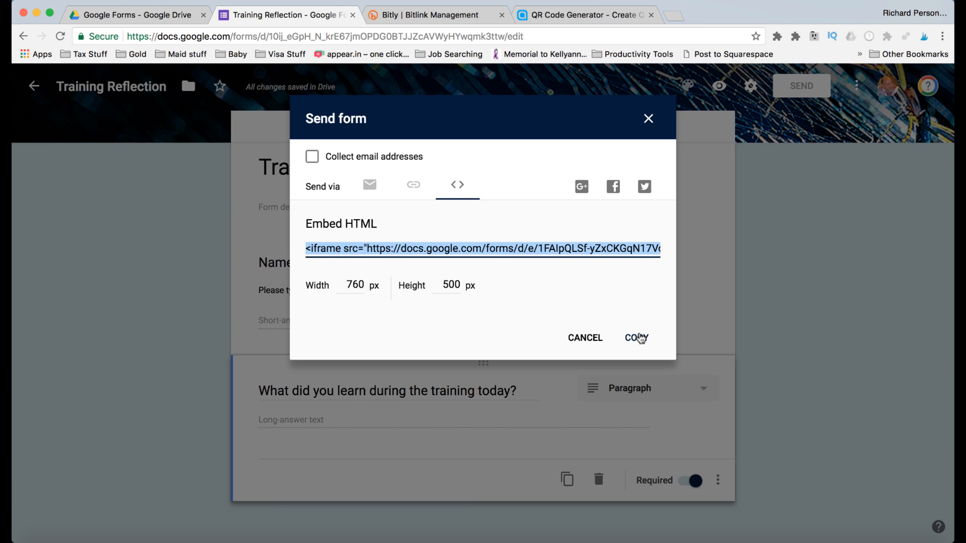
pyautogui.moveTo(649, 205)
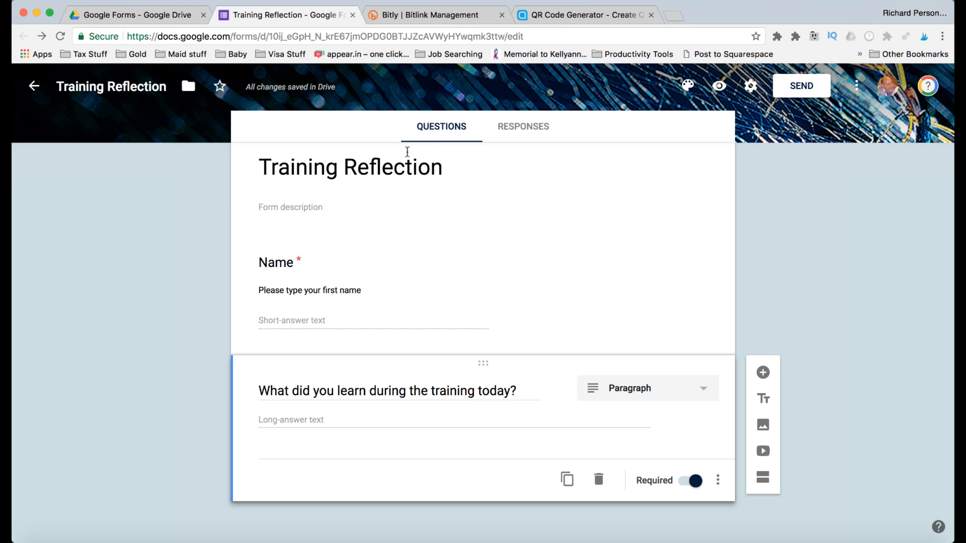
pyautogui.moveTo(522, 132)
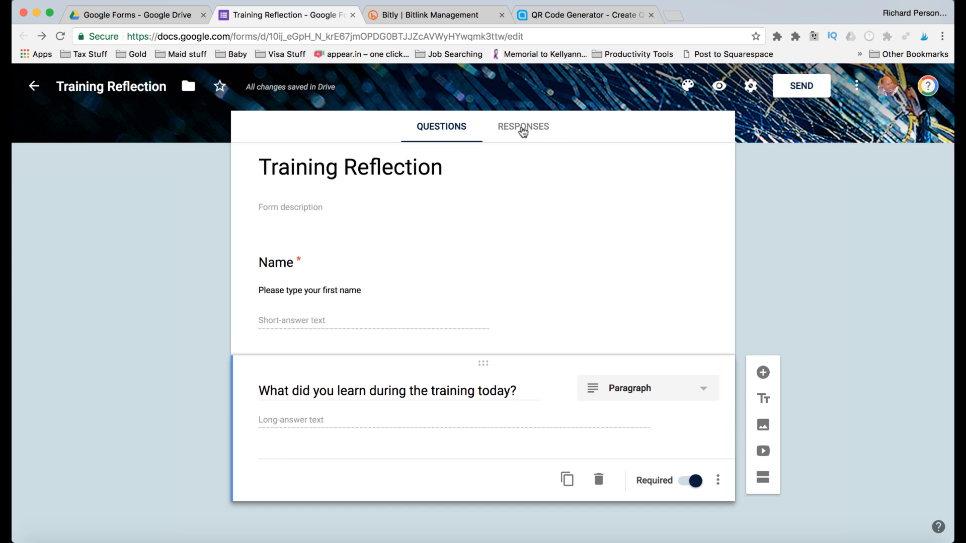
# Step: Preview the live form, answer that you learned lots of interesting information, and submit
pyautogui.click(524, 127)
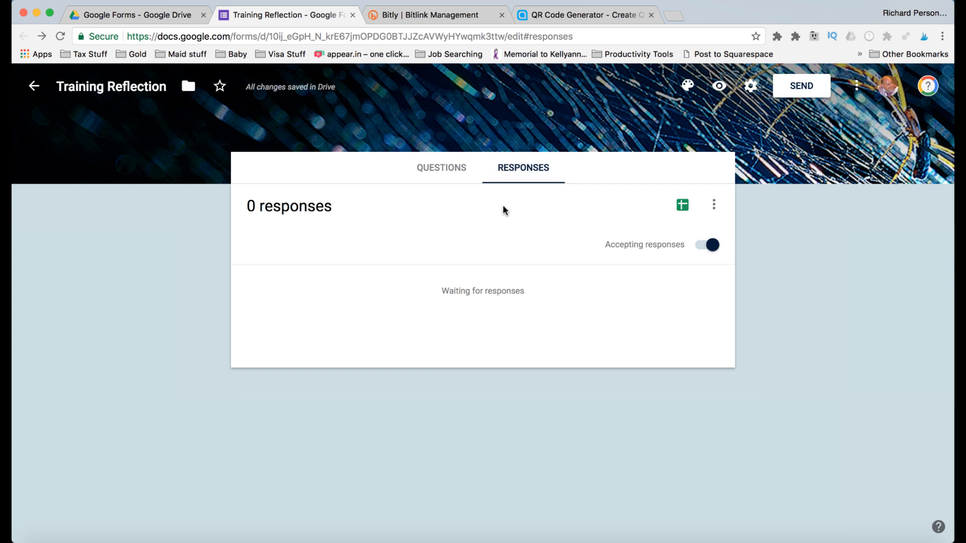
pyautogui.moveTo(469, 213)
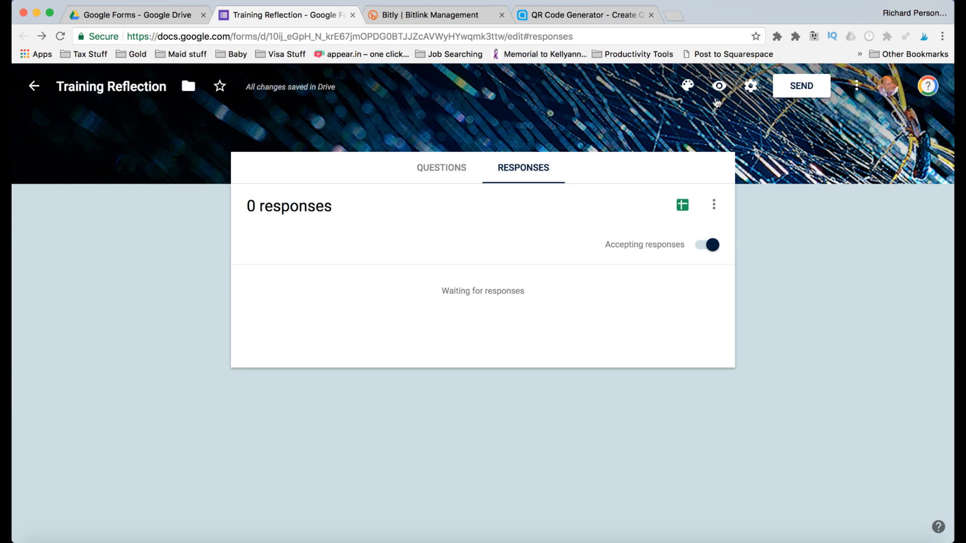
pyautogui.moveTo(718, 85)
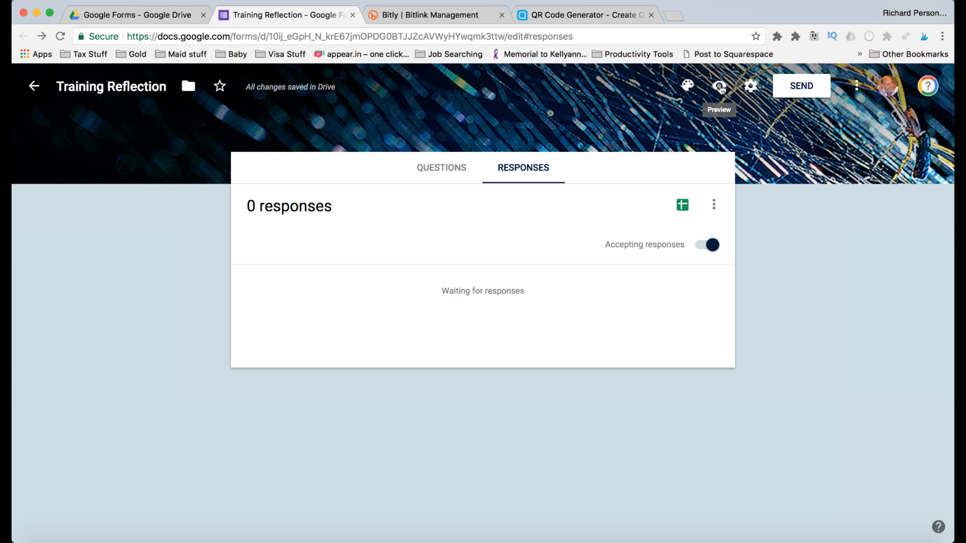
pyautogui.click(718, 86)
pyautogui.write('I learned lots of int')
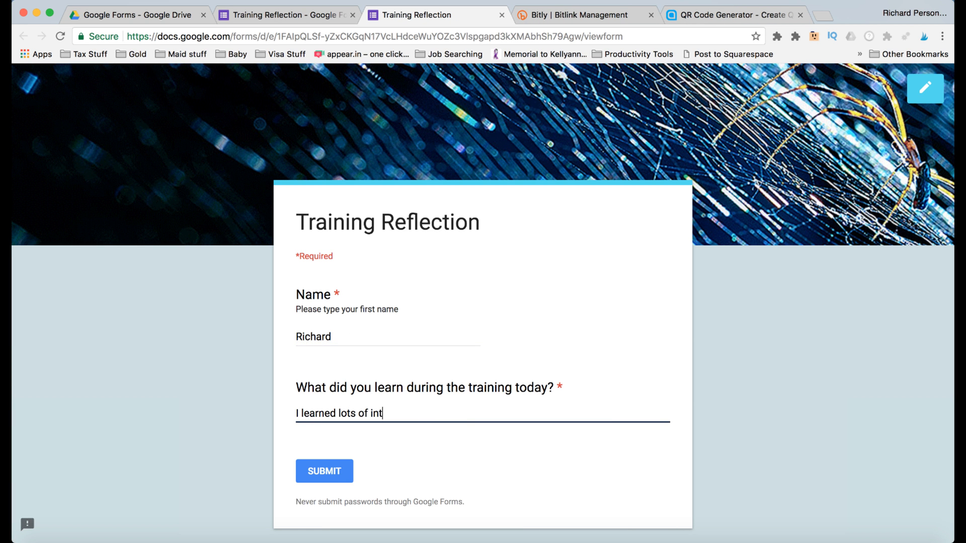
pyautogui.write('eresting information.')
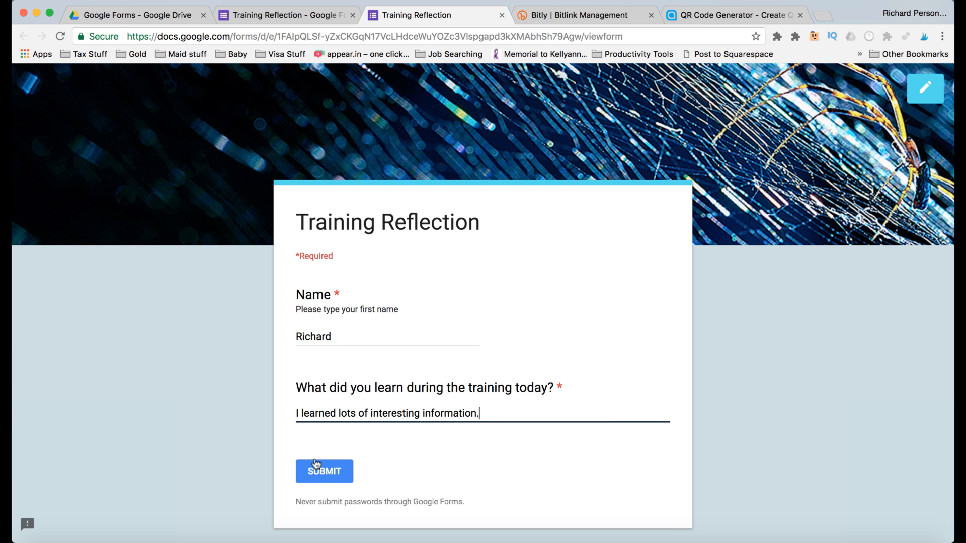
pyautogui.click(323, 471)
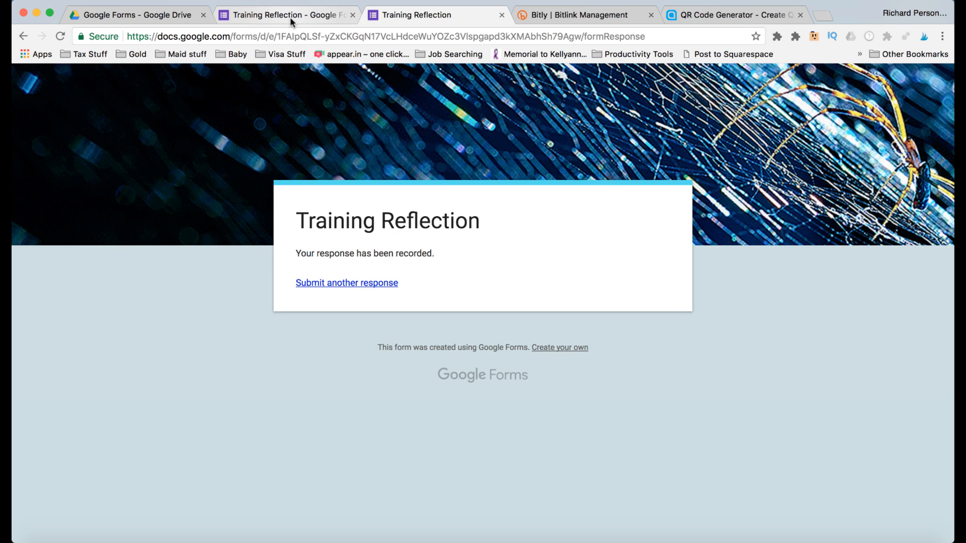
# Step: Review the new response in the Responses tab, in Individual then Summary view
pyautogui.click(287, 15)
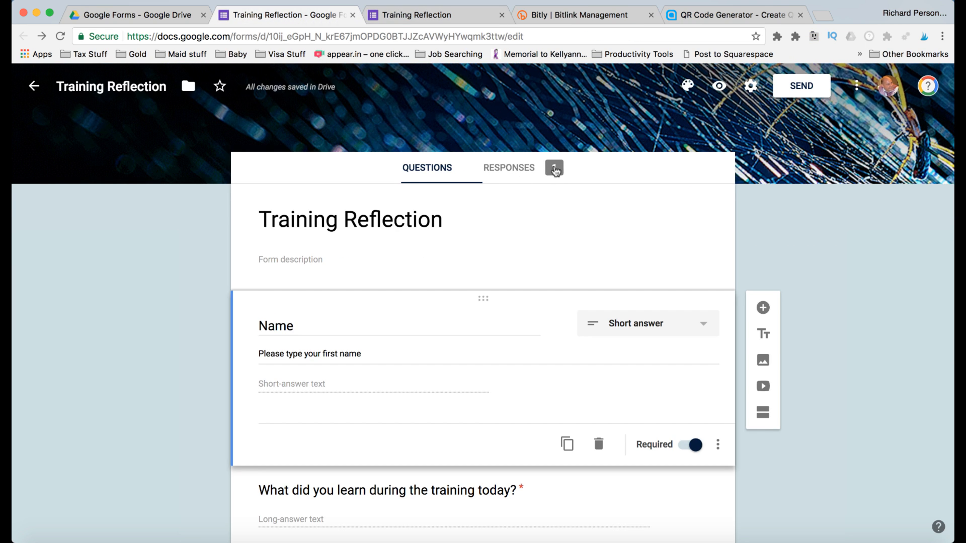
pyautogui.moveTo(520, 171)
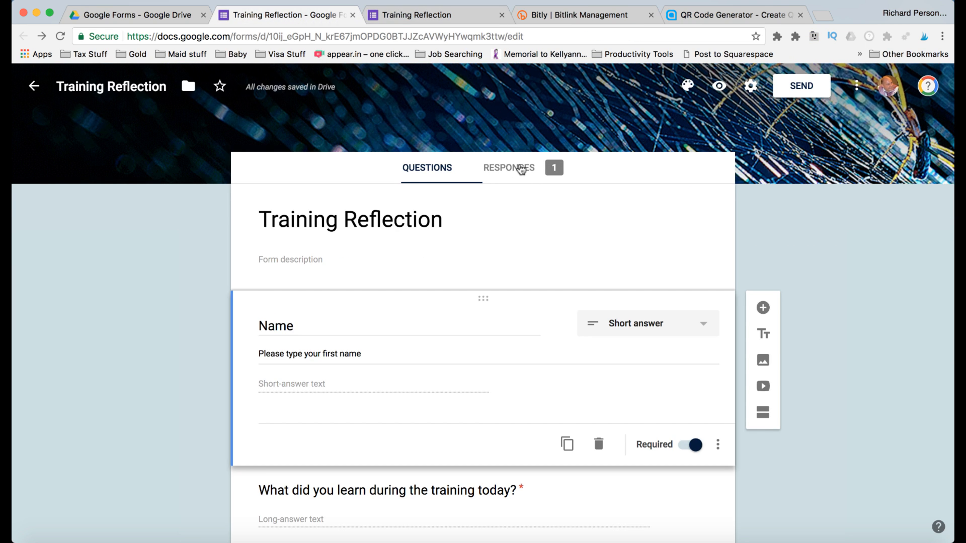
pyautogui.click(508, 168)
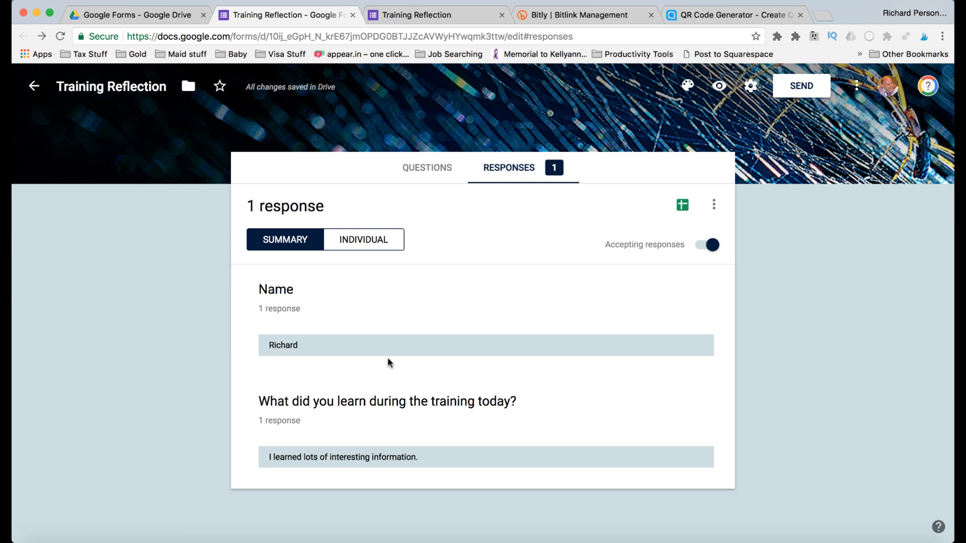
pyautogui.moveTo(436, 460)
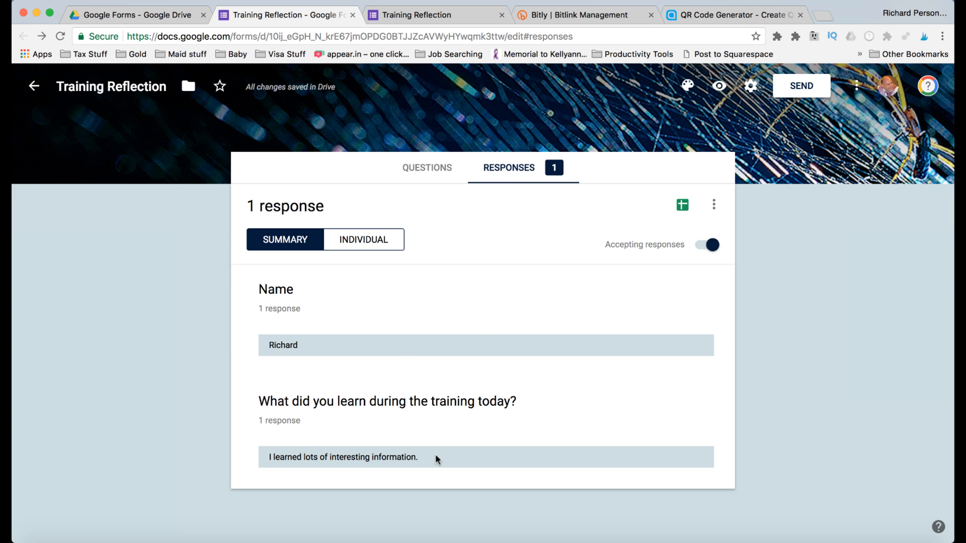
pyautogui.click(363, 239)
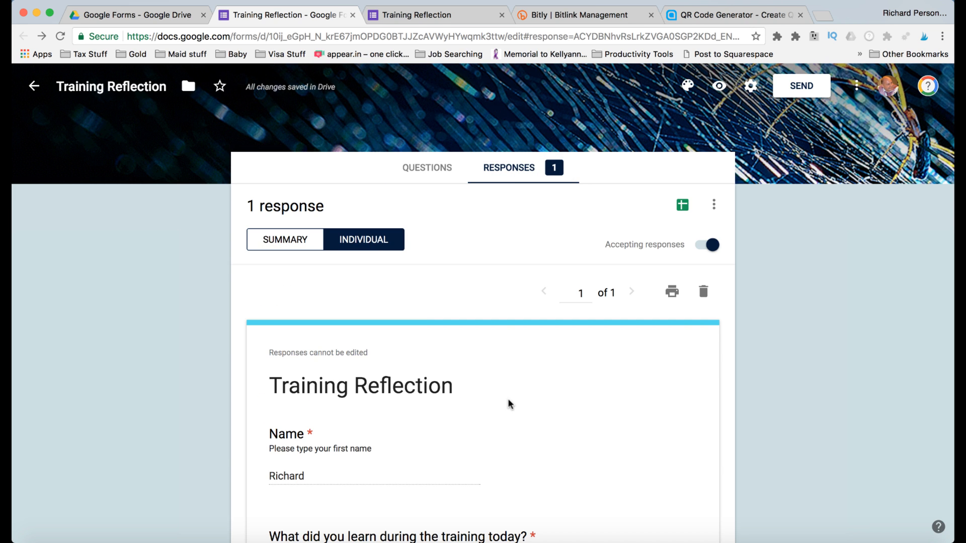
pyautogui.moveTo(481, 303)
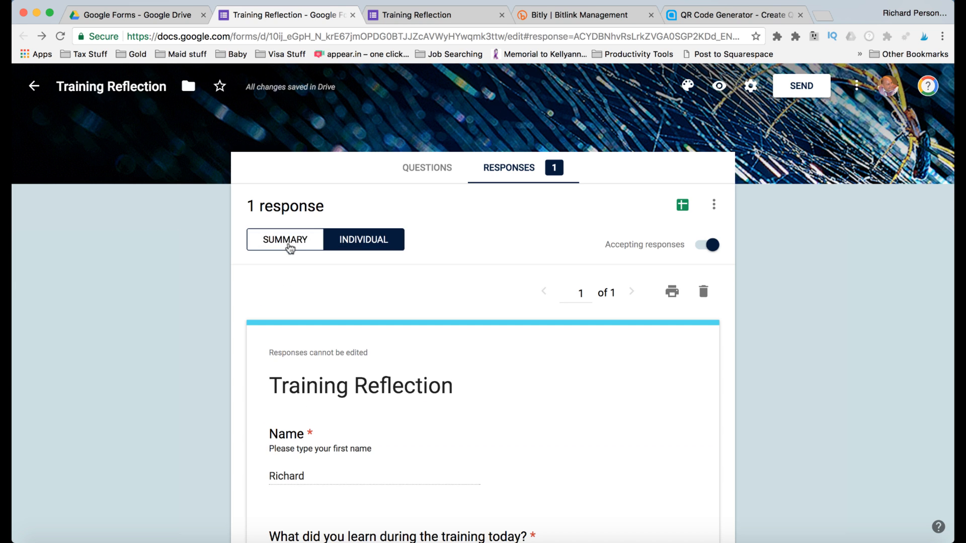
pyautogui.click(285, 240)
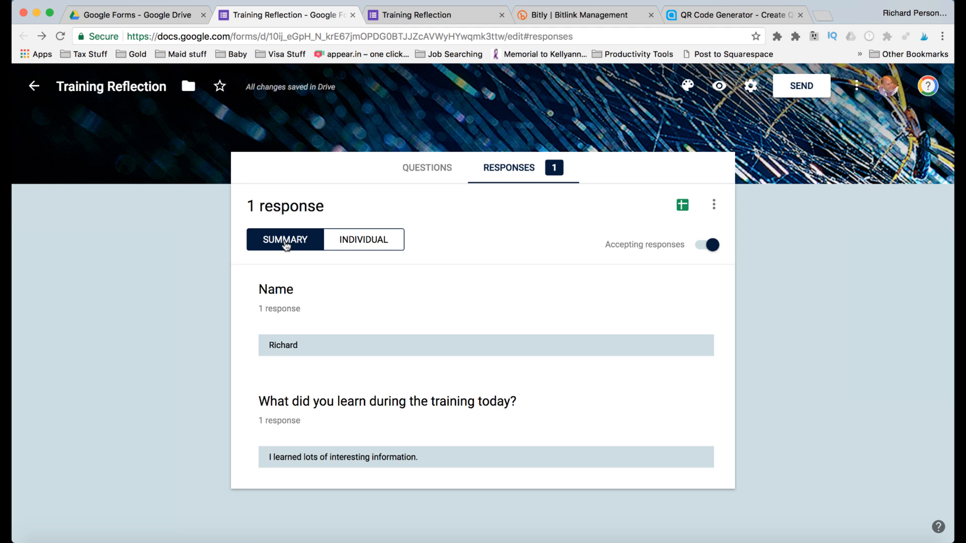
pyautogui.moveTo(496, 206)
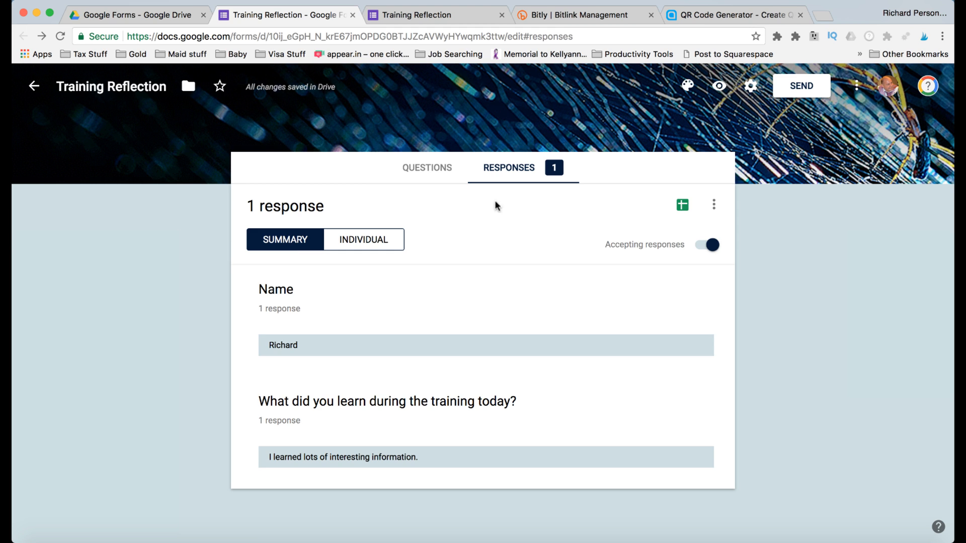
pyautogui.moveTo(682, 205)
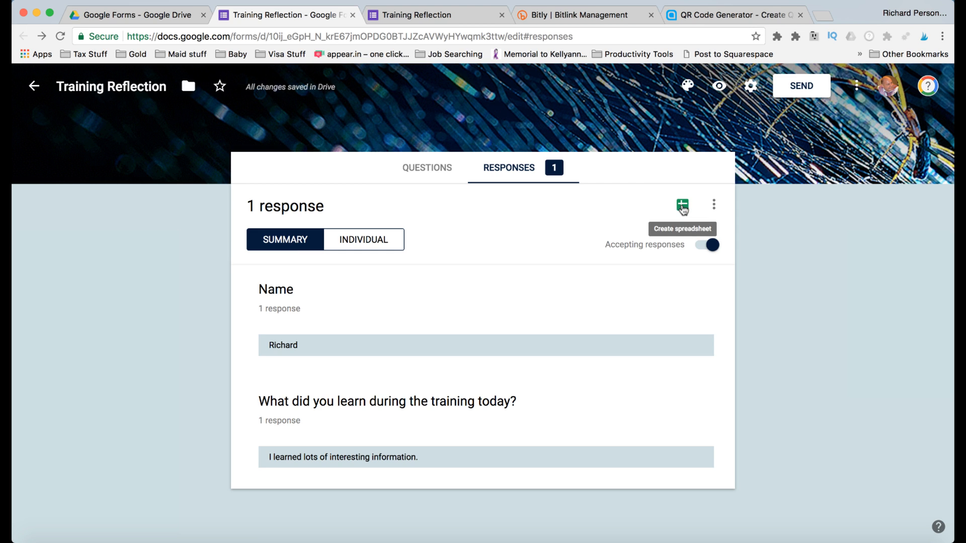
# Step: Create a new Training Reflection (Responses) spreadsheet and open it
pyautogui.click(682, 207)
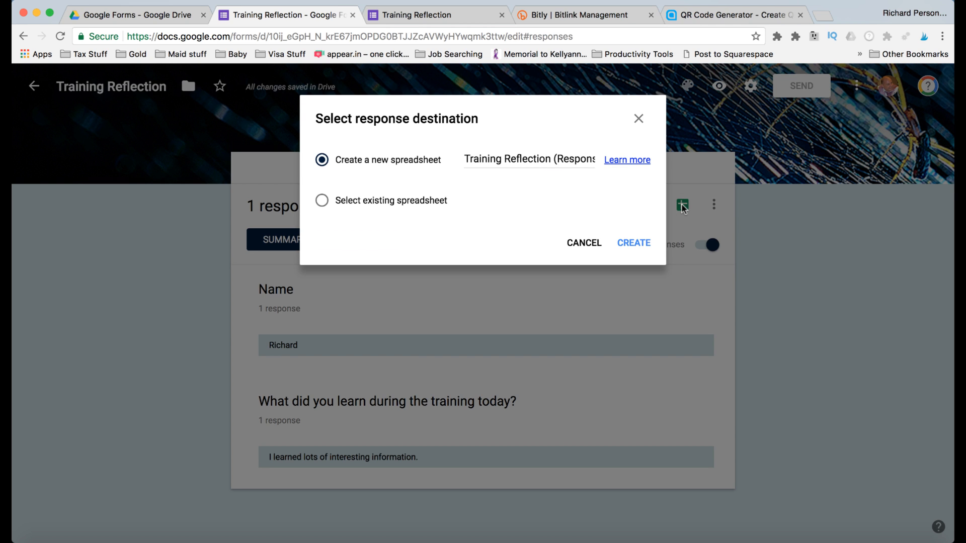
pyautogui.moveTo(533, 230)
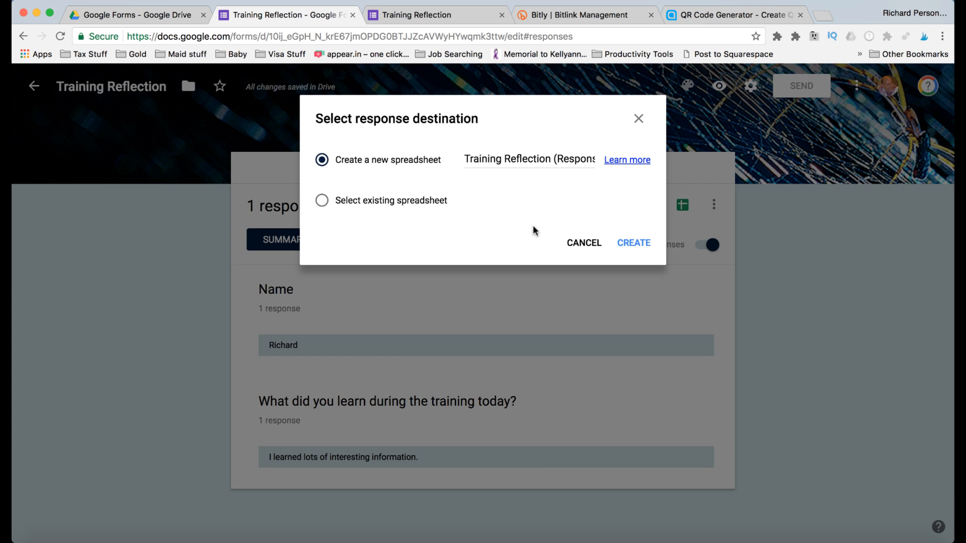
pyautogui.moveTo(639, 246)
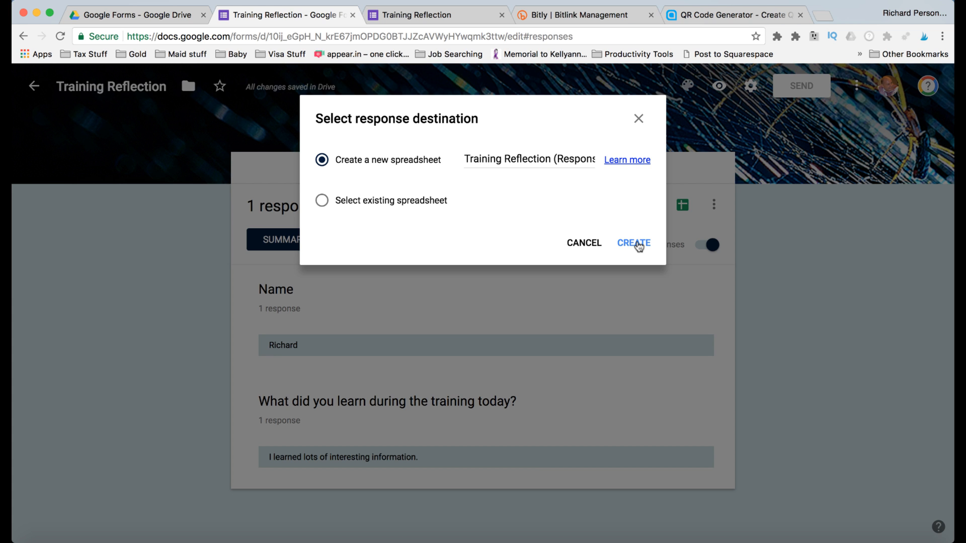
pyautogui.click(633, 243)
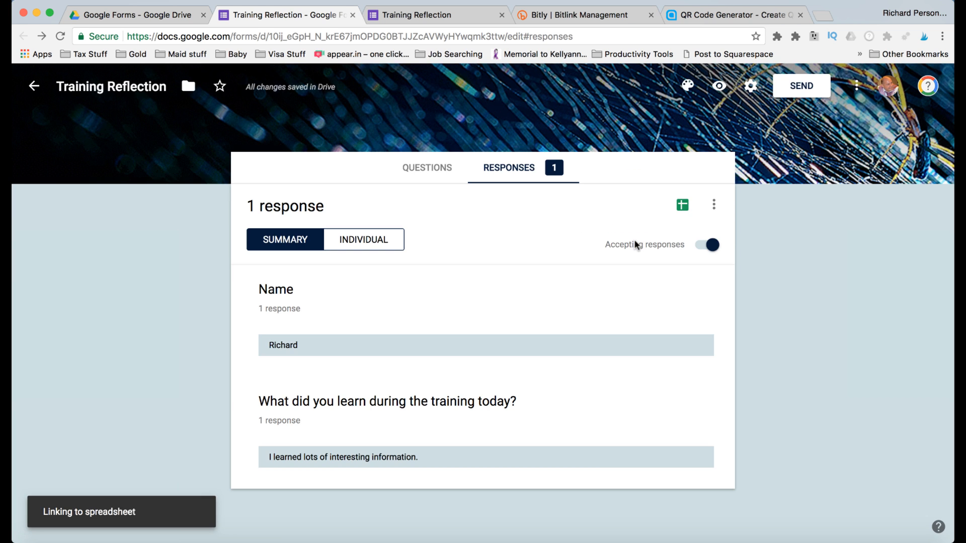
pyautogui.click(682, 204)
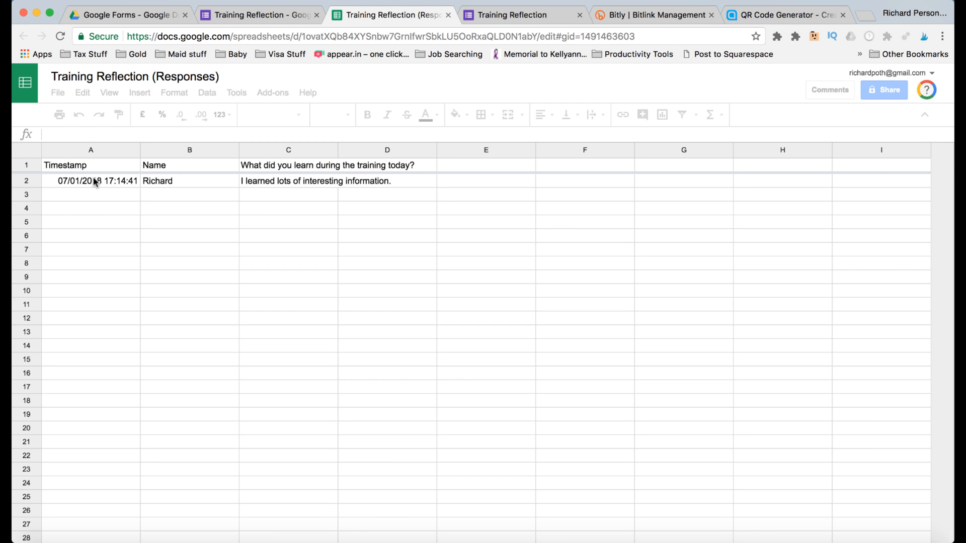
pyautogui.click(91, 181)
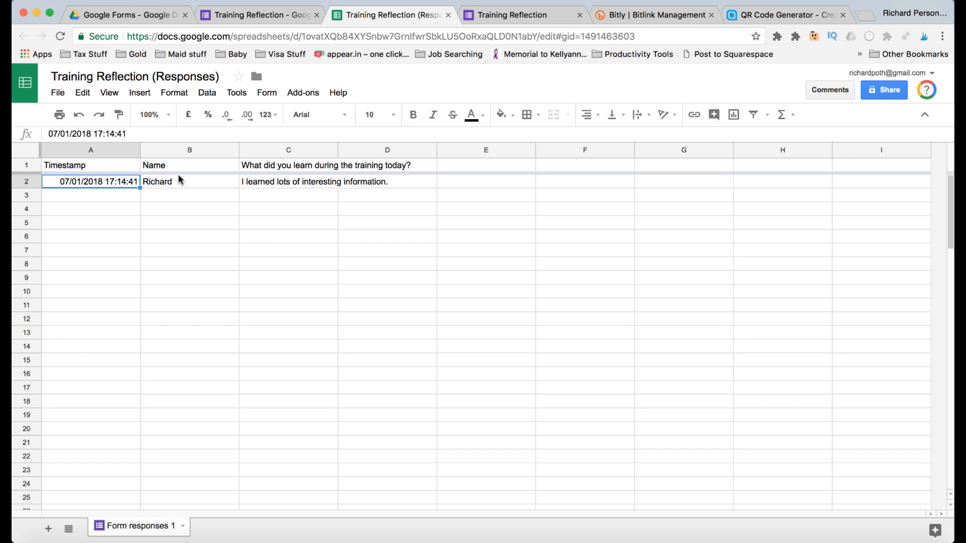
pyautogui.click(288, 181)
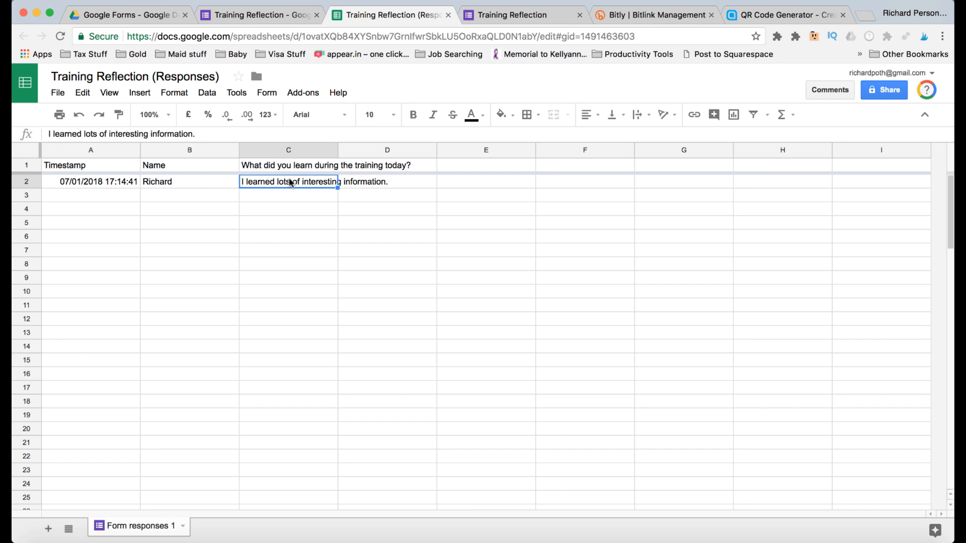
pyautogui.moveTo(196, 183)
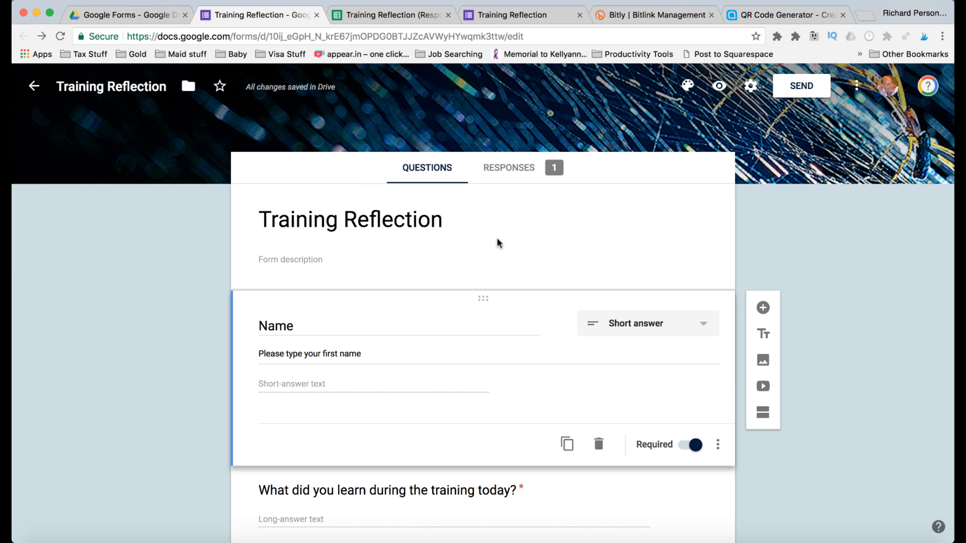
pyautogui.moveTo(731, 148)
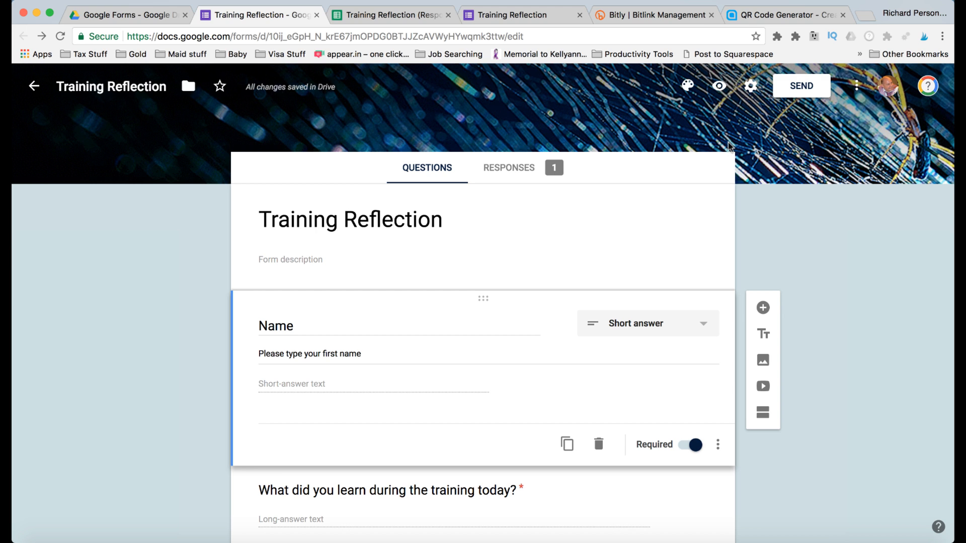
pyautogui.moveTo(751, 86)
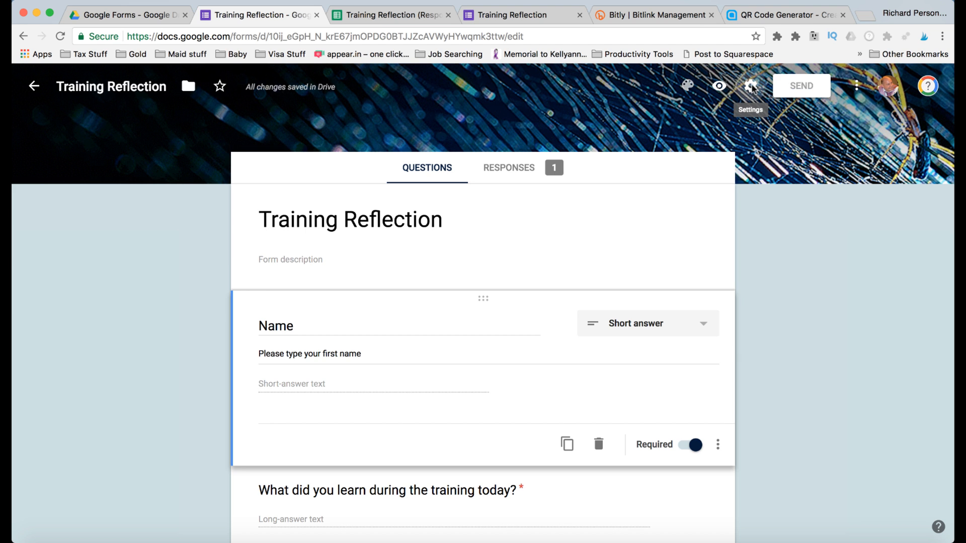
# Step: Enable 'Make this a quiz' with marks released immediately after each submission, and save
pyautogui.click(749, 85)
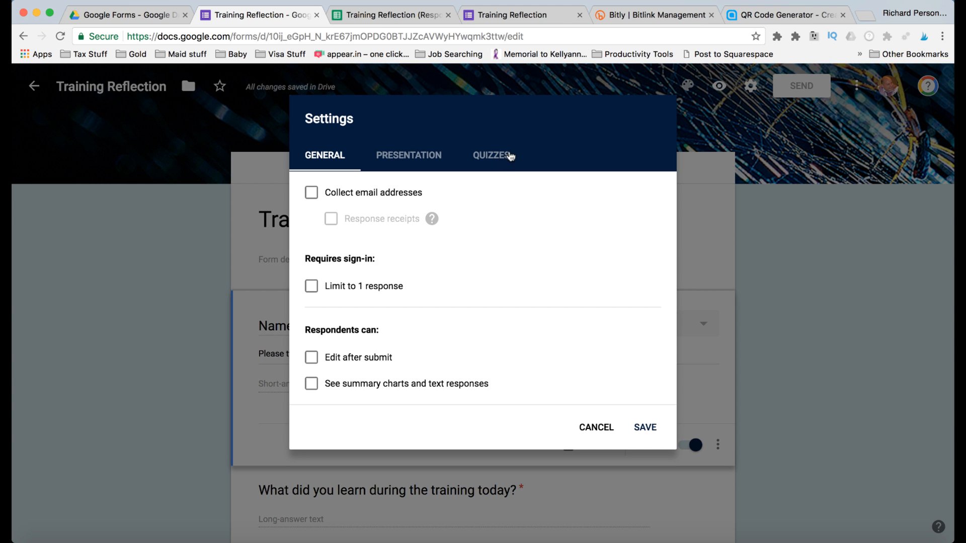
pyautogui.click(492, 155)
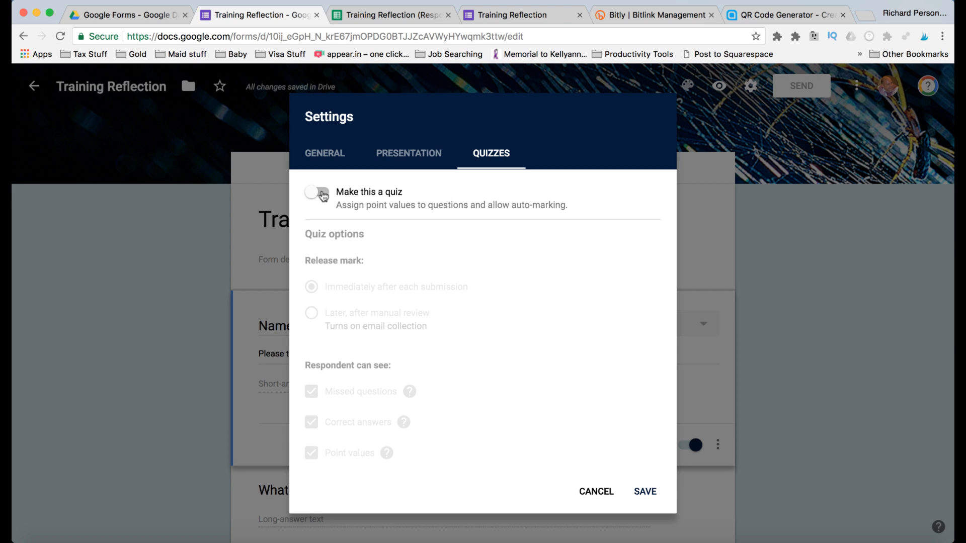
pyautogui.click(316, 195)
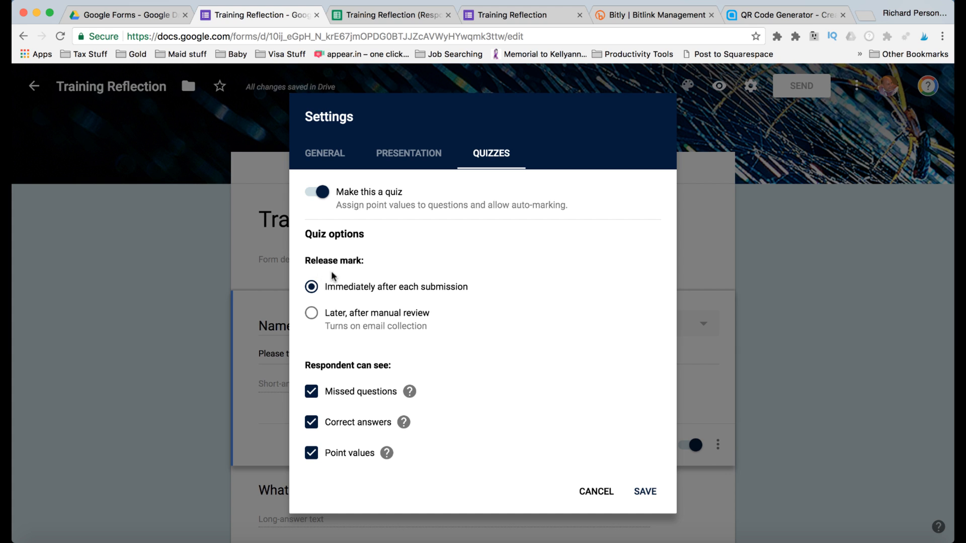
pyautogui.moveTo(383, 300)
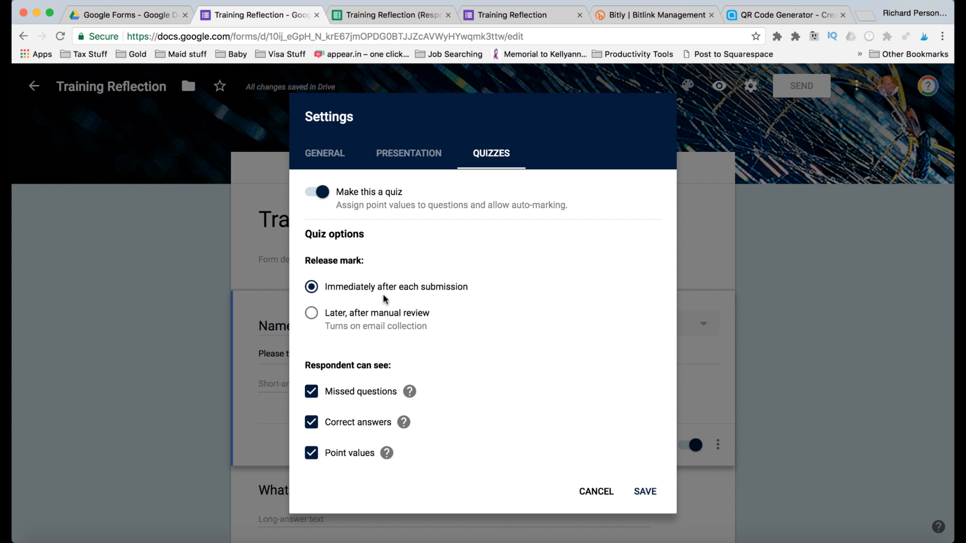
pyautogui.moveTo(388, 302)
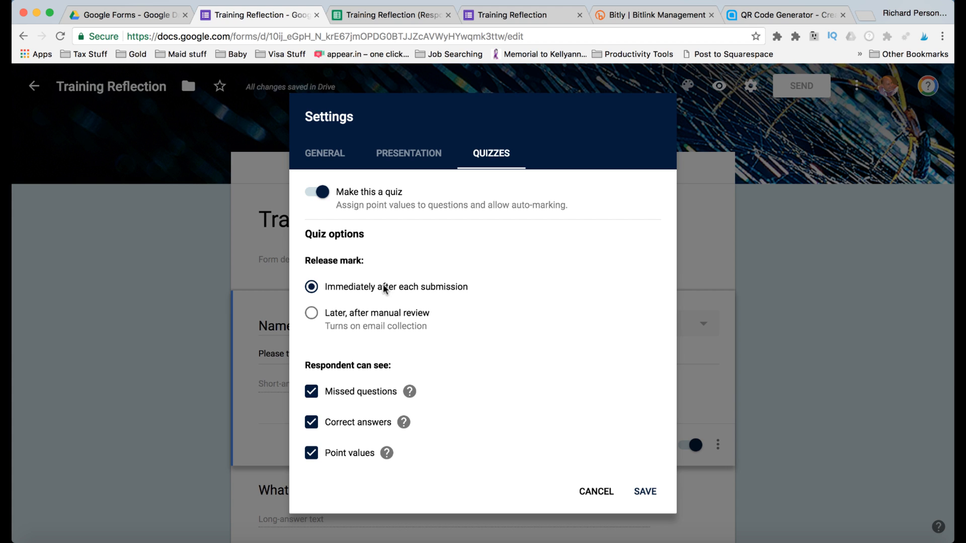
pyautogui.moveTo(409, 300)
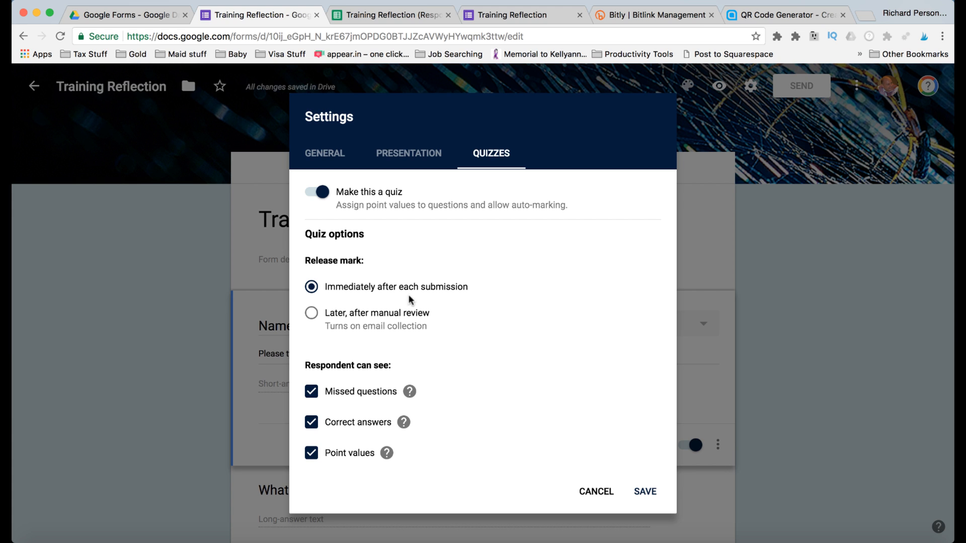
pyautogui.moveTo(405, 282)
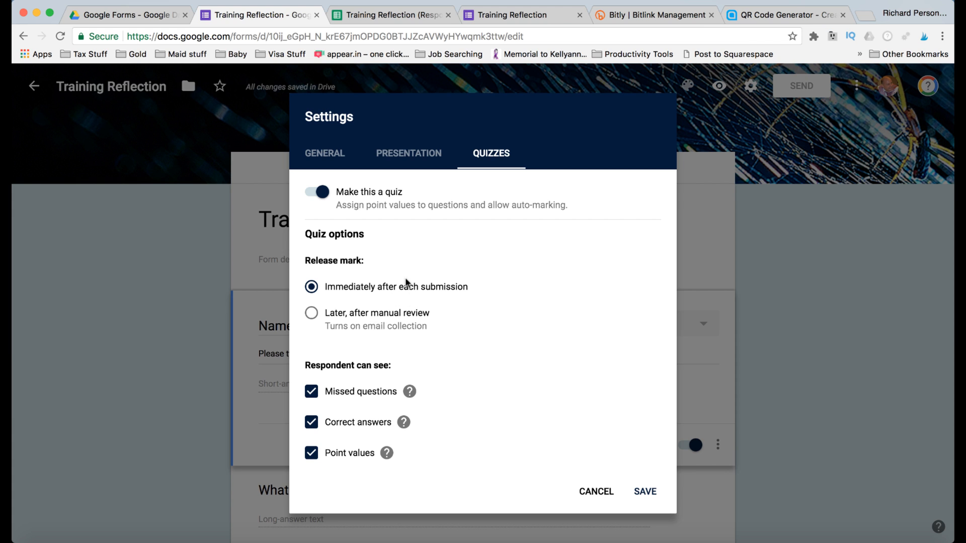
pyautogui.moveTo(496, 297)
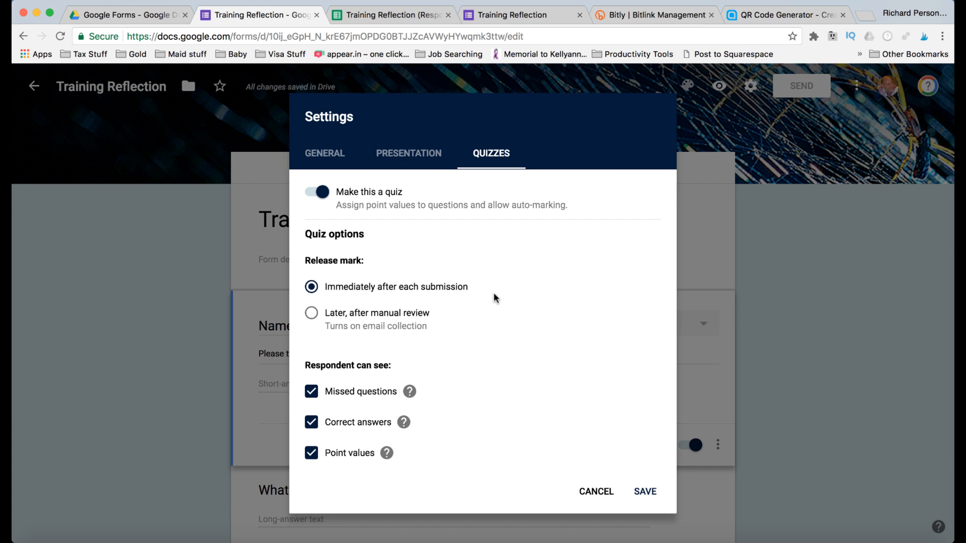
pyautogui.moveTo(645, 492)
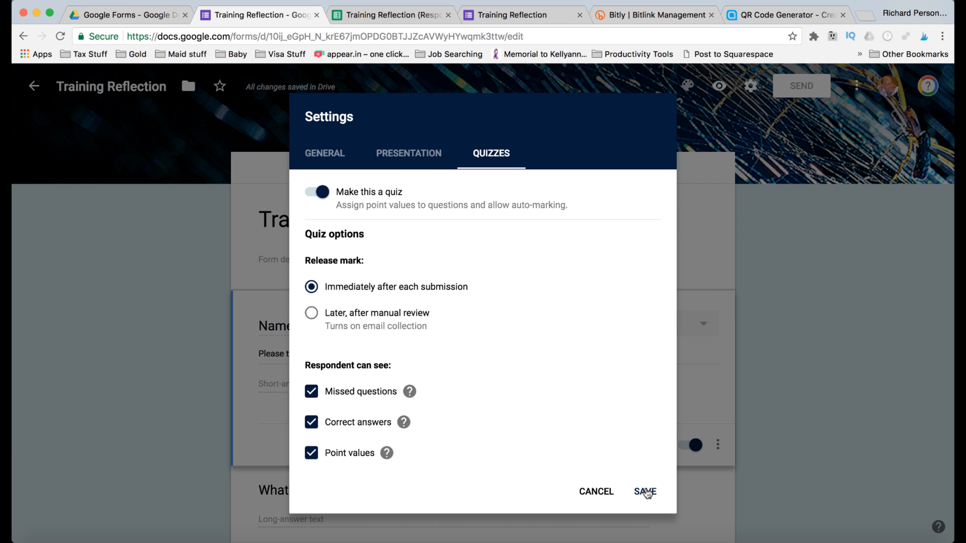
pyautogui.click(644, 492)
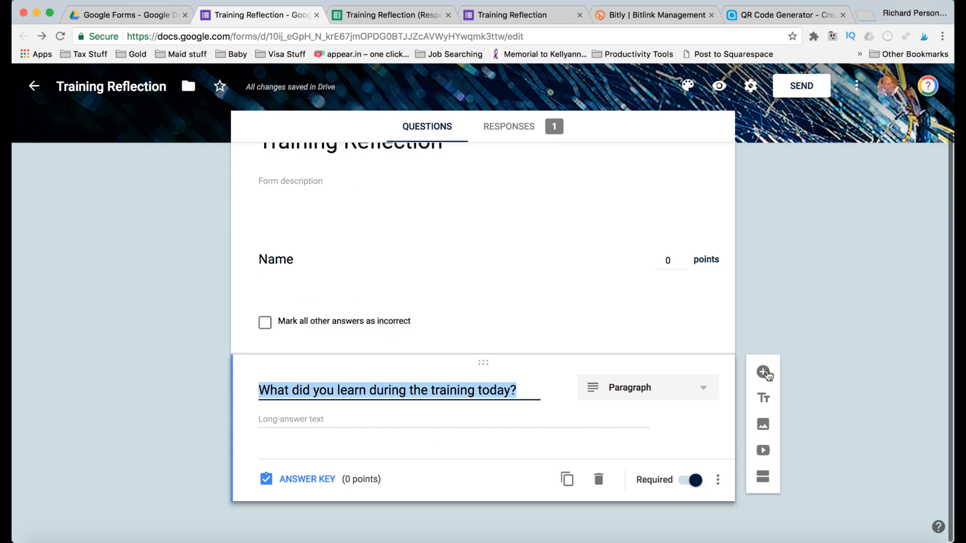
# Step: Add a multiple-choice question 'What is an exit ticket?' with options starting 'A reflection'
pyautogui.click(763, 372)
pyautogui.write('What')
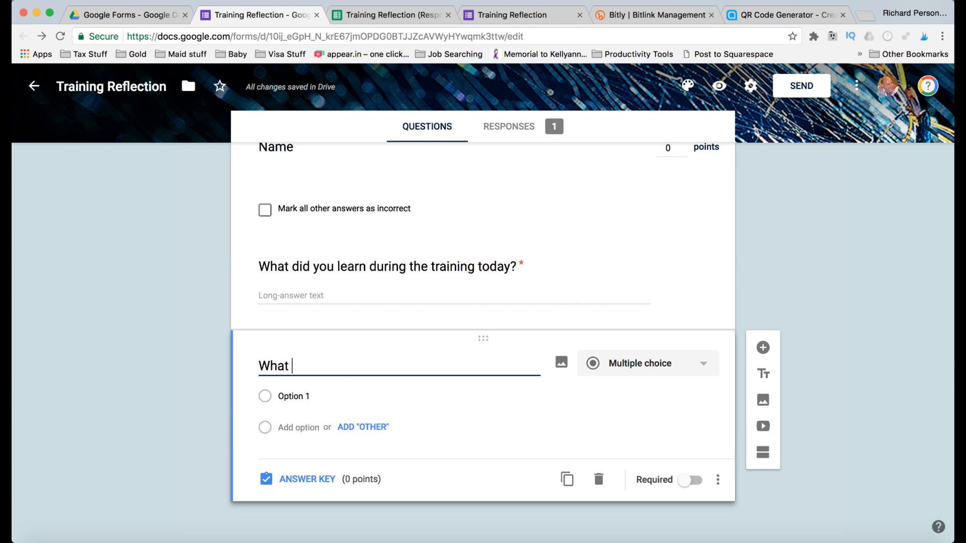
pyautogui.write('is an exit ticket?')
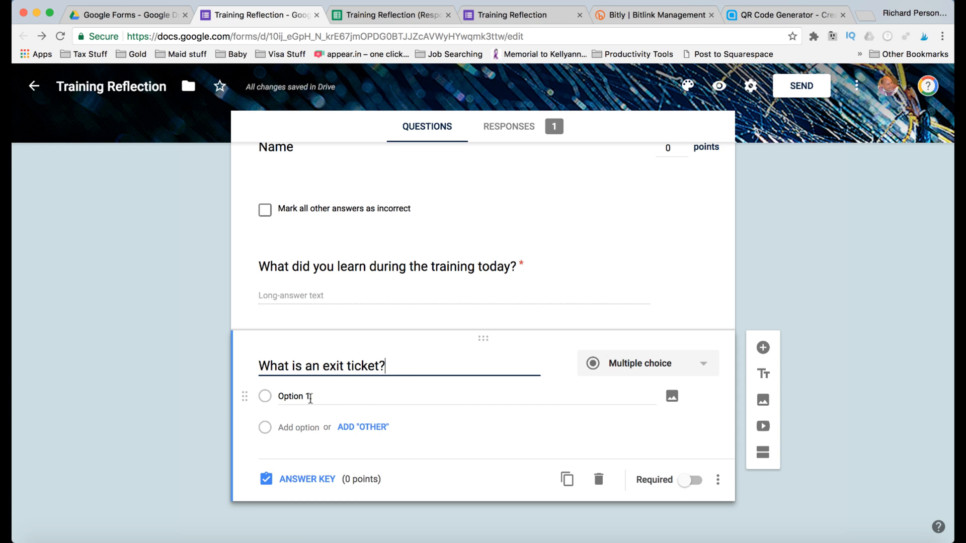
pyautogui.write('A reflection')
pyautogui.write('A ticket to come back into the classroom')
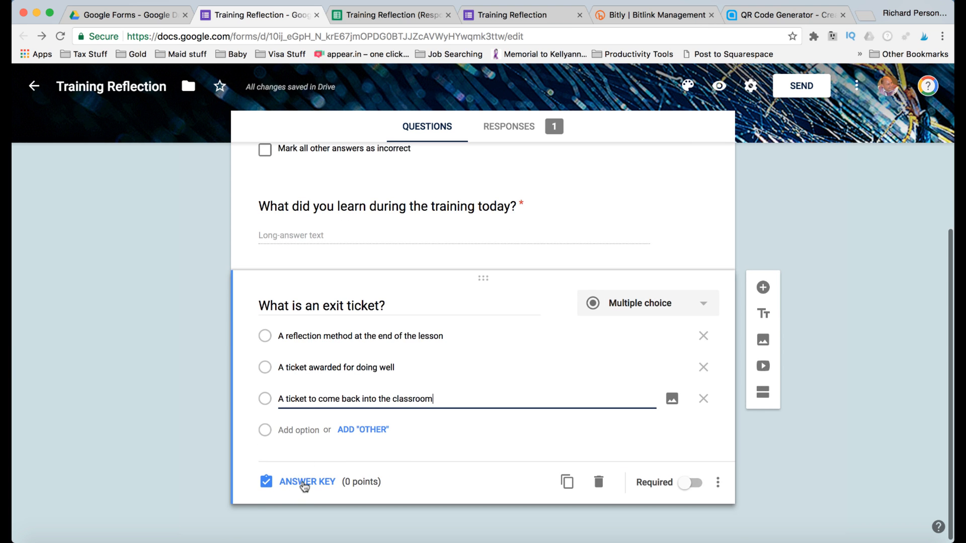
pyautogui.moveTo(307, 482)
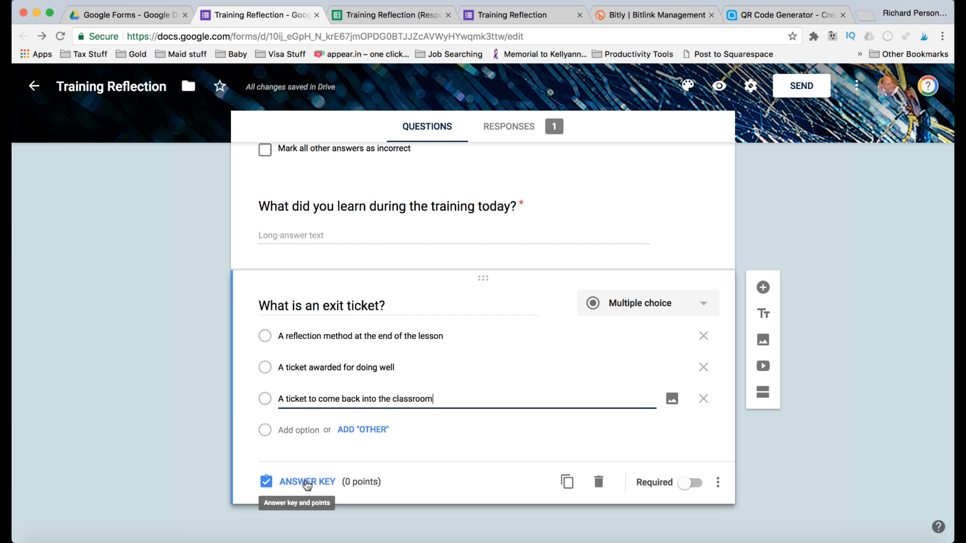
# Step: Mark 'A reflection method at the end of the lesson' correct, worth 1 point
pyautogui.click(306, 481)
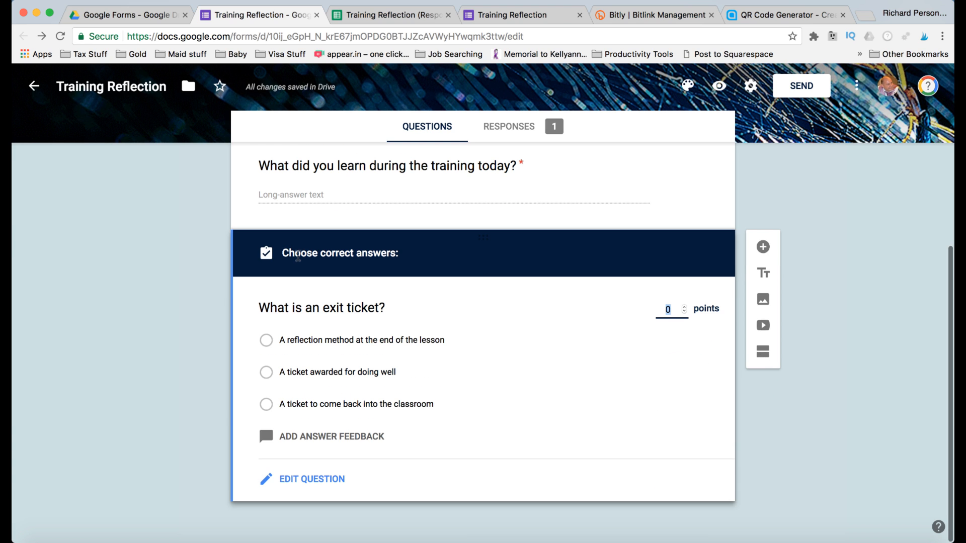
pyautogui.moveTo(307, 326)
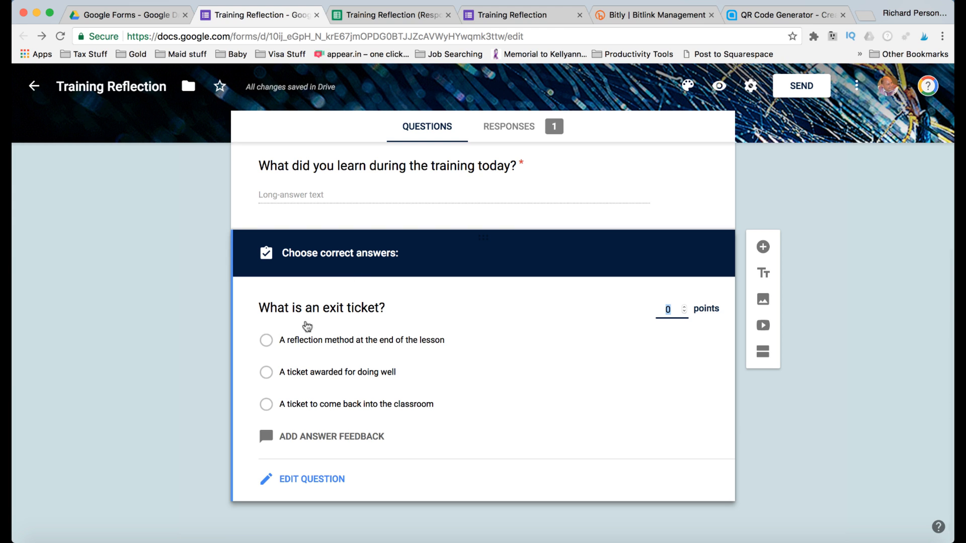
pyautogui.click(266, 340)
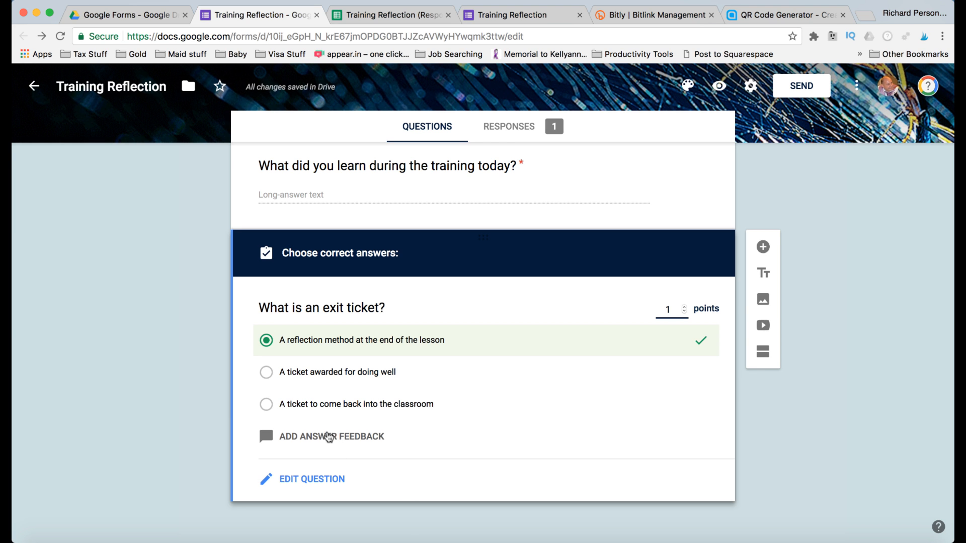
# Step: Explore the correct-answer feedback editor and its link option, then cancel without saving
pyautogui.click(330, 435)
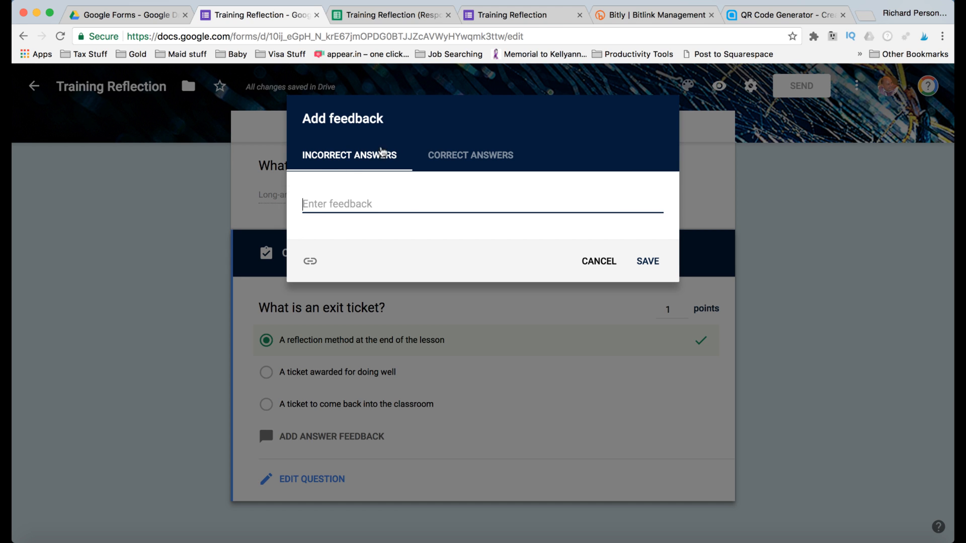
pyautogui.click(470, 155)
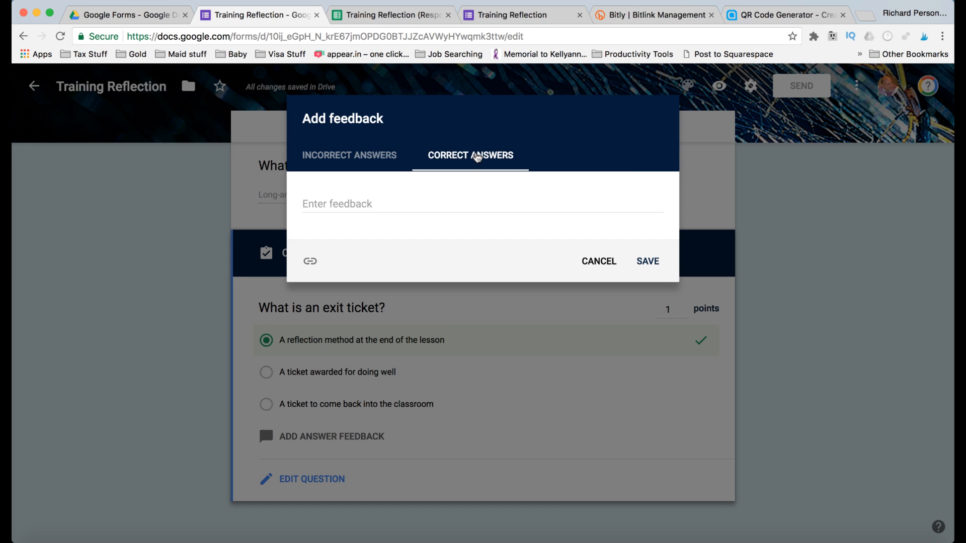
pyautogui.moveTo(600, 263)
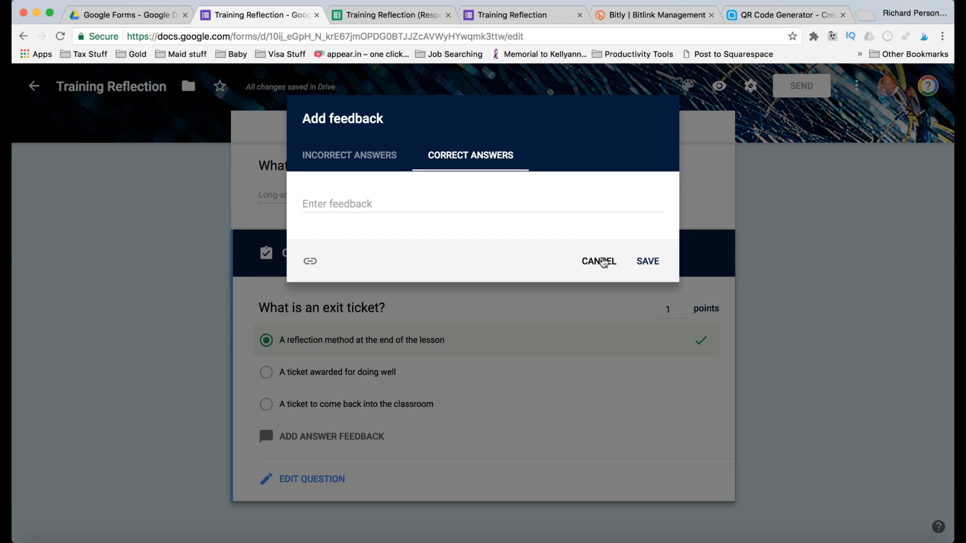
pyautogui.click(309, 260)
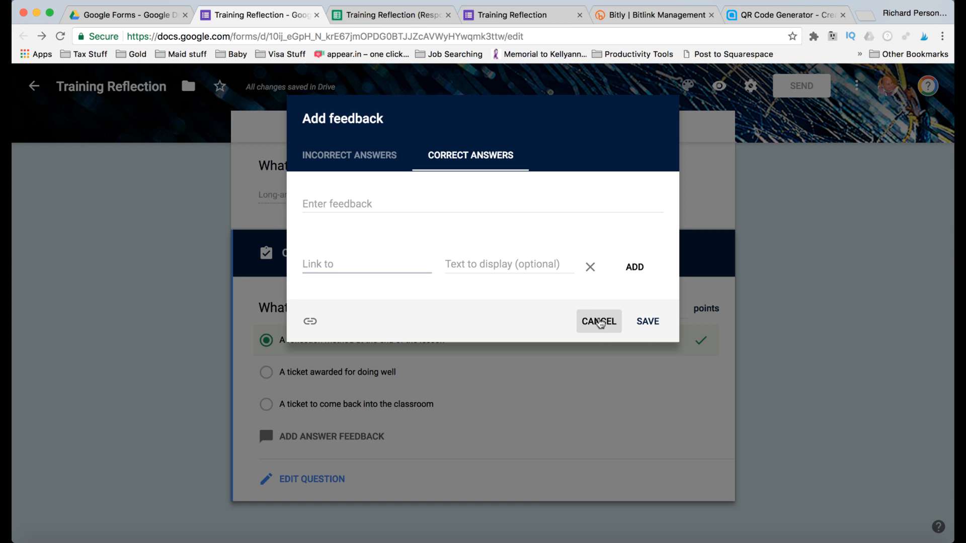
pyautogui.click(598, 320)
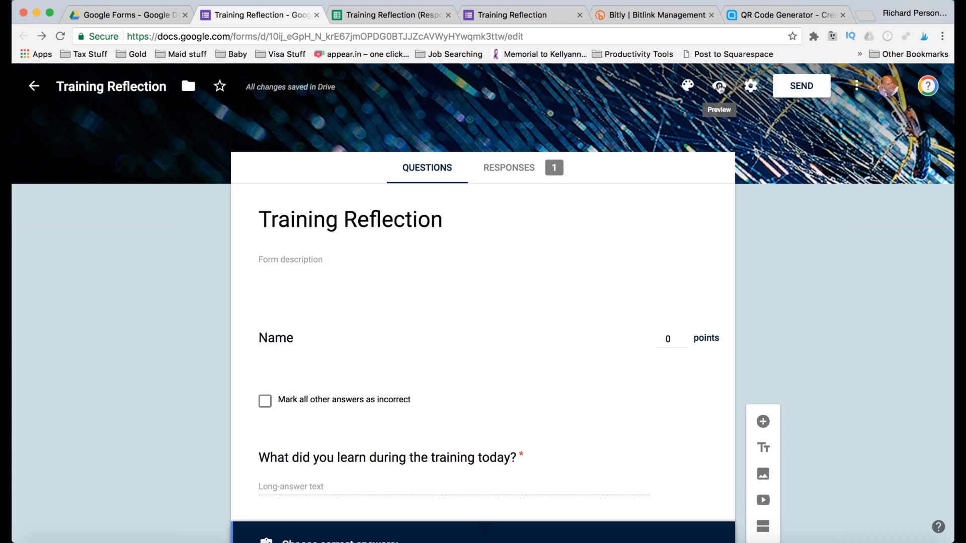
# Step: Submit a preview response as Richard with the reflection answer 'Lots' chosen
pyautogui.click(718, 85)
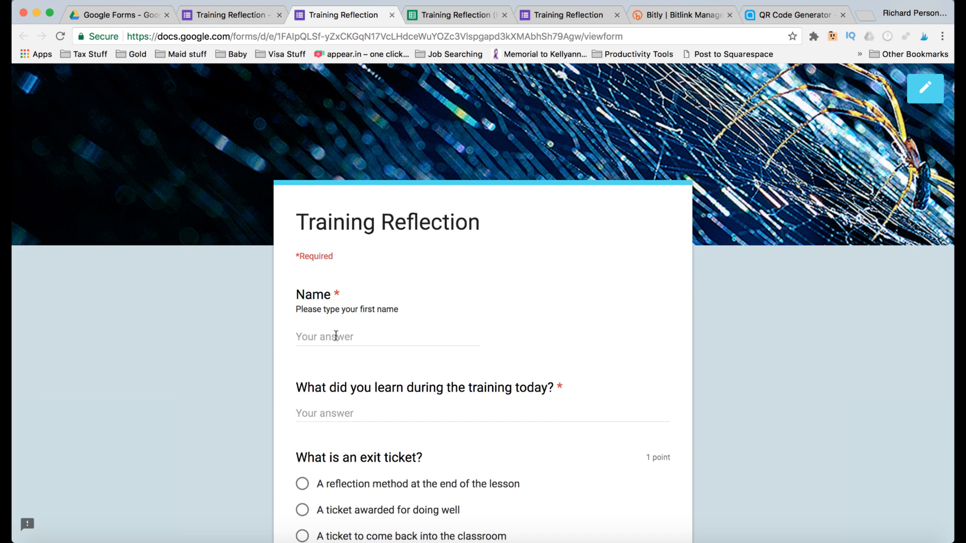
pyautogui.write('rich')
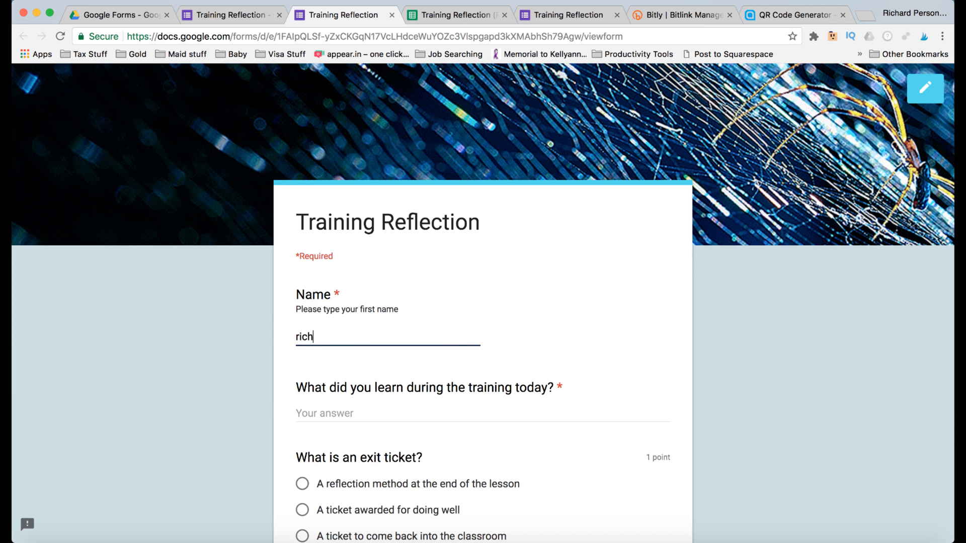
pyautogui.write('Richard')
pyautogui.click(482, 412)
pyautogui.write('Lots')
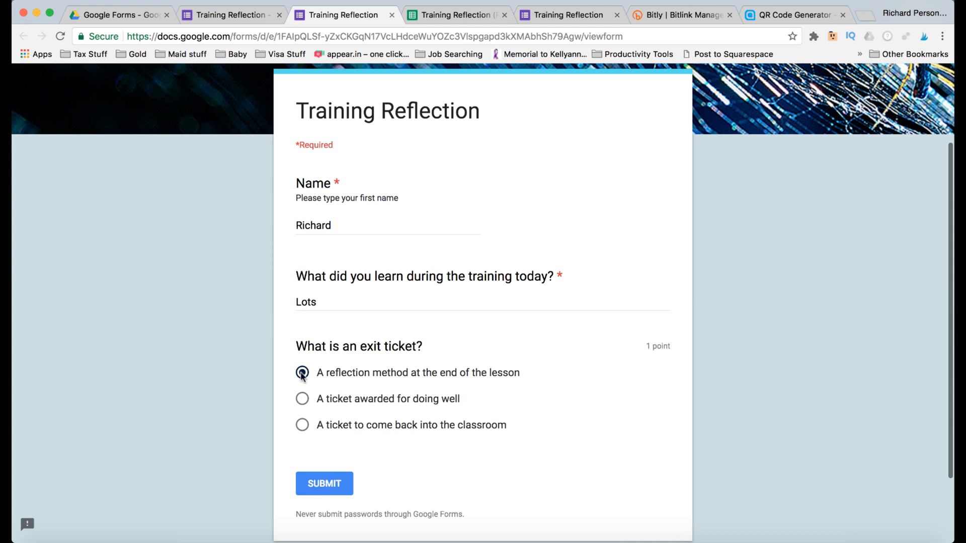
pyautogui.click(323, 483)
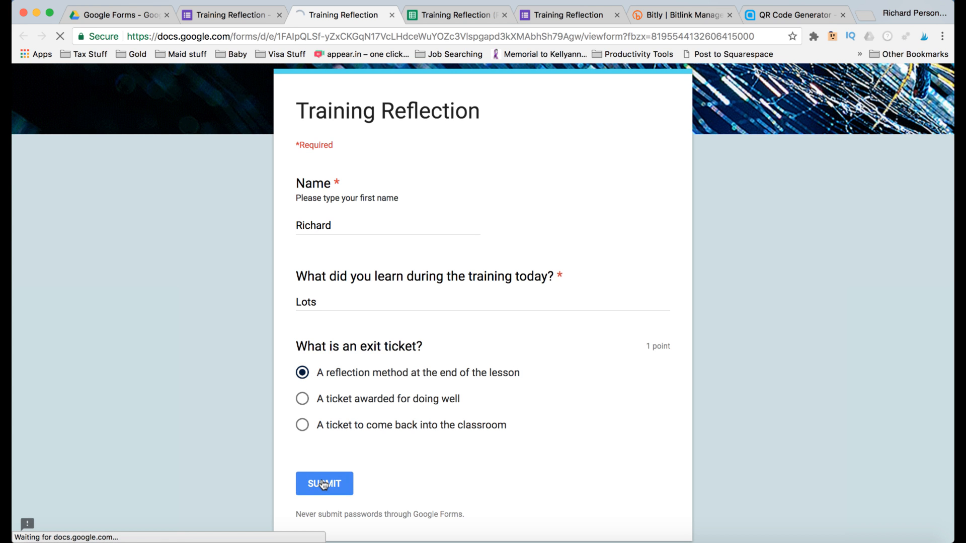
pyautogui.click(324, 483)
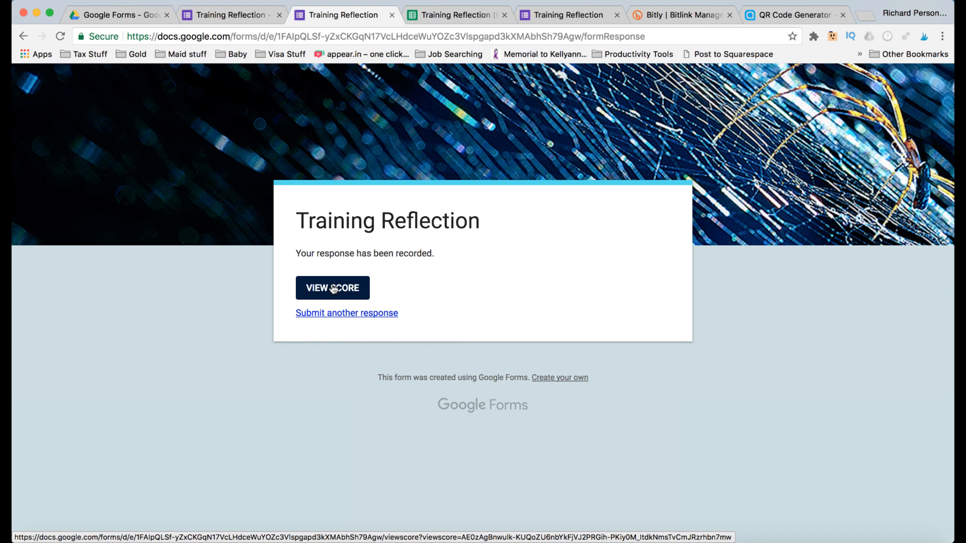
# Step: View the 1/1 score for the submitted response, then go to the responses spreadsheet
pyautogui.click(332, 288)
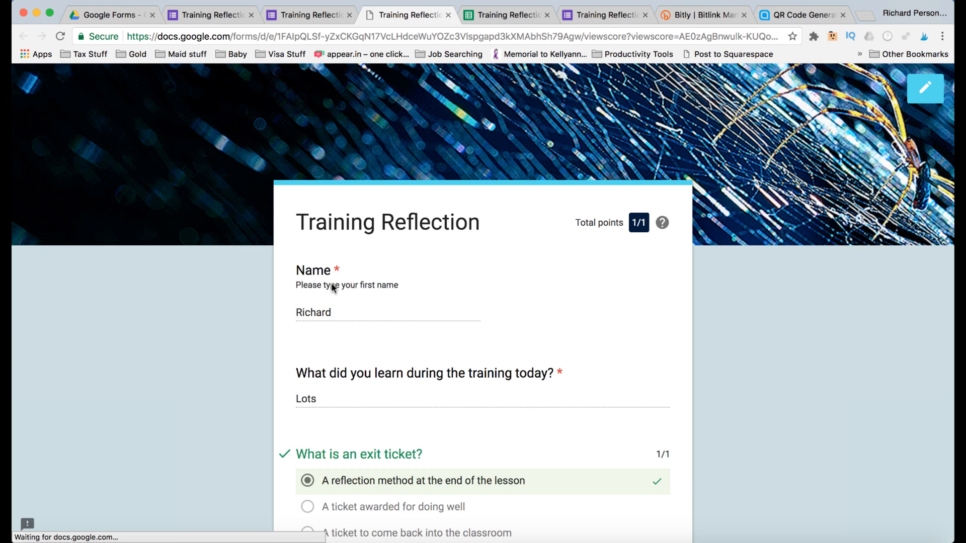
pyautogui.scroll(3)
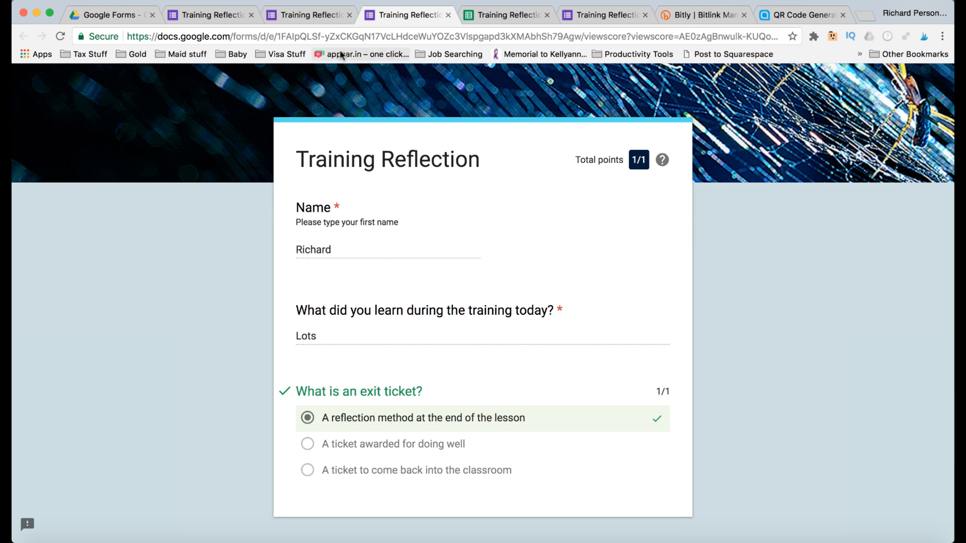
pyautogui.moveTo(505, 14)
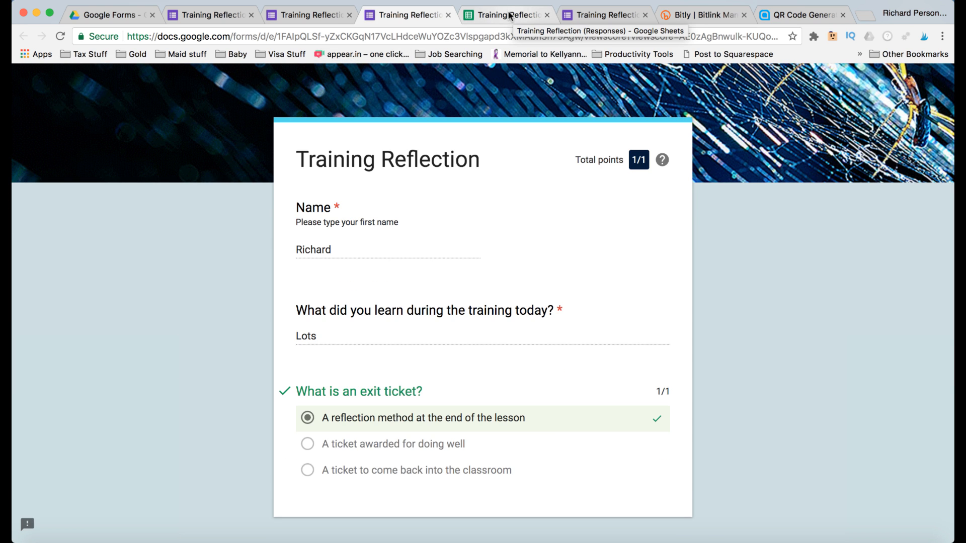
pyautogui.click(506, 15)
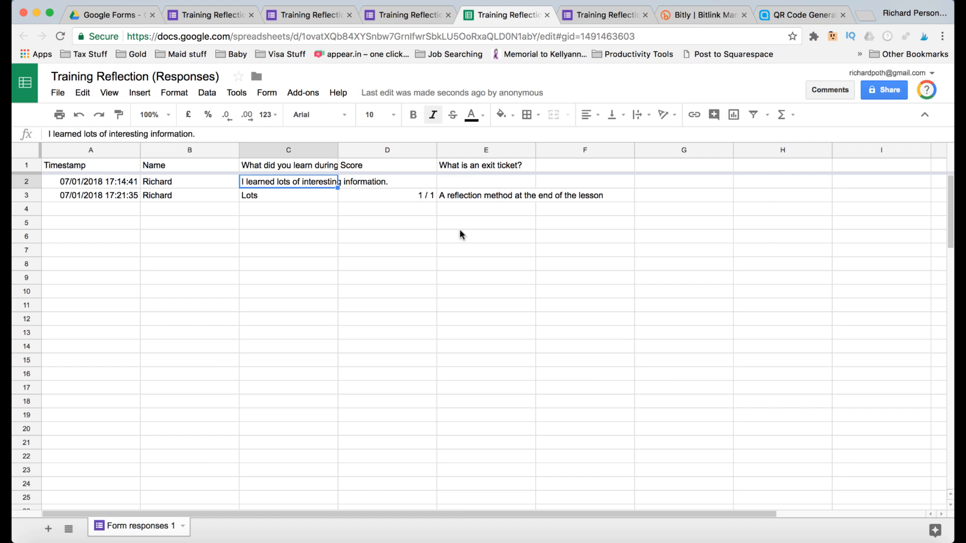
# Step: Check Richard's new row 3 scored 1 / 1 and return to the form editor
pyautogui.click(25, 195)
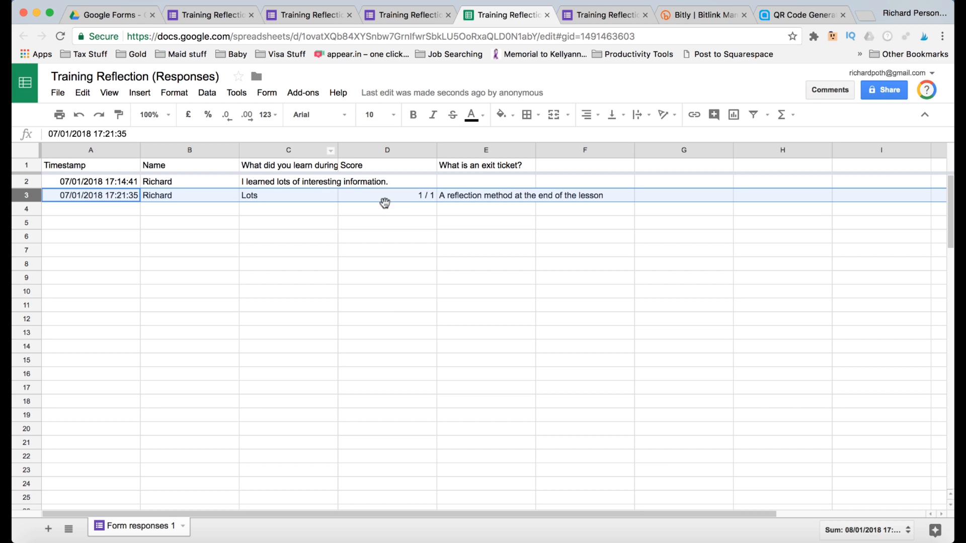
pyautogui.click(387, 195)
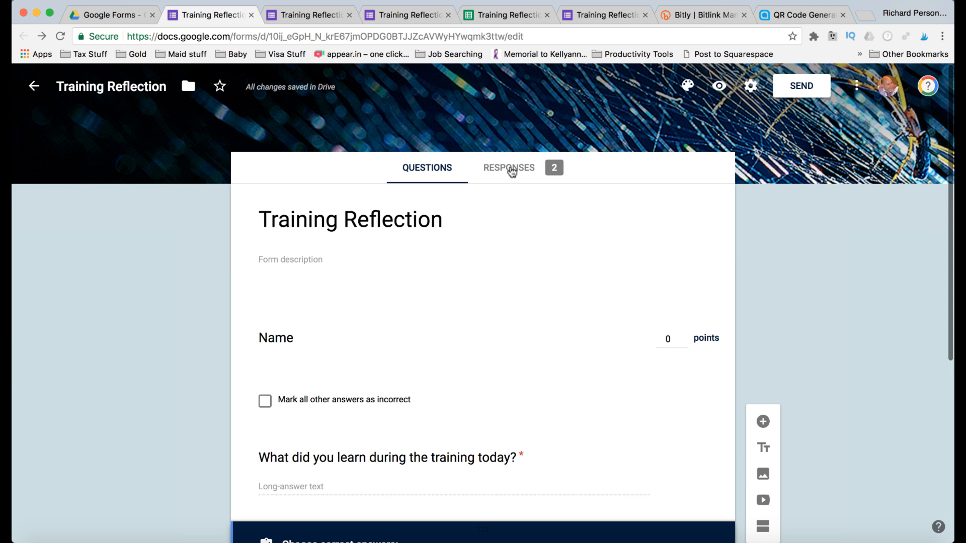
# Step: Review the Responses summary: average 0.5/1 points and the exit-ticket question charts
pyautogui.click(508, 168)
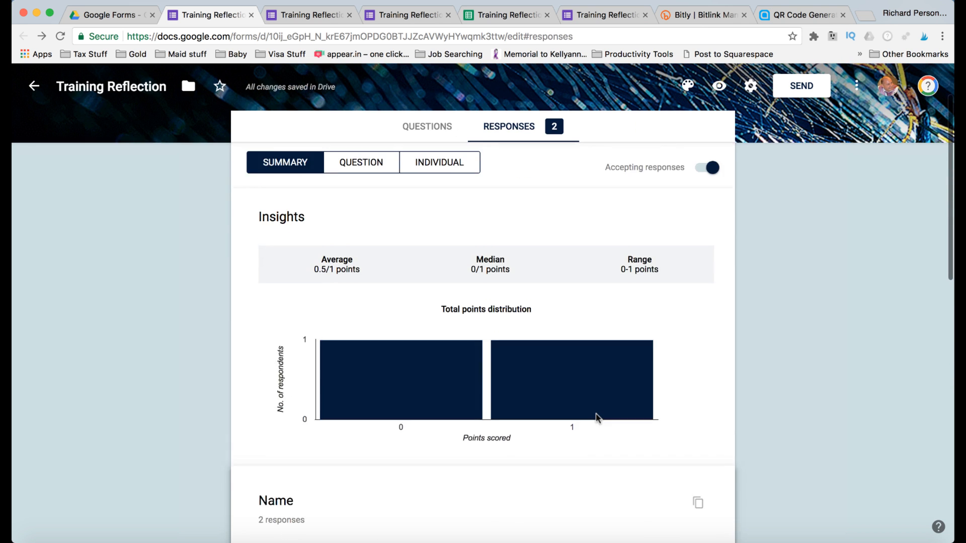
pyautogui.scroll(-3)
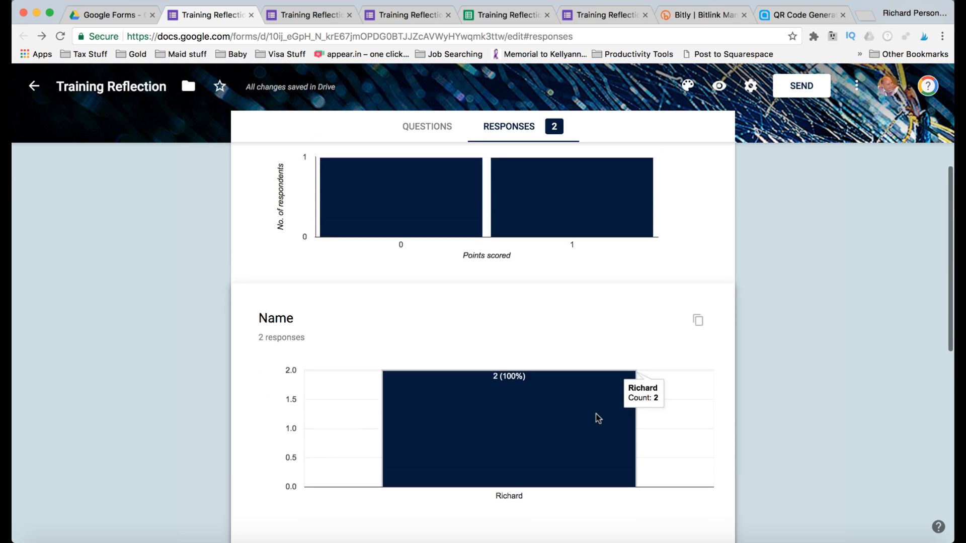
pyautogui.scroll(-3)
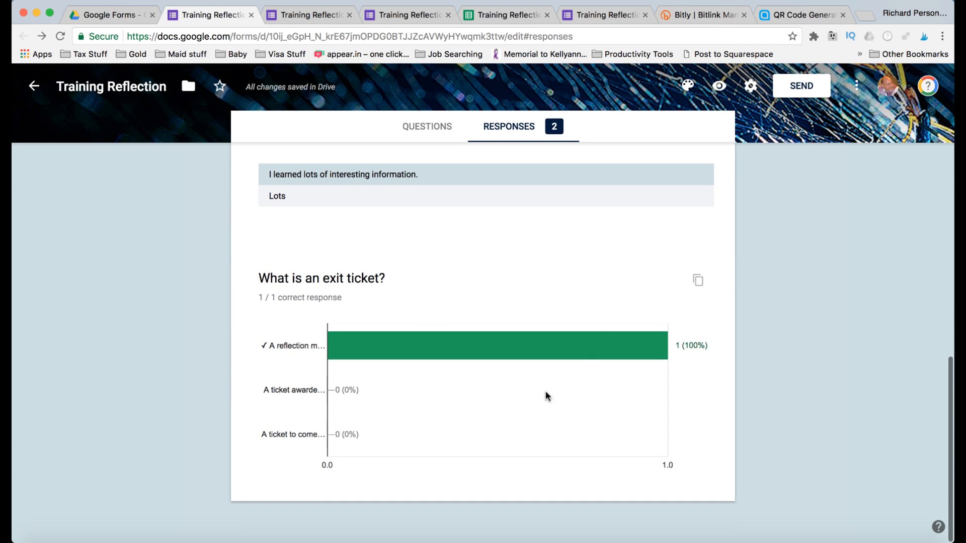
pyautogui.moveTo(541, 369)
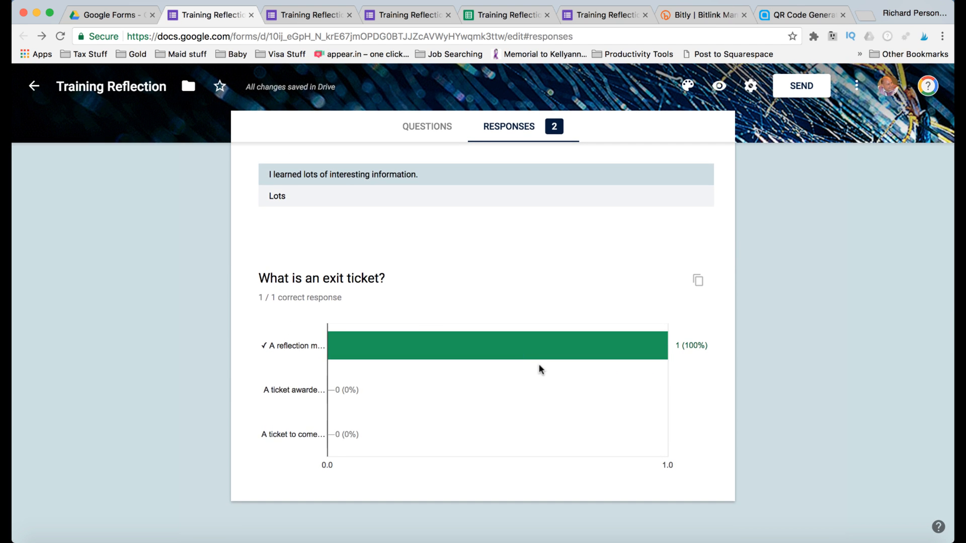